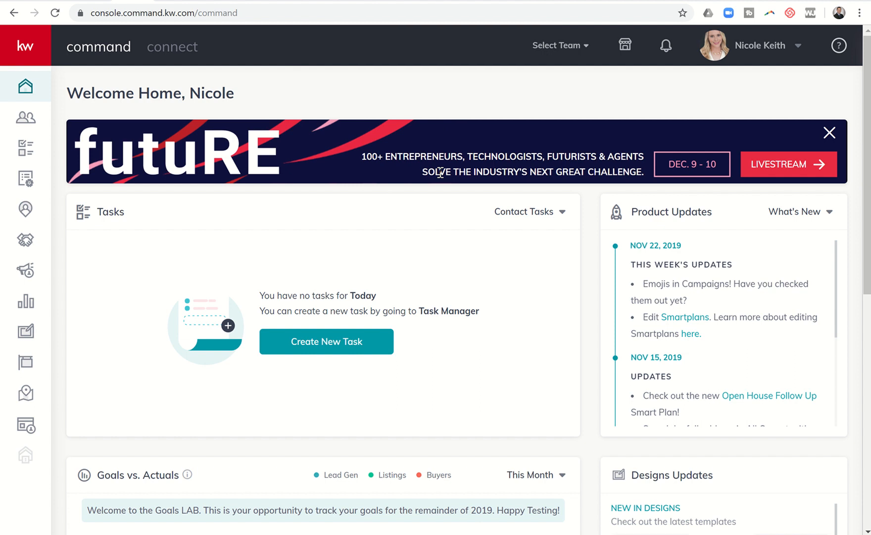
mouse_move(580, 172)
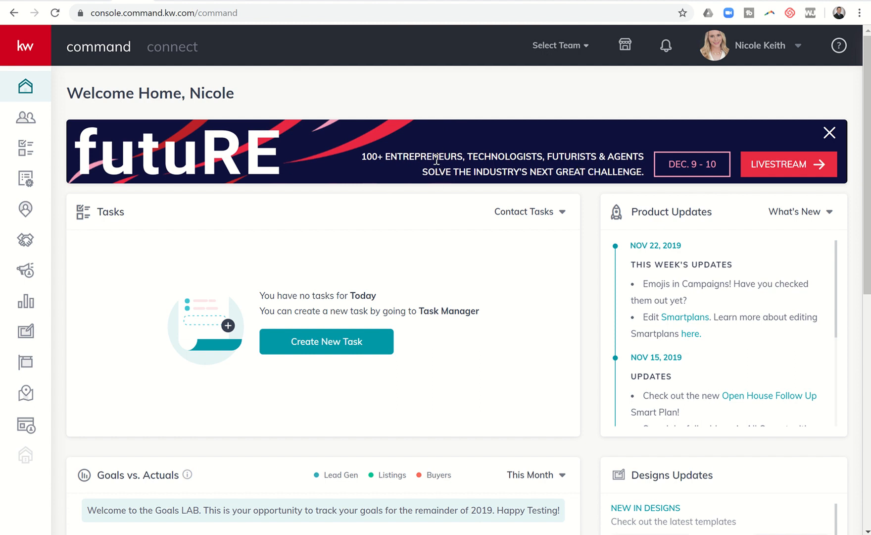
mouse_move(479, 171)
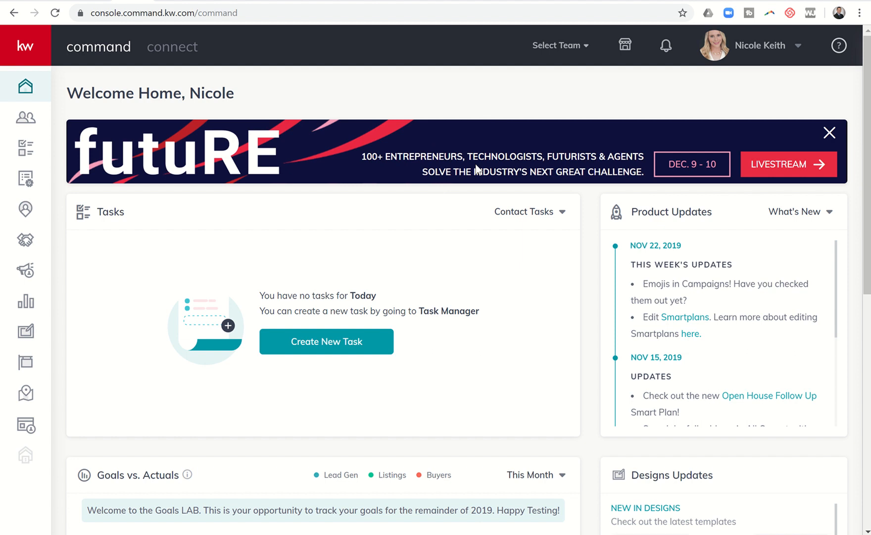
mouse_move(616, 177)
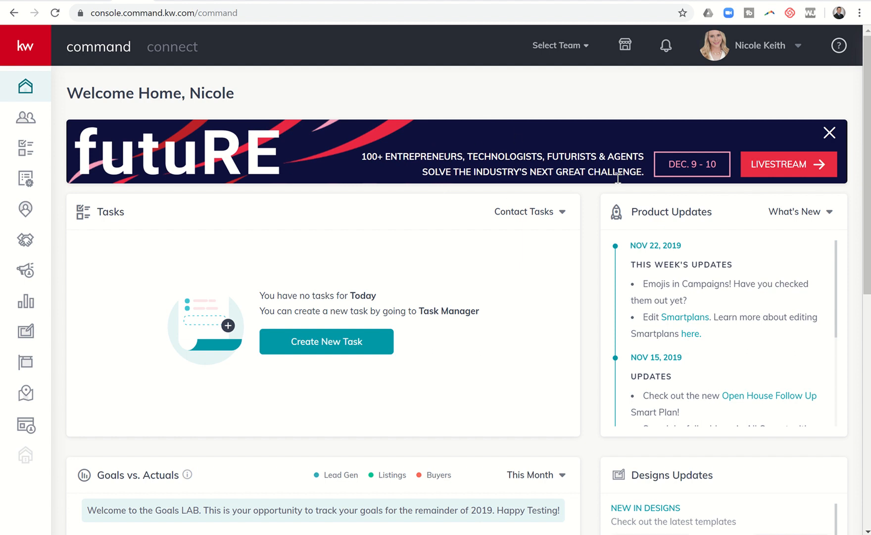
mouse_move(784, 171)
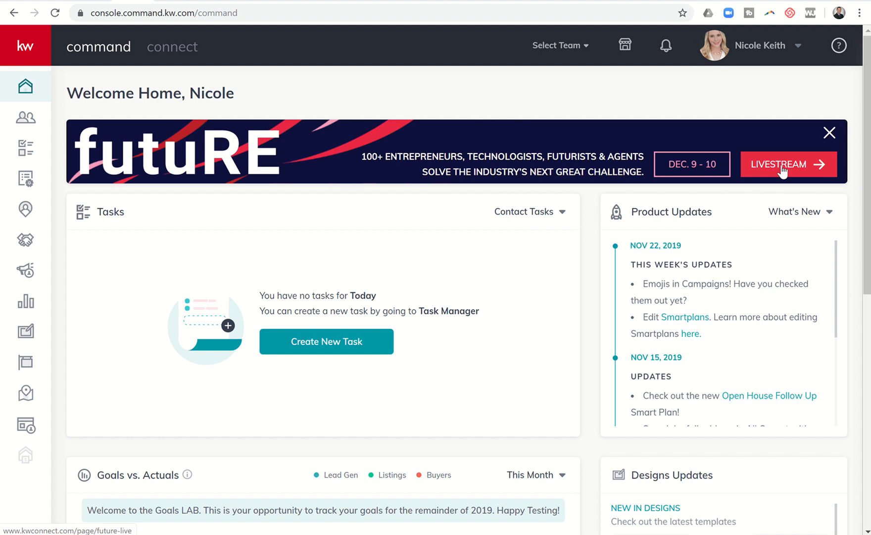
mouse_move(768, 171)
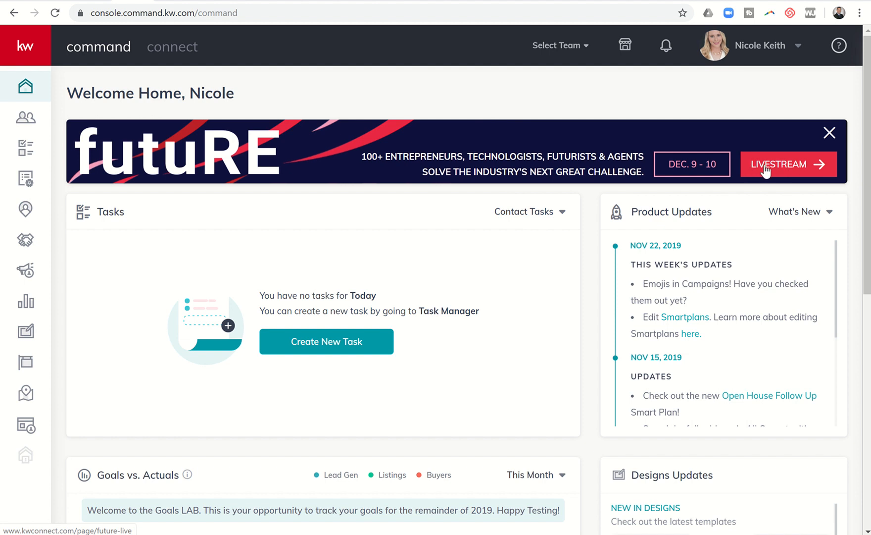
mouse_move(518, 159)
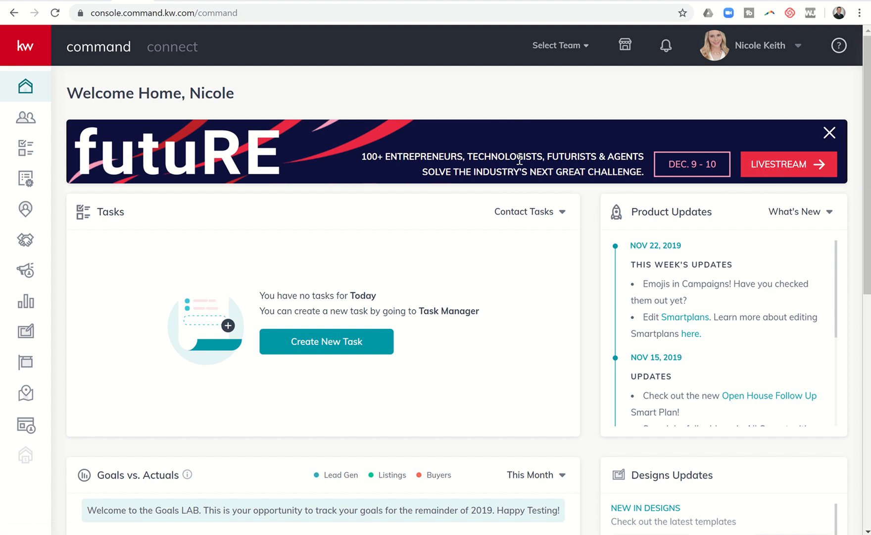
mouse_move(305, 139)
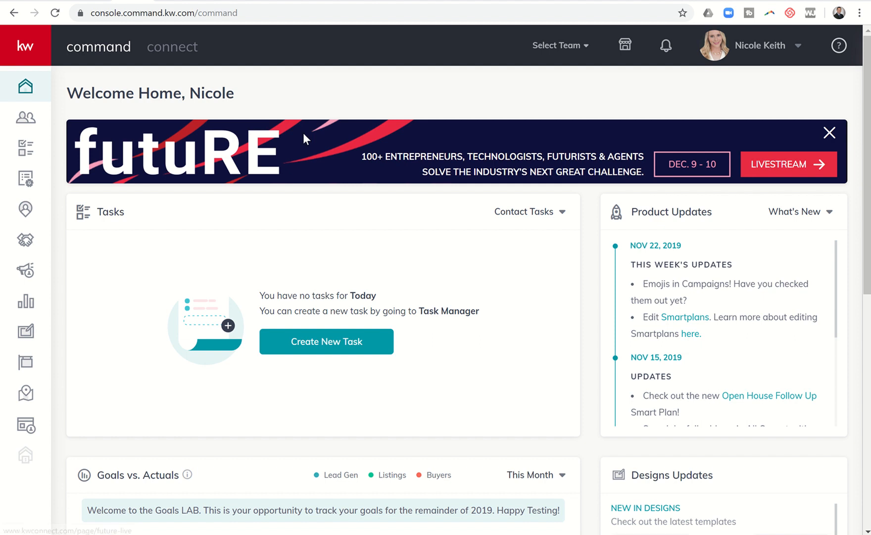
mouse_move(200, 141)
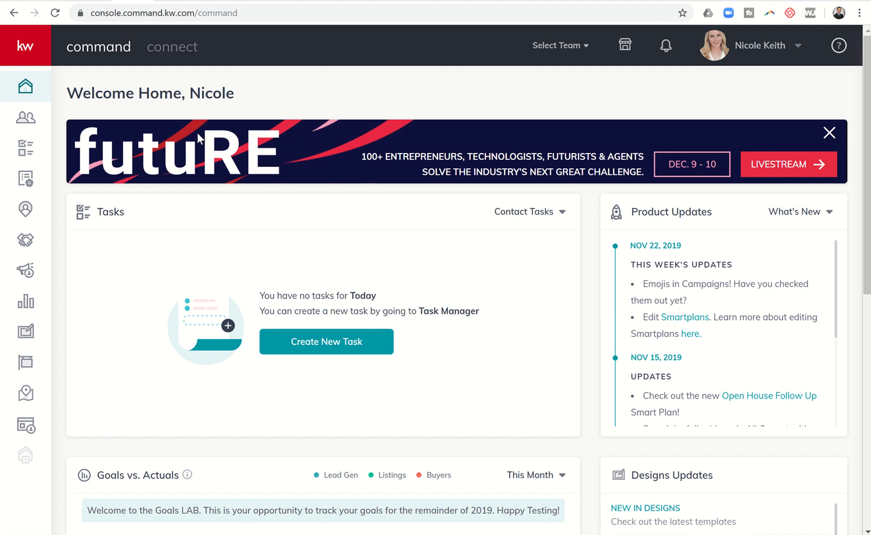
mouse_move(71, 181)
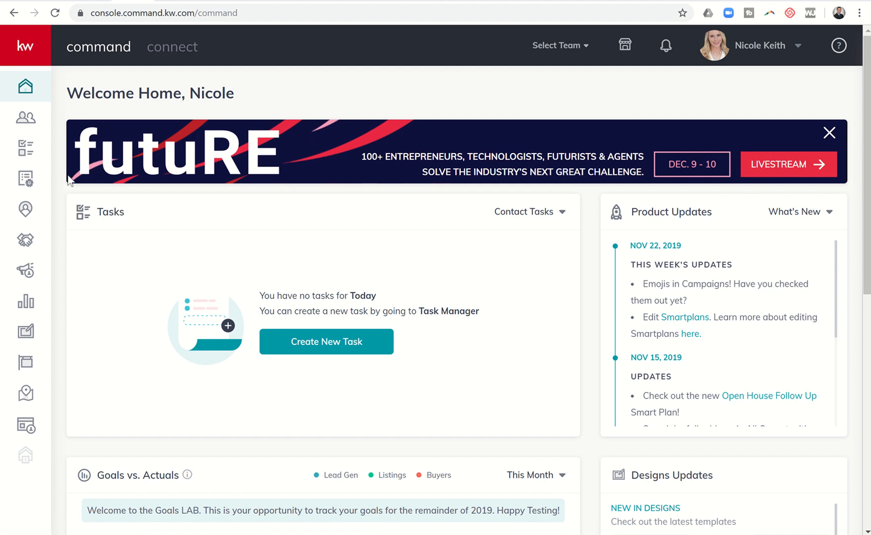
mouse_move(25, 240)
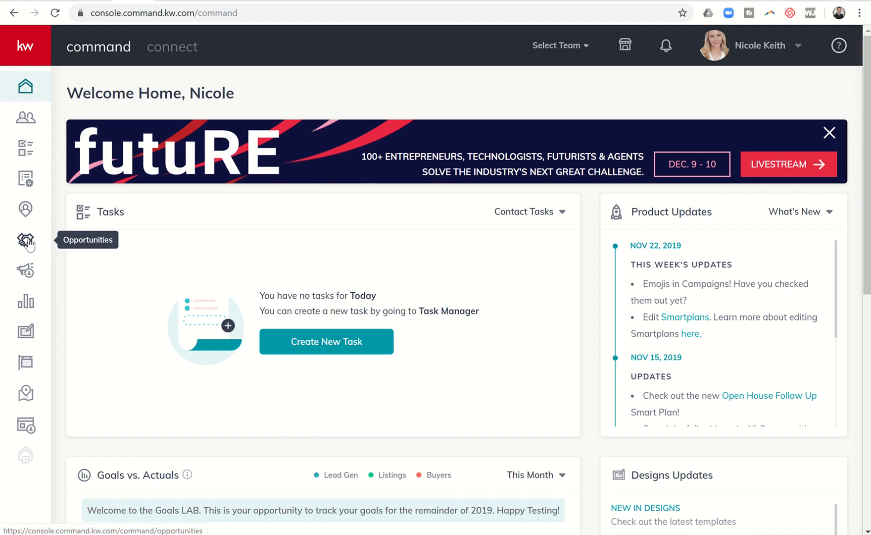
- Go to the Opportunities page for Summit Property Group and close the dotloop import banner
left_click(25, 241)
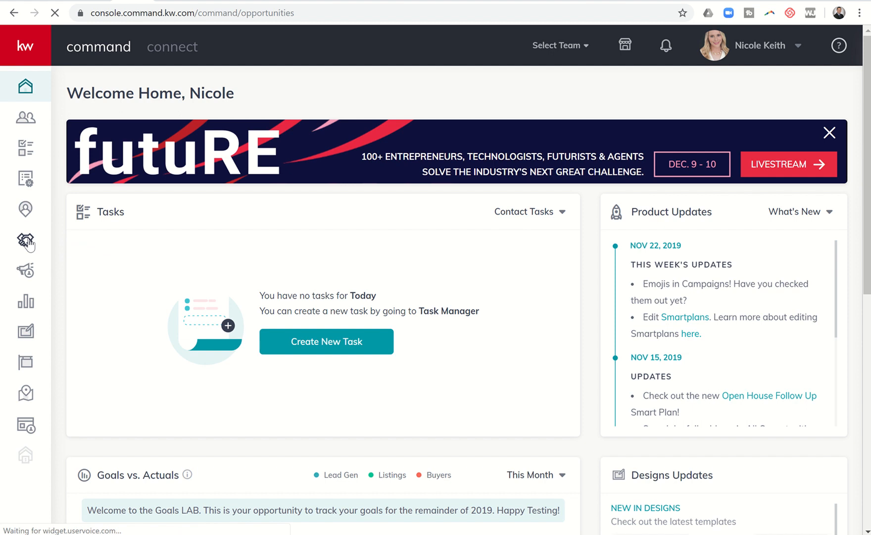
left_click(25, 240)
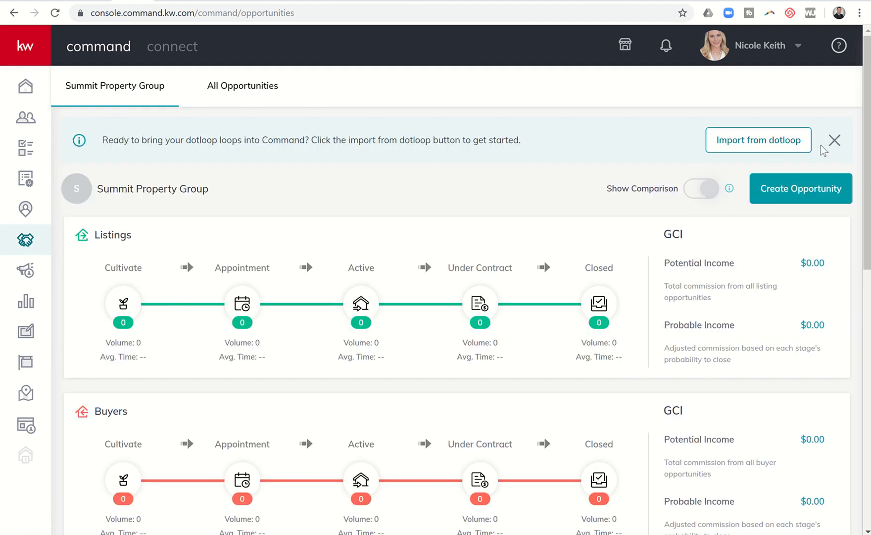
left_click(834, 141)
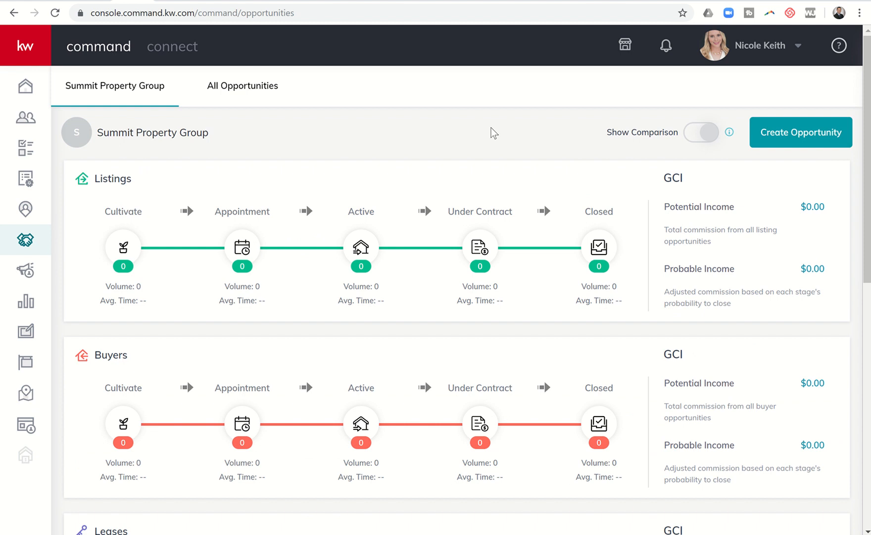
mouse_move(534, 136)
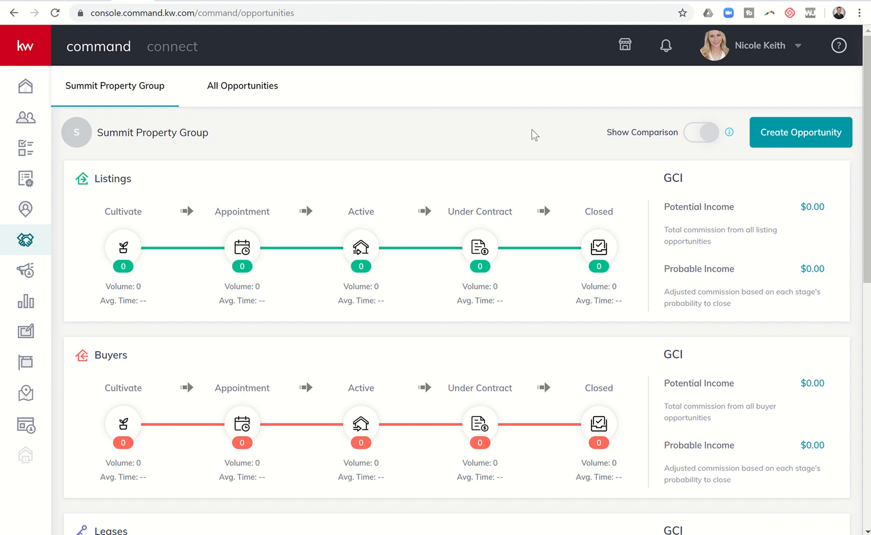
mouse_move(712, 175)
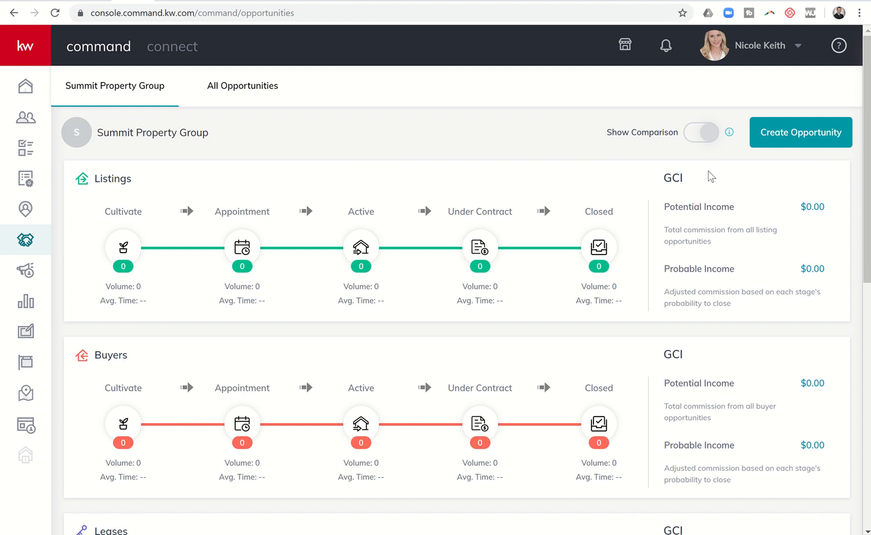
mouse_move(814, 141)
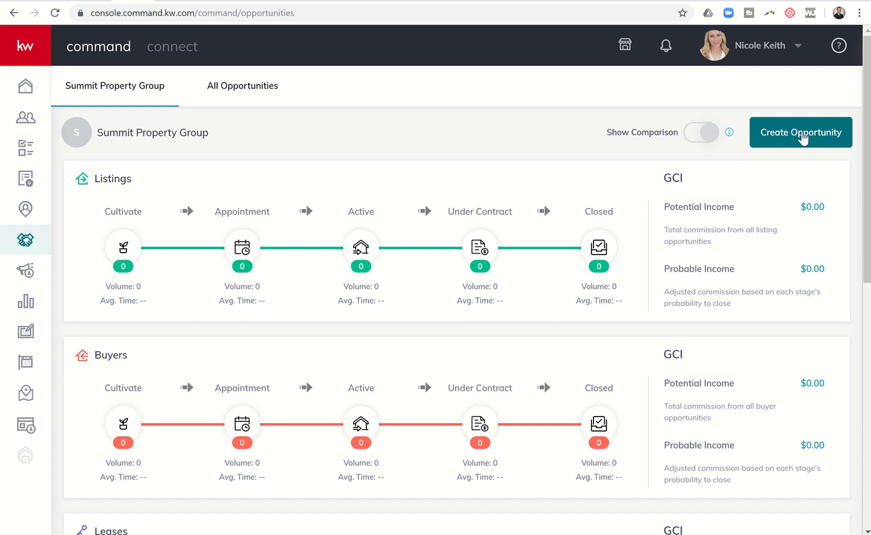
- Start a new opportunity and choose Listing as its opportunity type
left_click(800, 132)
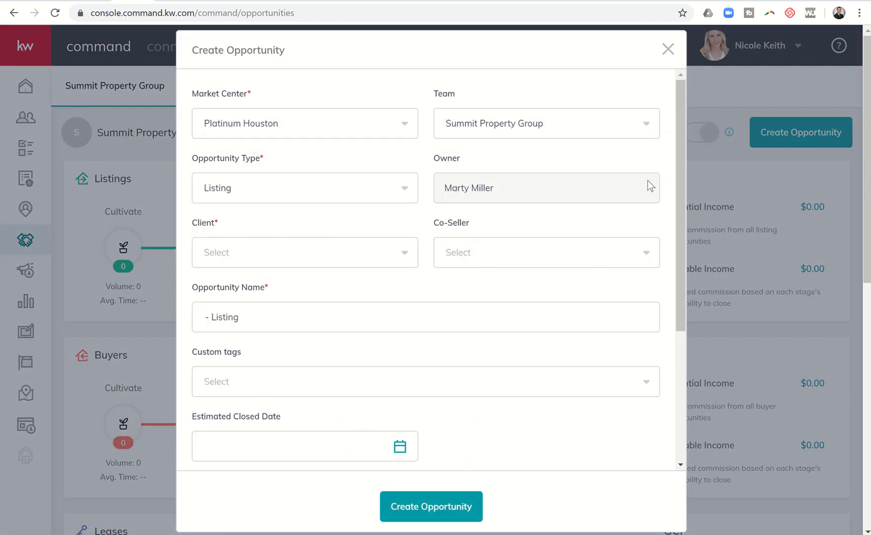
mouse_move(598, 171)
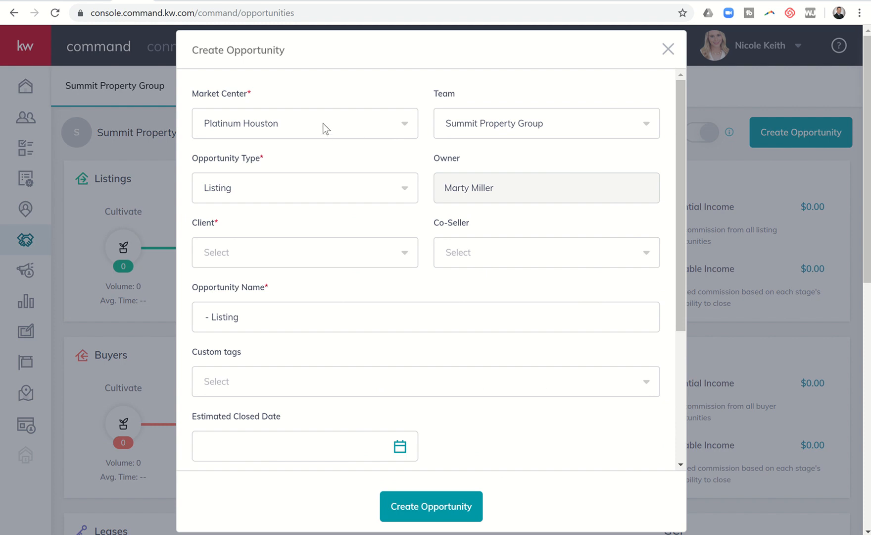
mouse_move(304, 128)
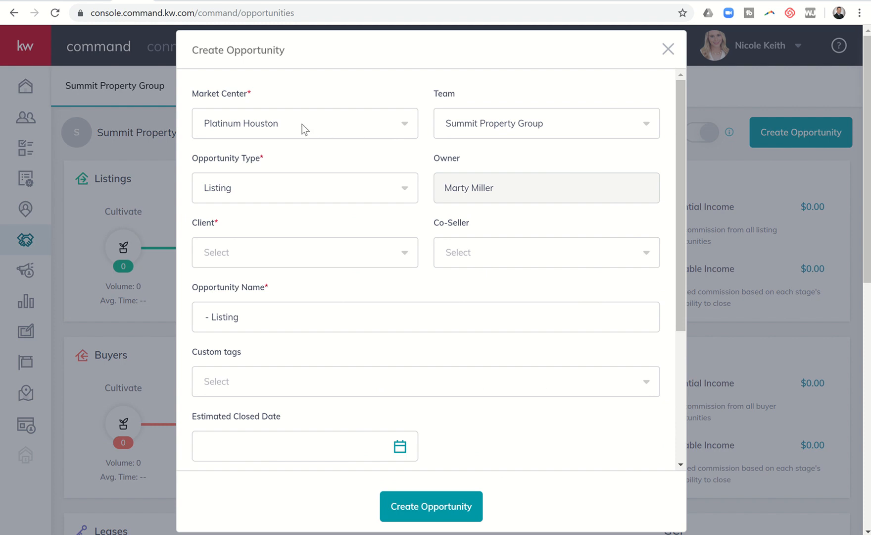
mouse_move(283, 130)
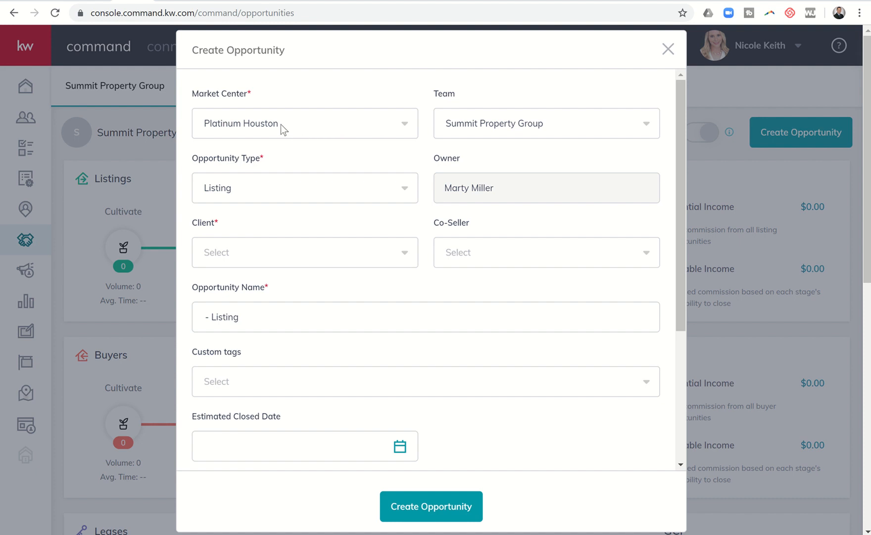
mouse_move(314, 128)
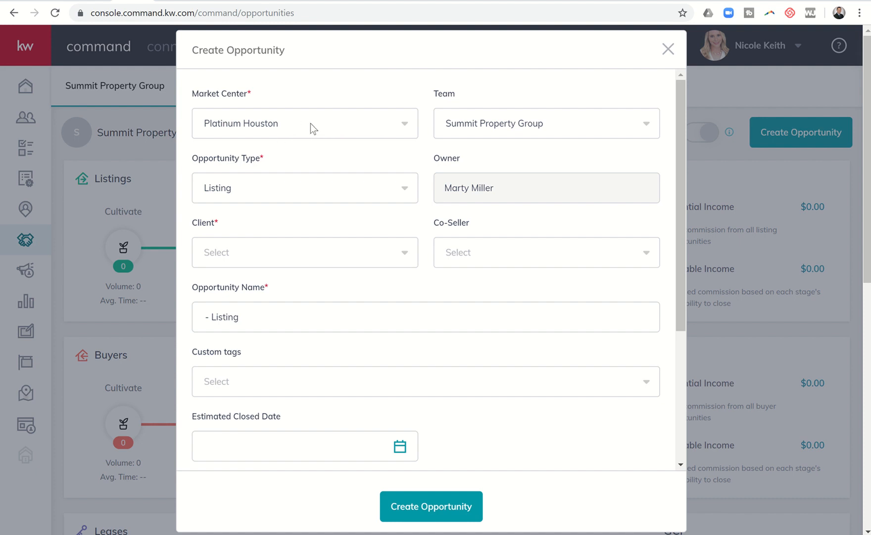
mouse_move(503, 132)
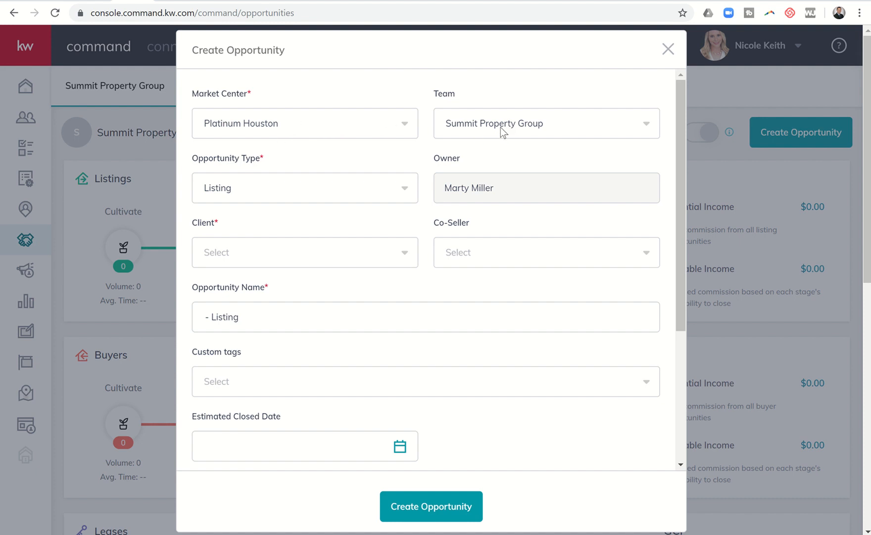
mouse_move(349, 194)
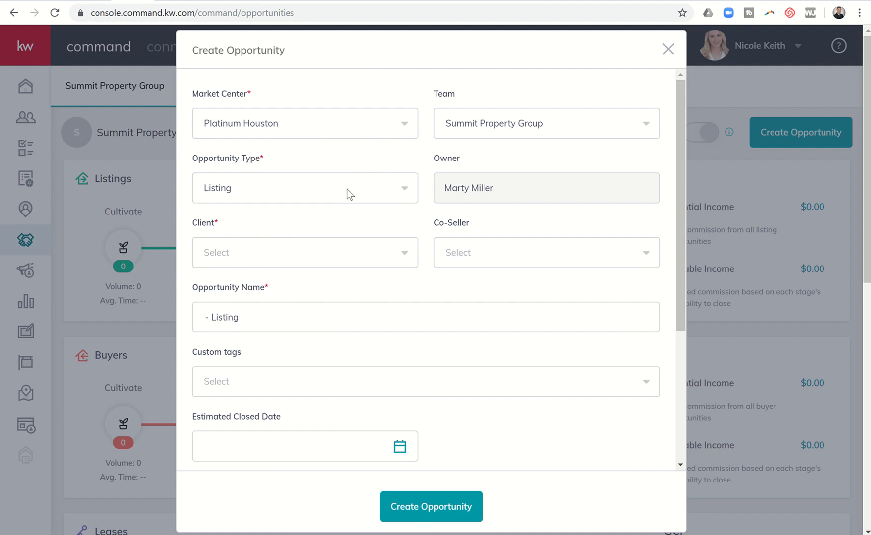
mouse_move(233, 201)
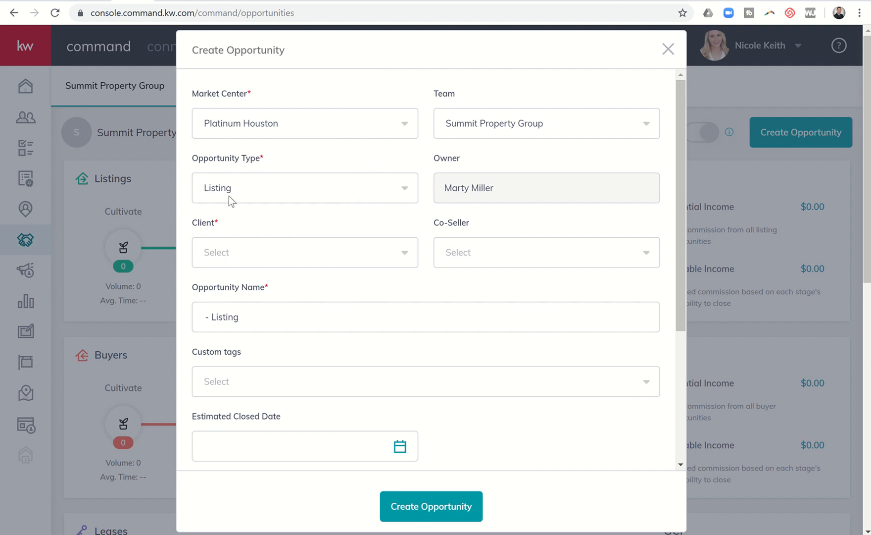
mouse_move(227, 200)
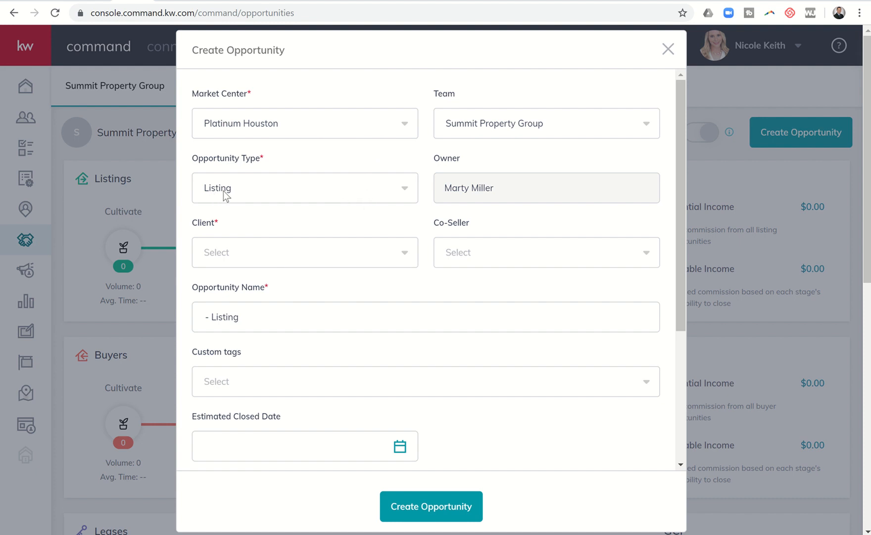
mouse_move(254, 196)
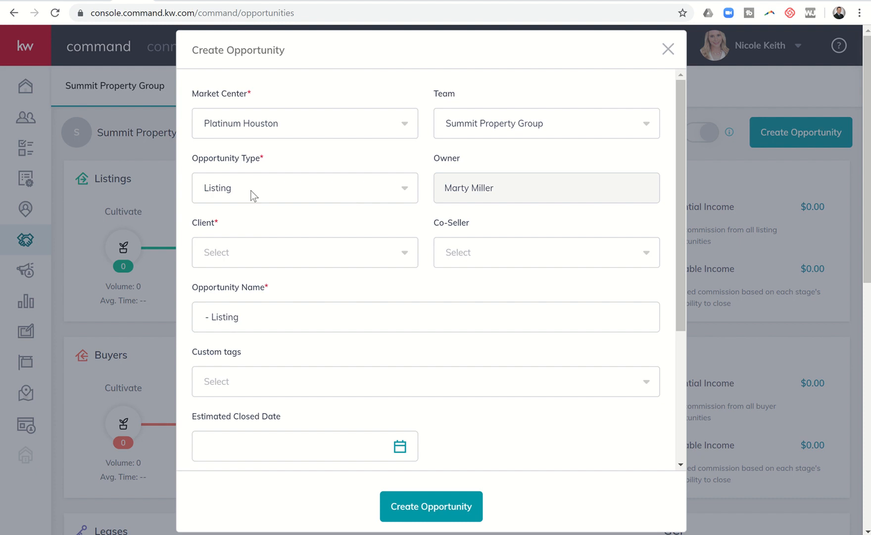
mouse_move(247, 187)
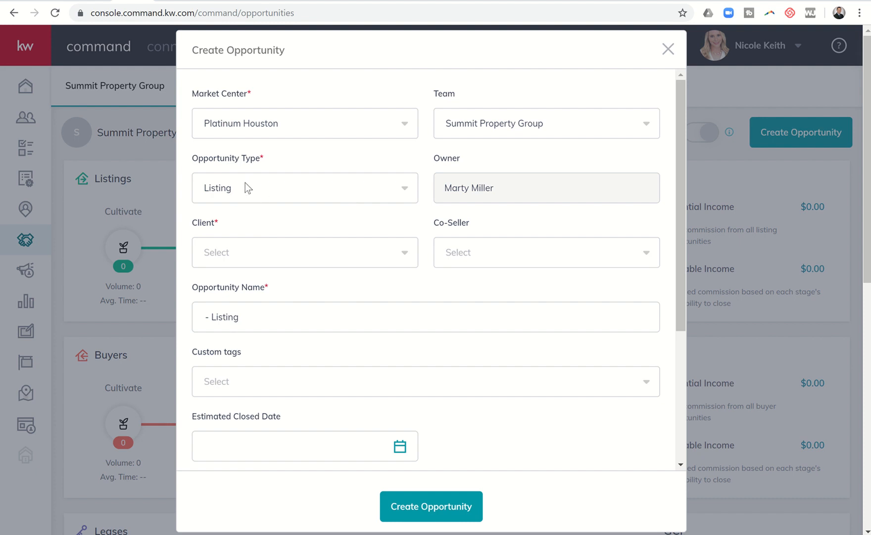
mouse_move(256, 193)
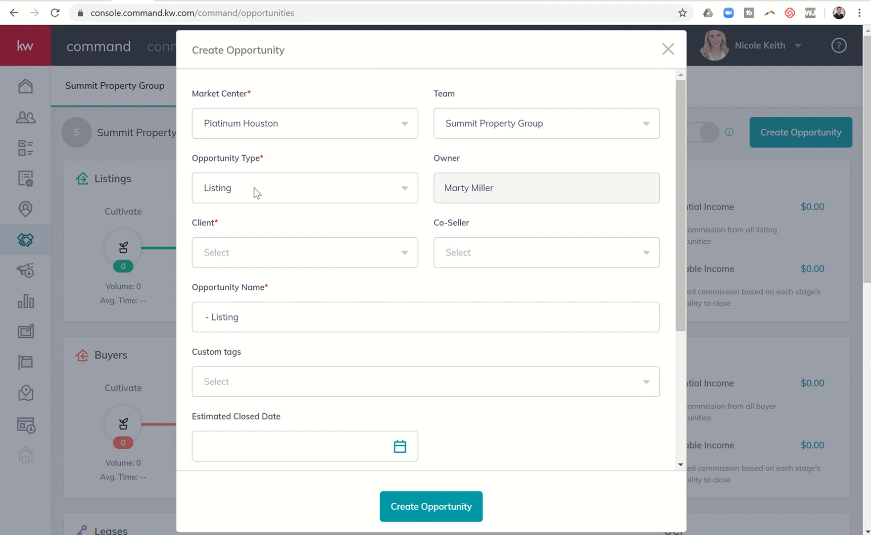
left_click(304, 188)
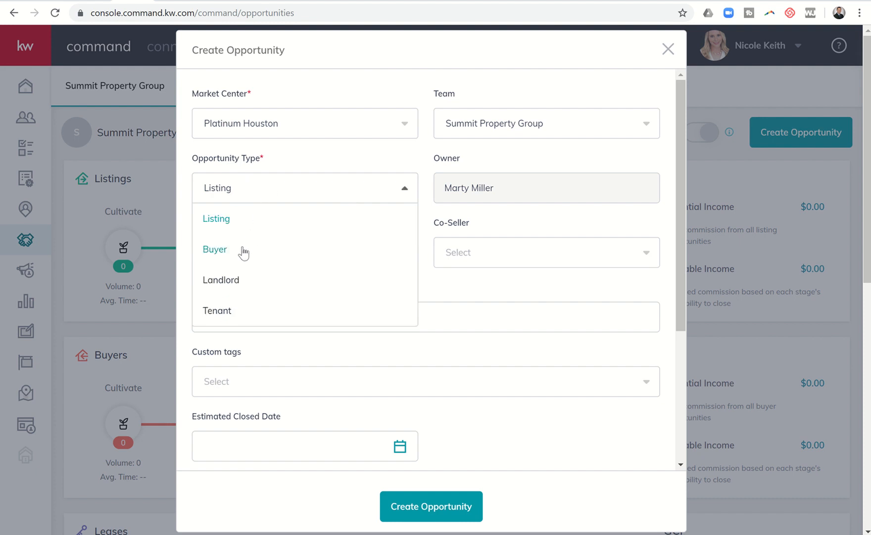
mouse_move(234, 296)
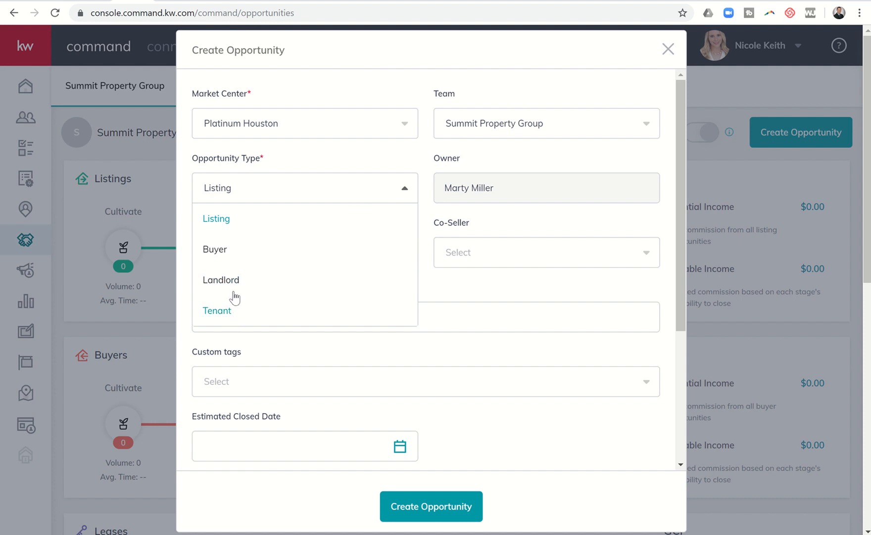
mouse_move(240, 232)
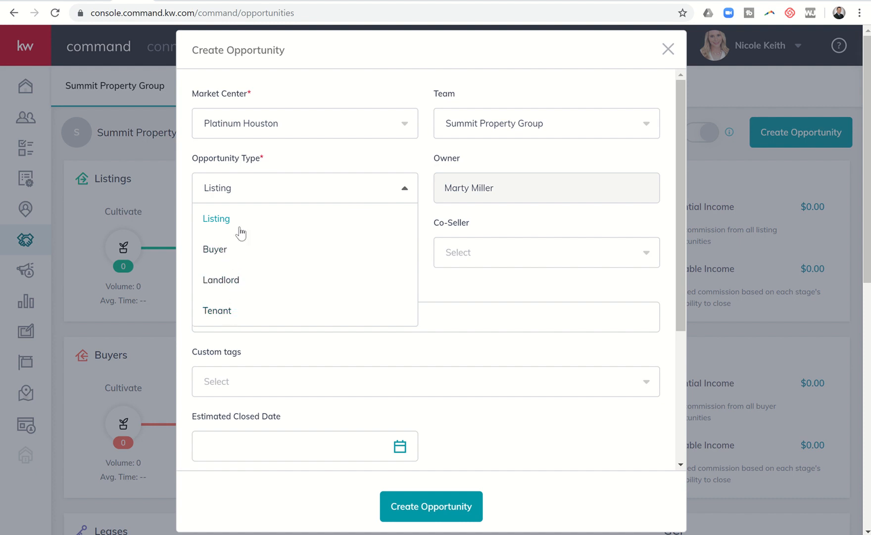
left_click(216, 218)
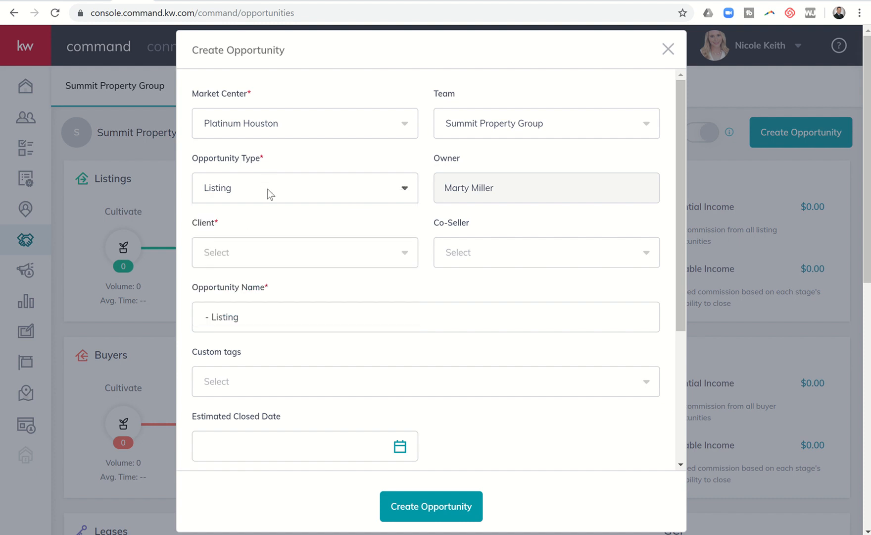
mouse_move(403, 213)
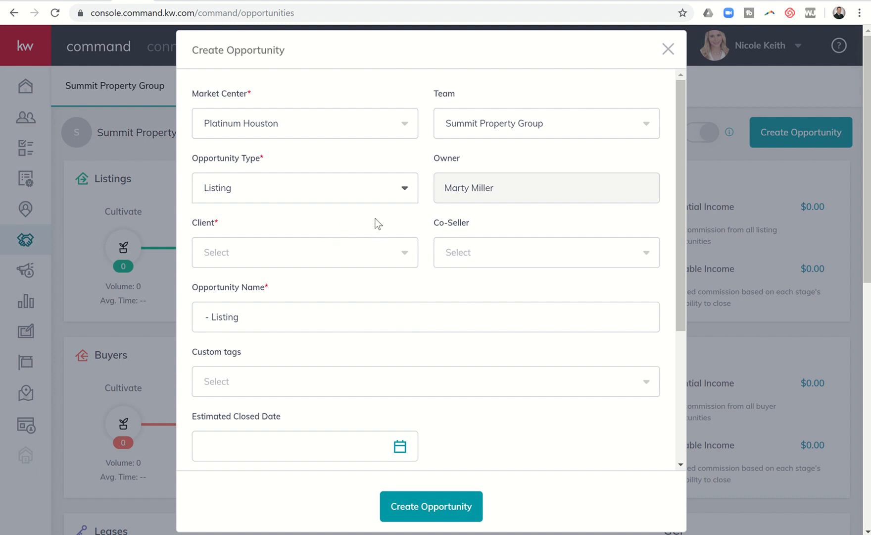
mouse_move(437, 221)
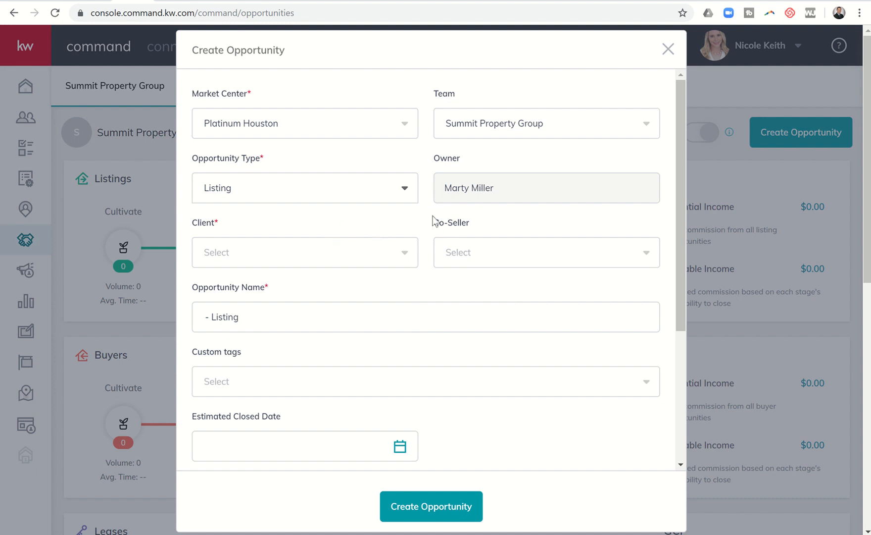
mouse_move(388, 257)
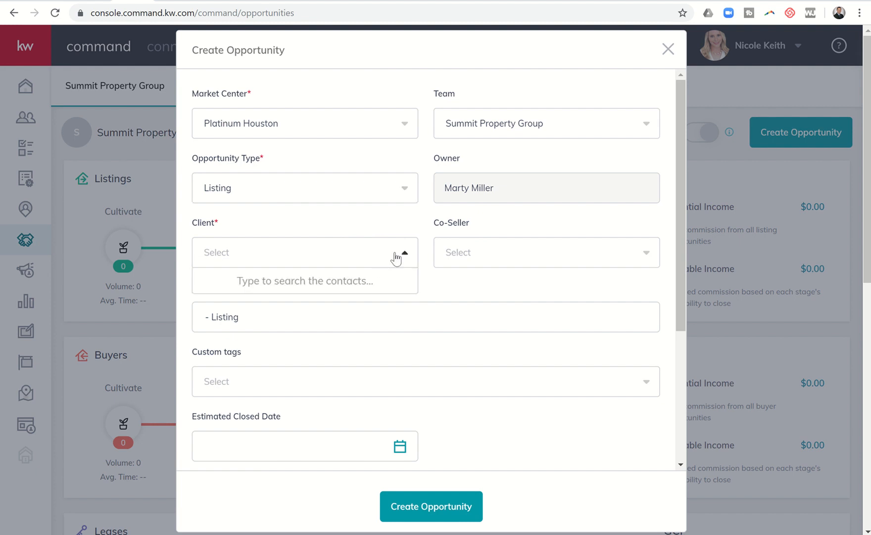
- Search contacts for 'AA' and select AA Seller as the client
type("Donald")
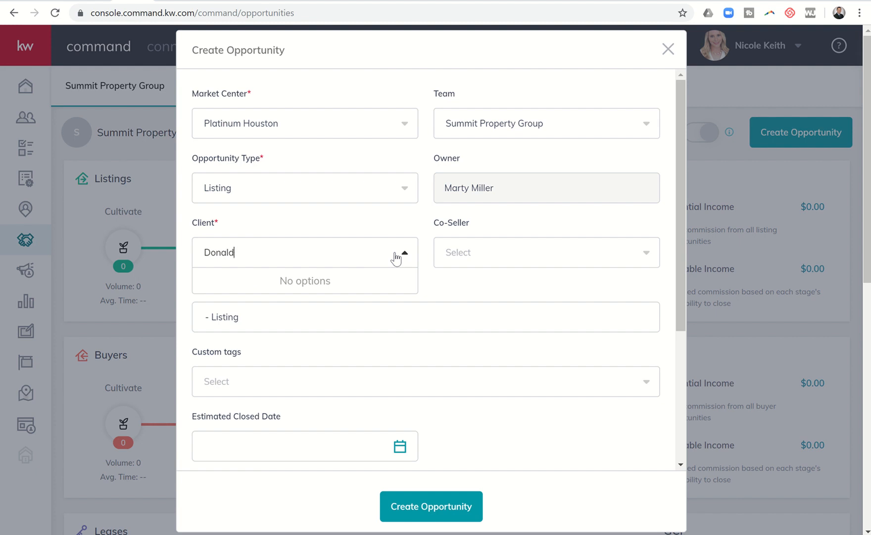
type("Duck")
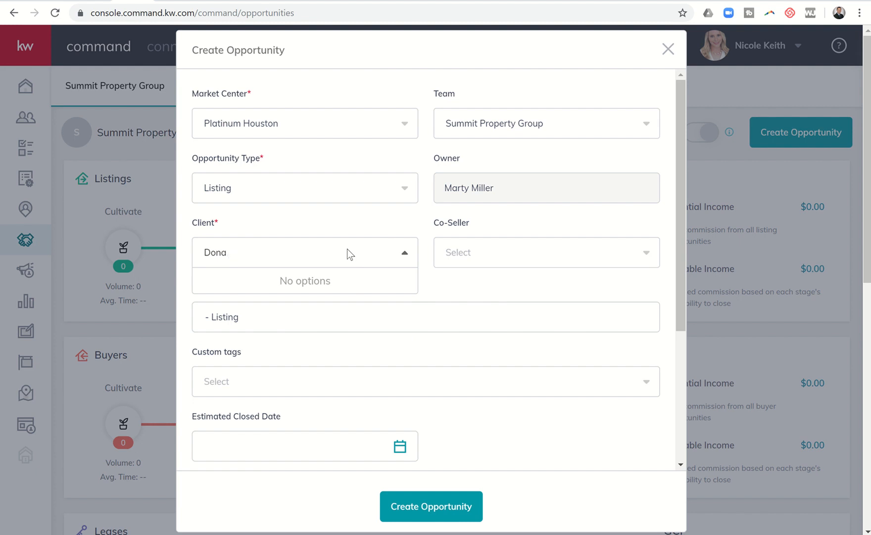
type("AA")
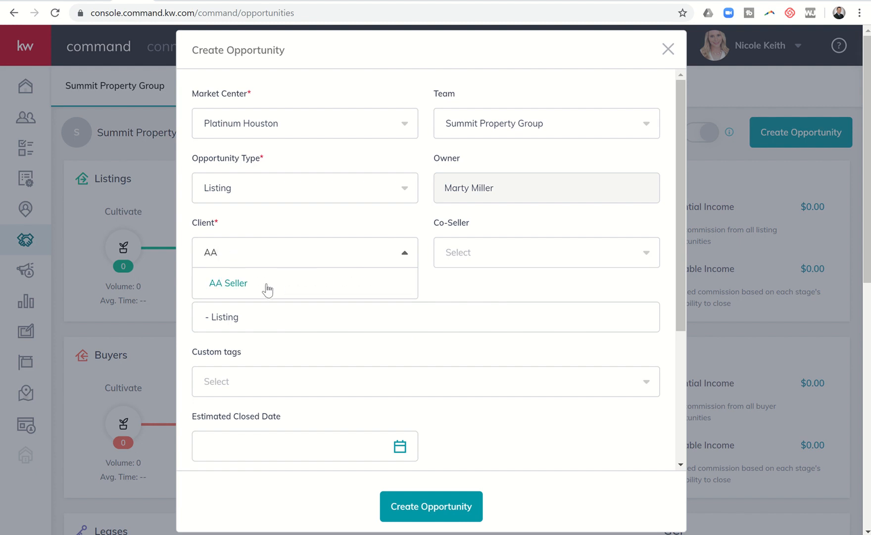
left_click(228, 283)
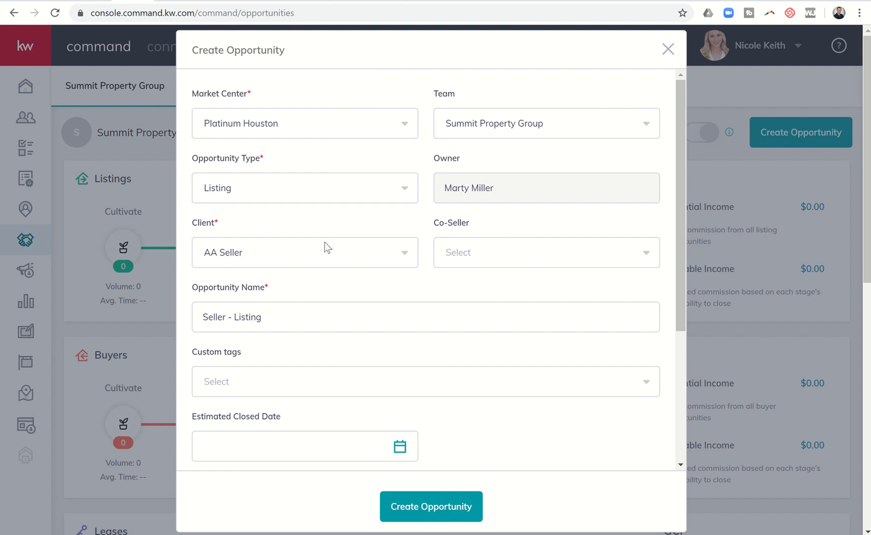
- Search 'AA' for a co-seller, then close the search without choosing anyone
left_click(546, 252)
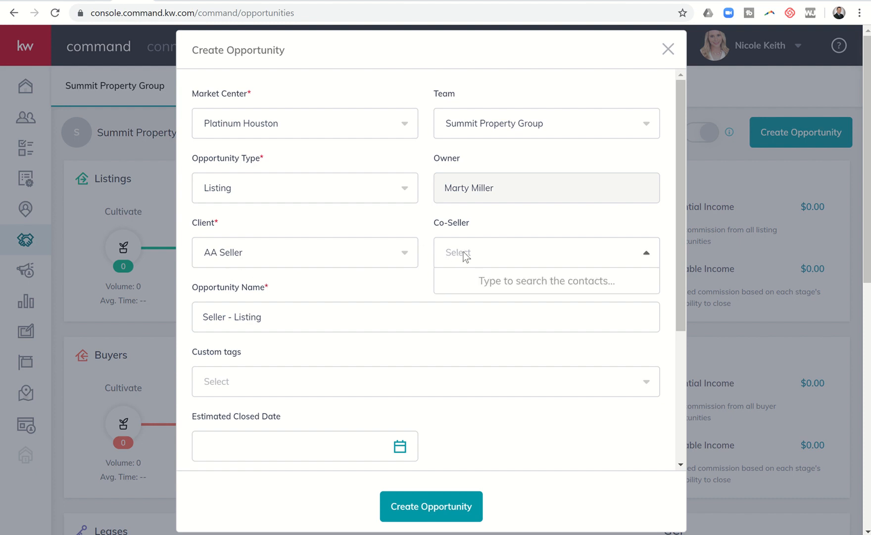
type("AA")
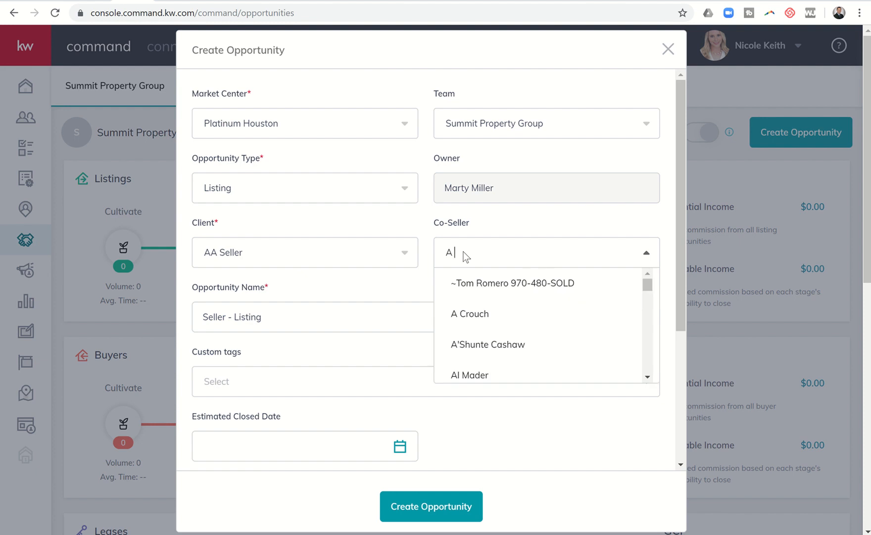
scroll("down", 3)
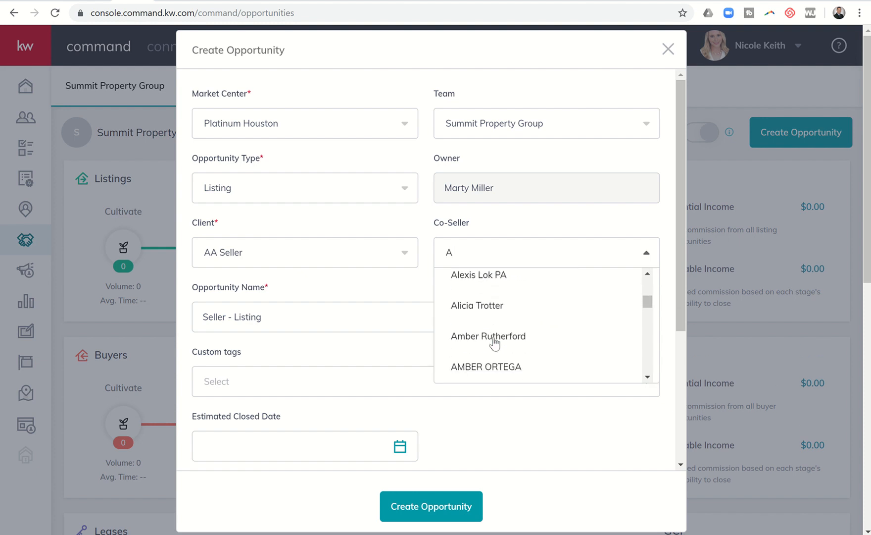
scroll("up", 3)
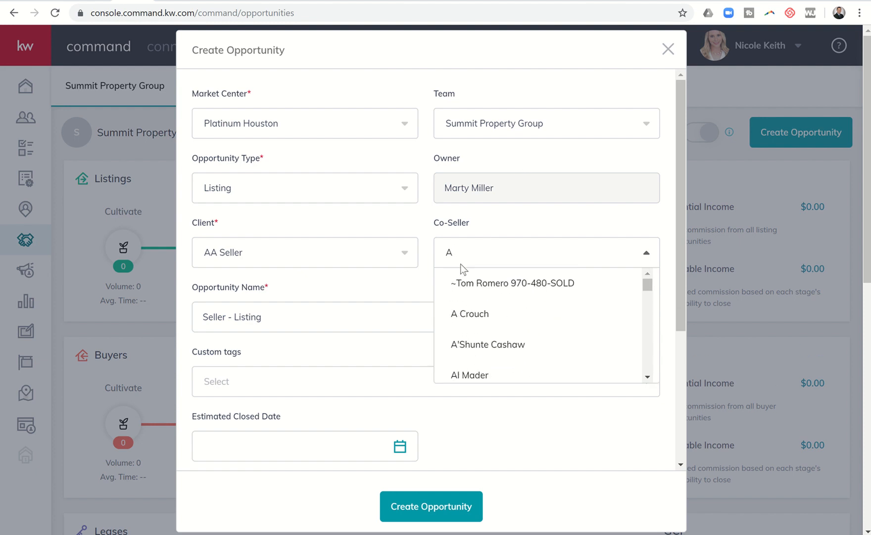
left_click(418, 218)
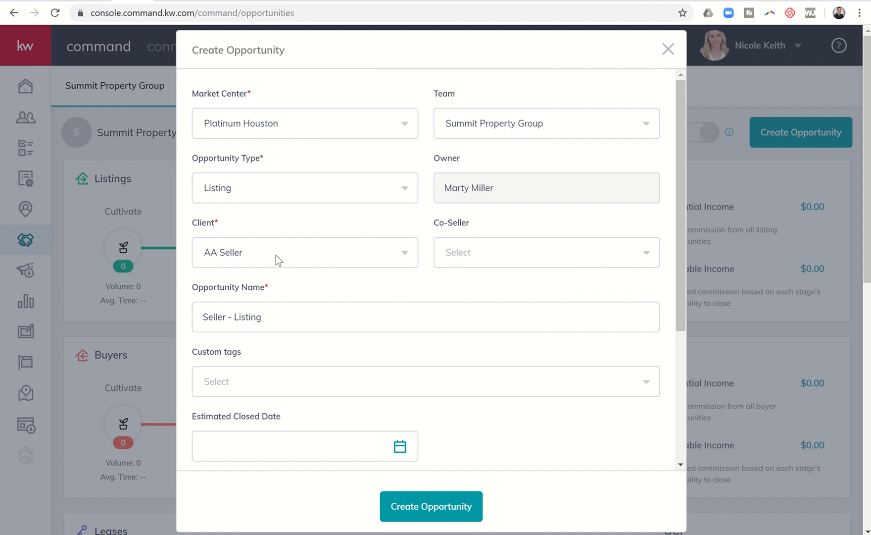
mouse_move(289, 252)
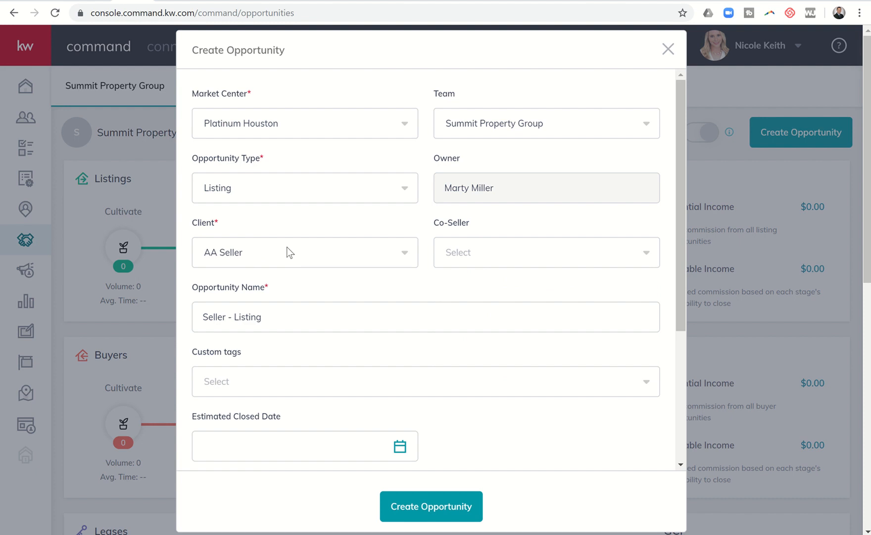
mouse_move(473, 257)
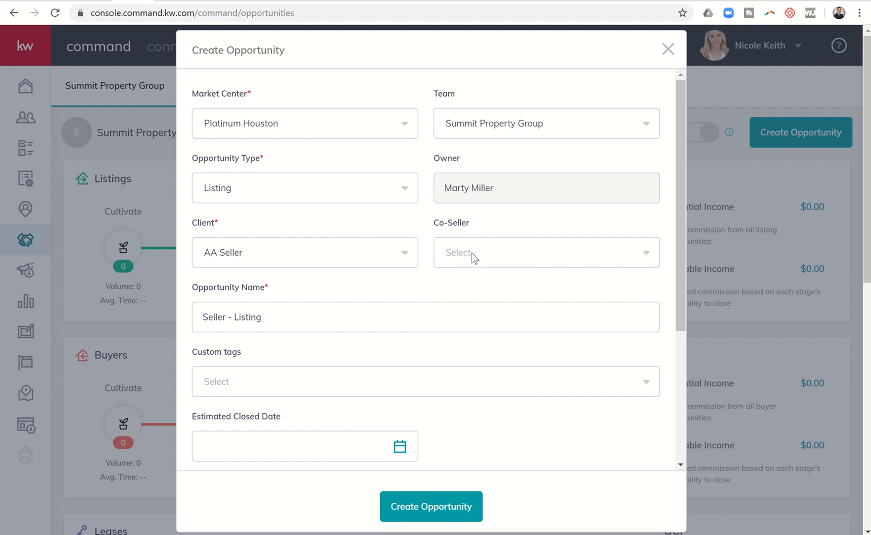
mouse_move(474, 256)
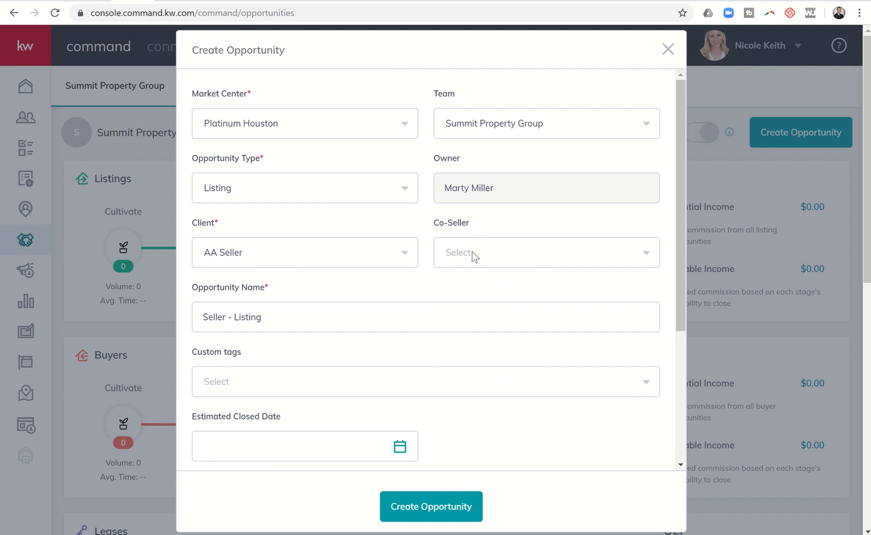
mouse_move(465, 260)
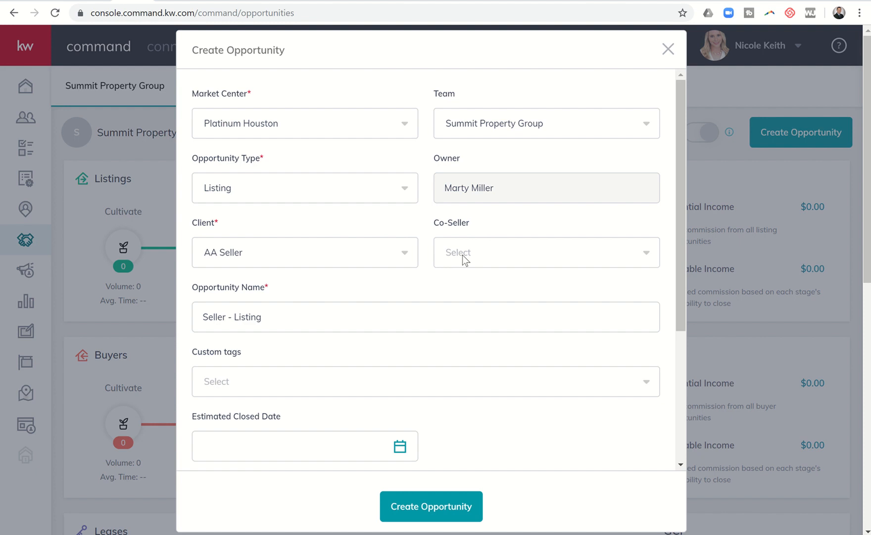
mouse_move(336, 261)
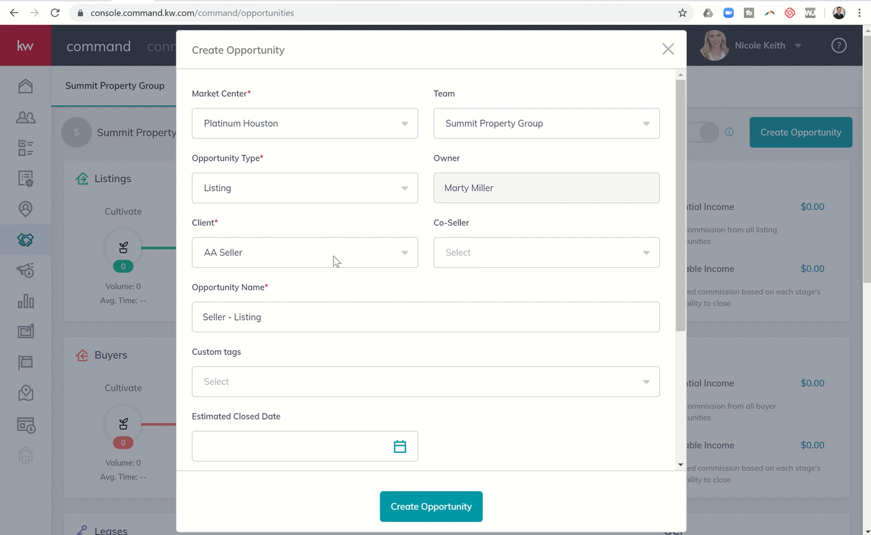
mouse_move(463, 273)
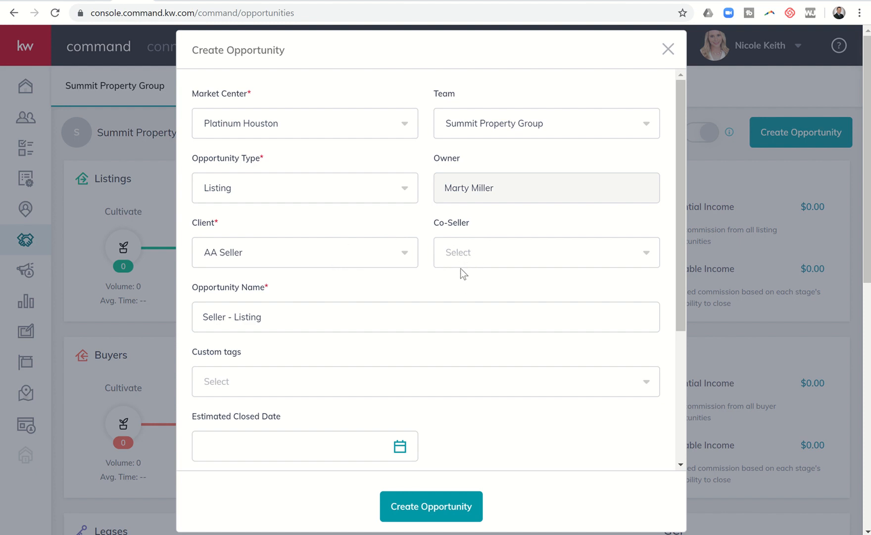
mouse_move(472, 256)
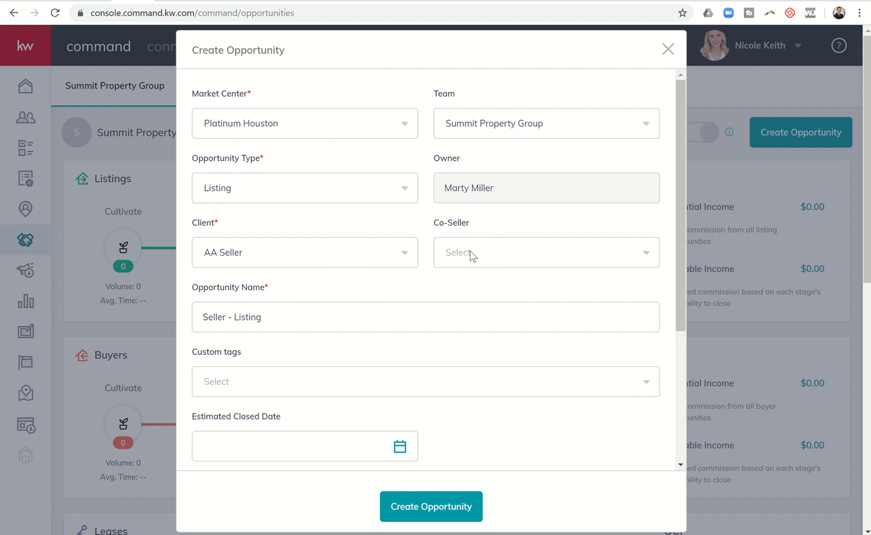
mouse_move(328, 257)
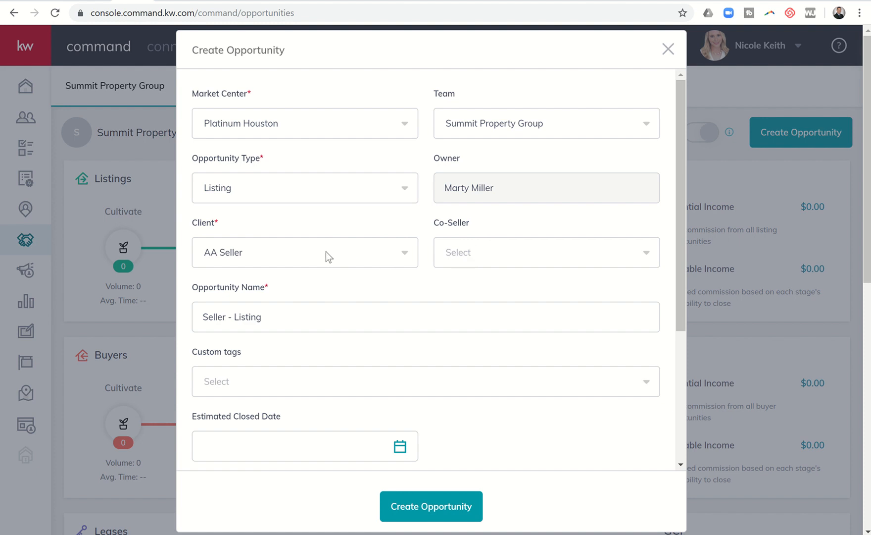
- Enter '123 Main Street, Katy TX 77493' as the opportunity name
scroll("down", 3)
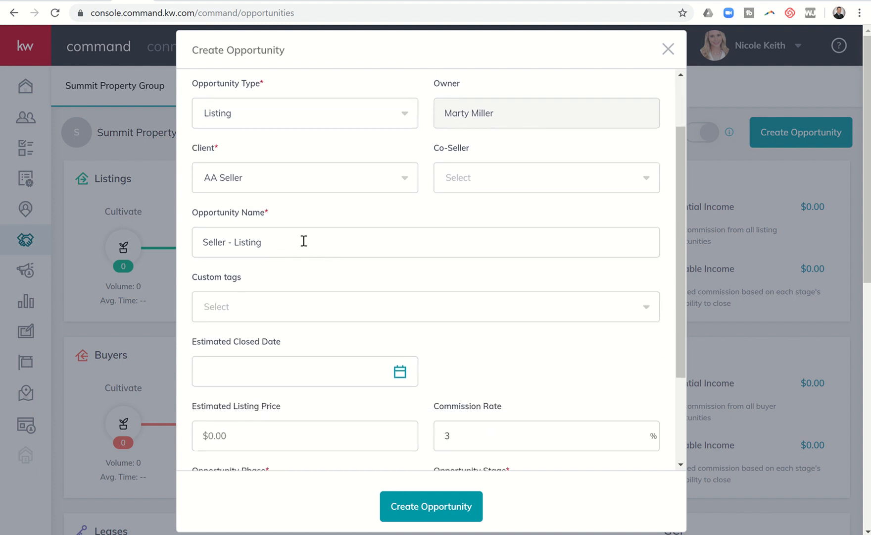
mouse_move(273, 233)
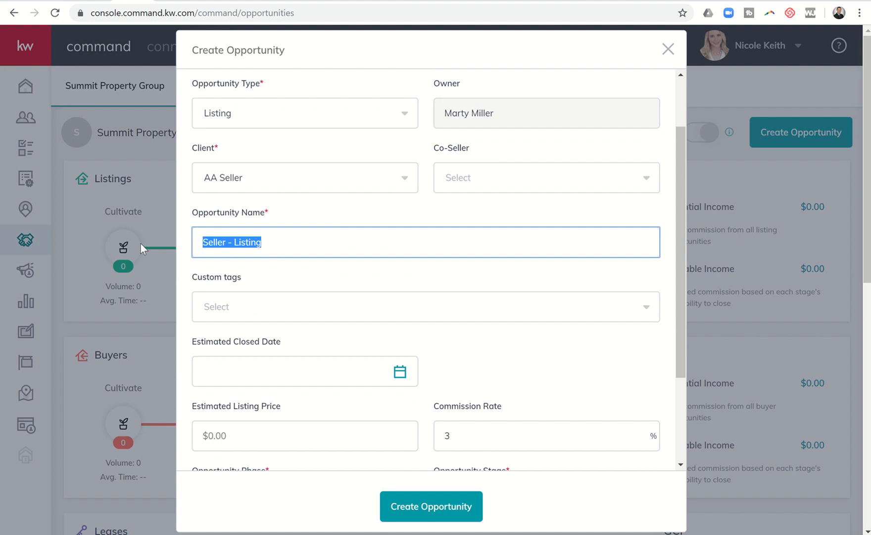
type("123")
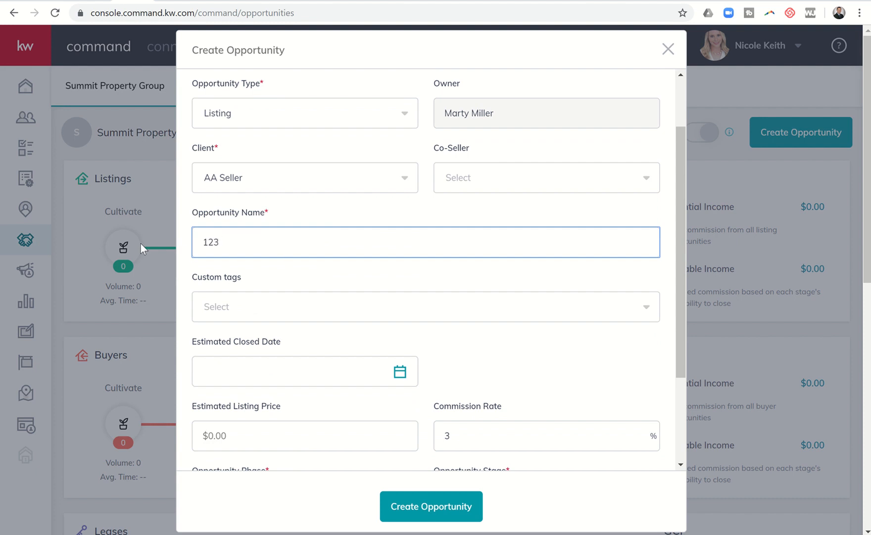
type("Main")
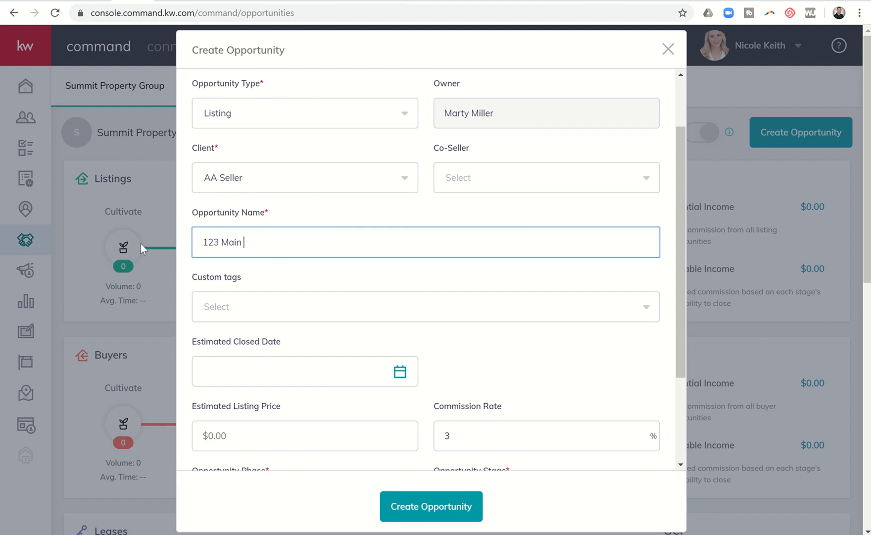
type("Street,")
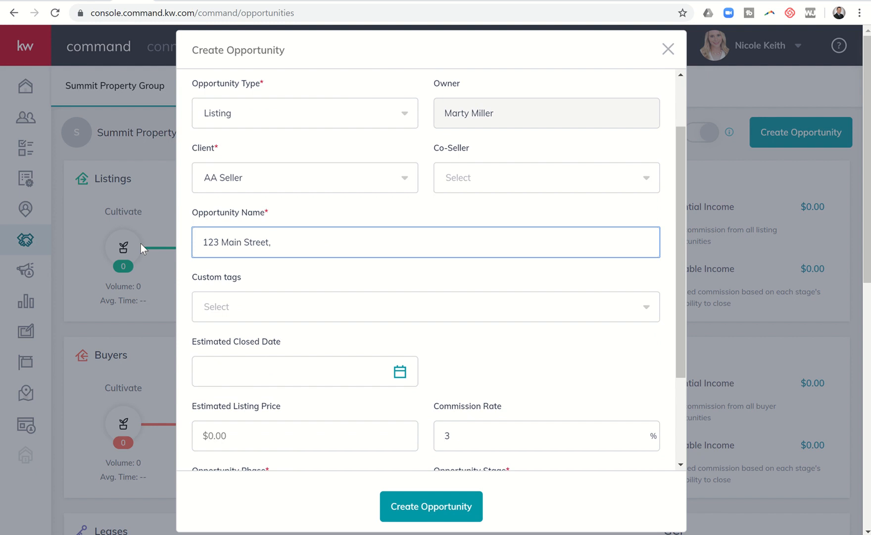
type("Katy TX")
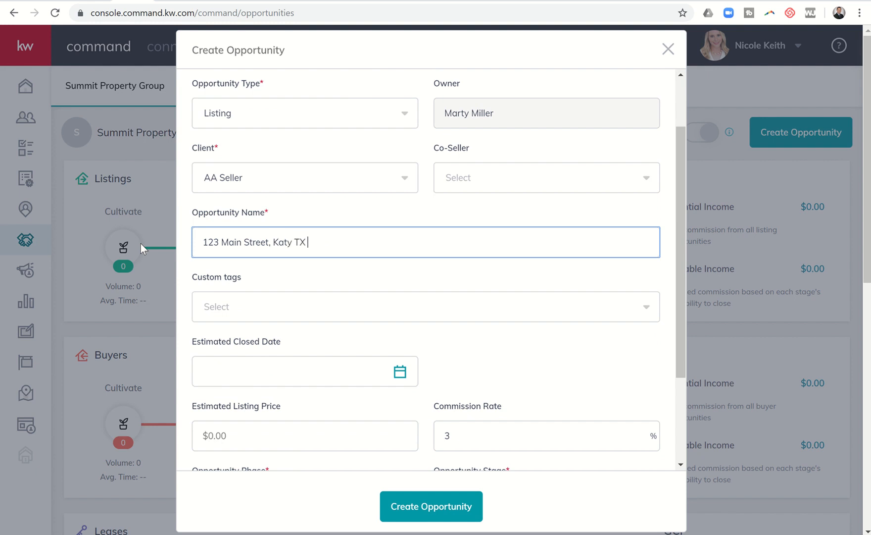
type("77493")
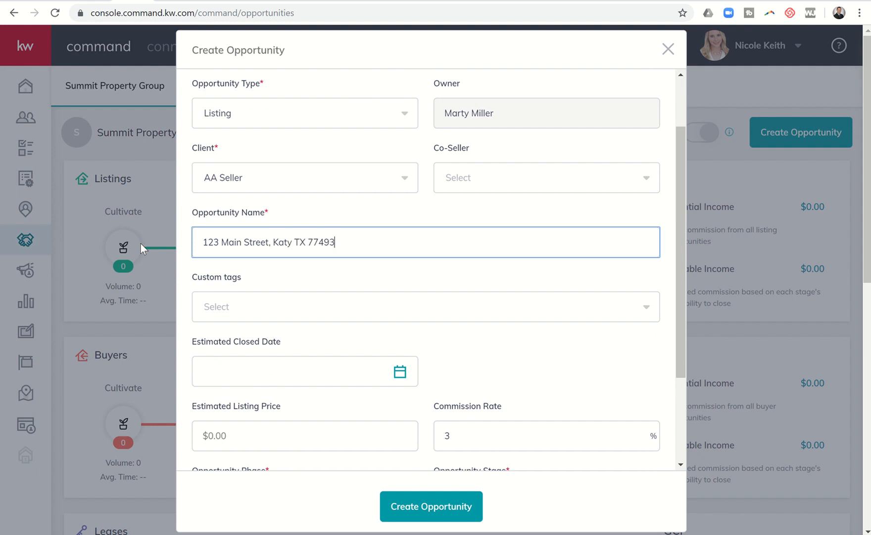
scroll("up", 3)
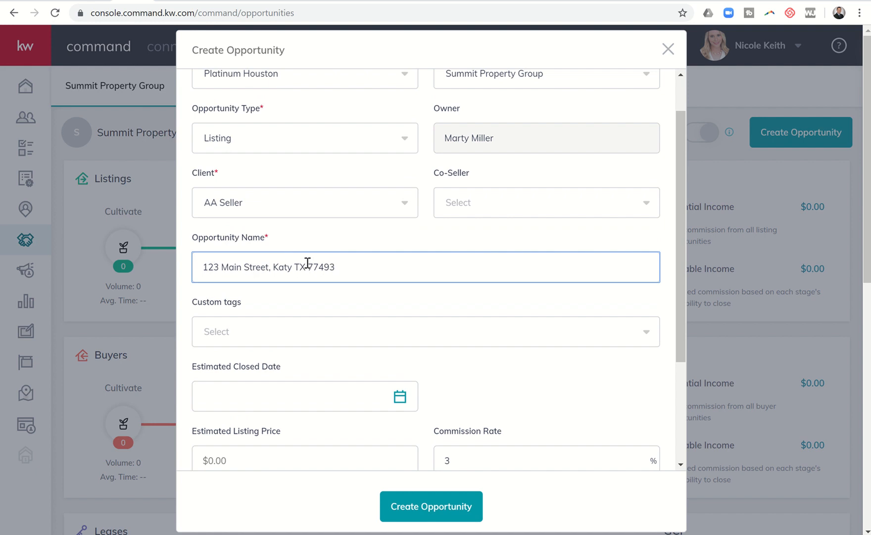
- Type 'REO' in Custom tags and create it as a new tag
scroll("down", 3)
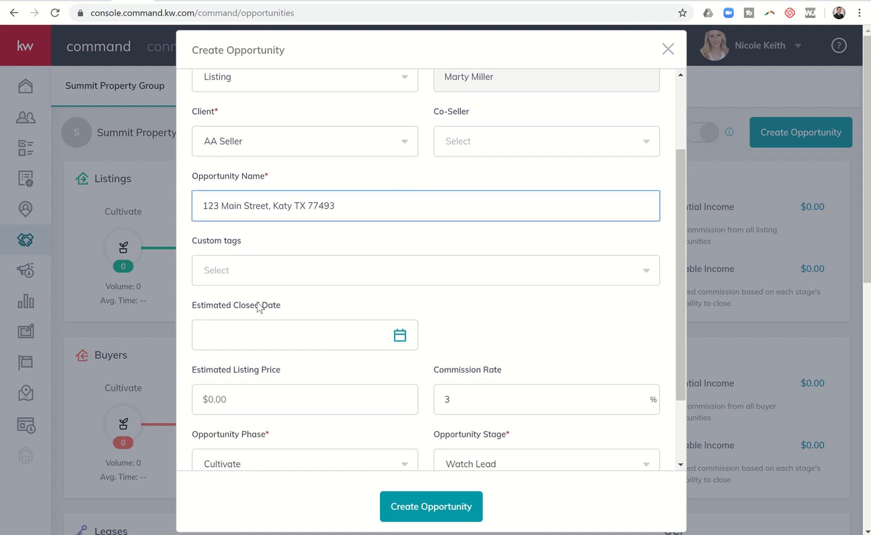
scroll("up", 3)
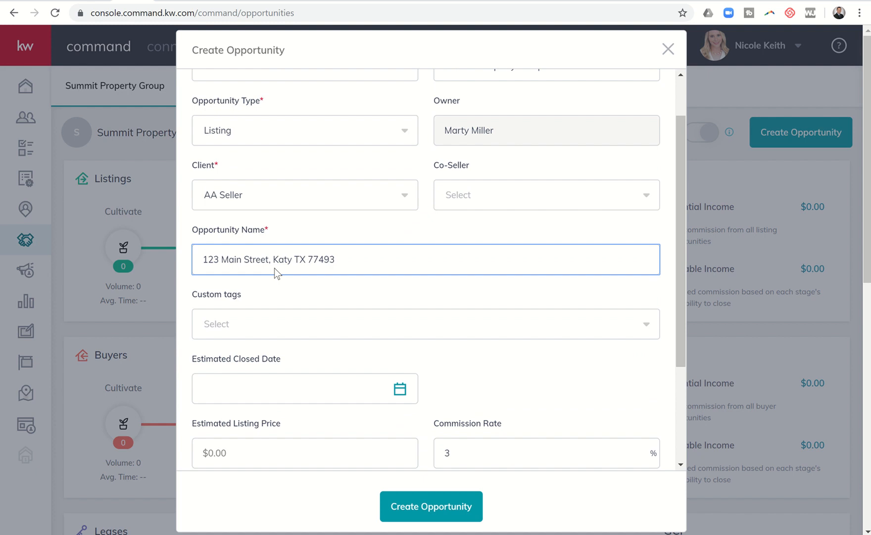
scroll("down", 3)
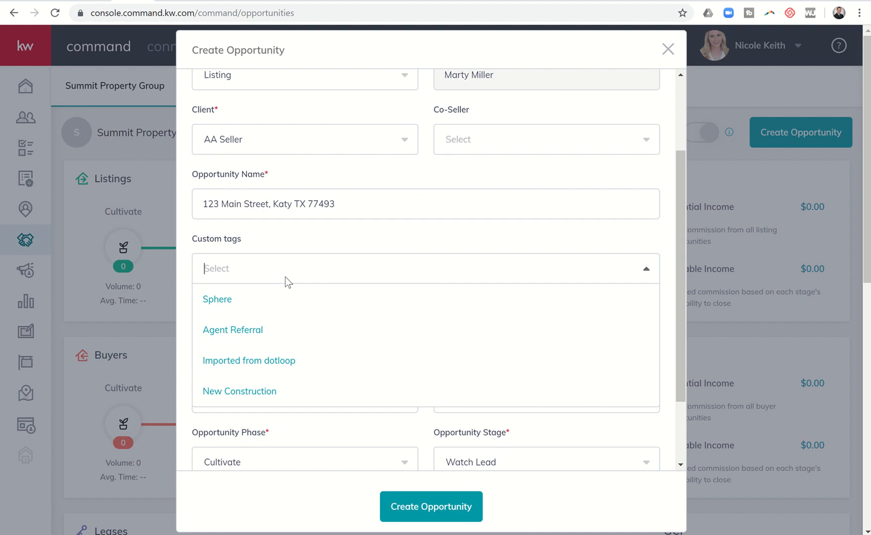
mouse_move(245, 327)
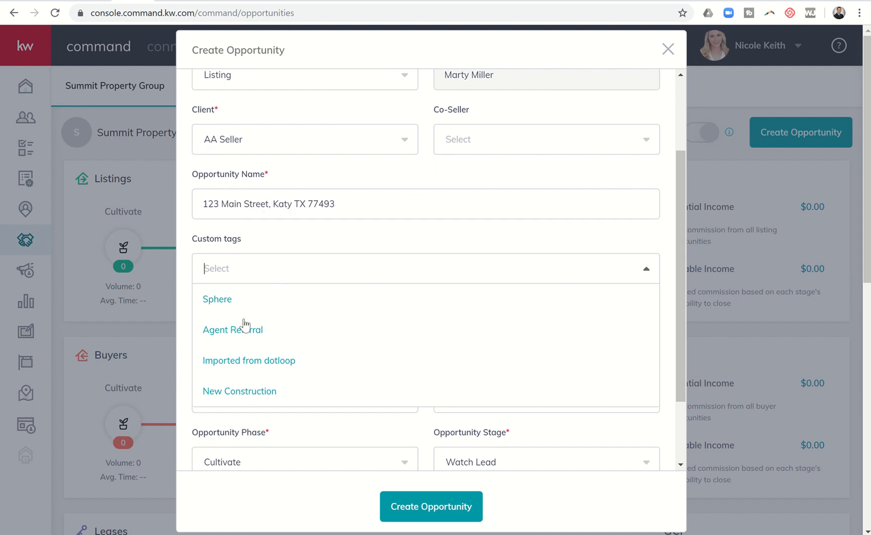
mouse_move(291, 254)
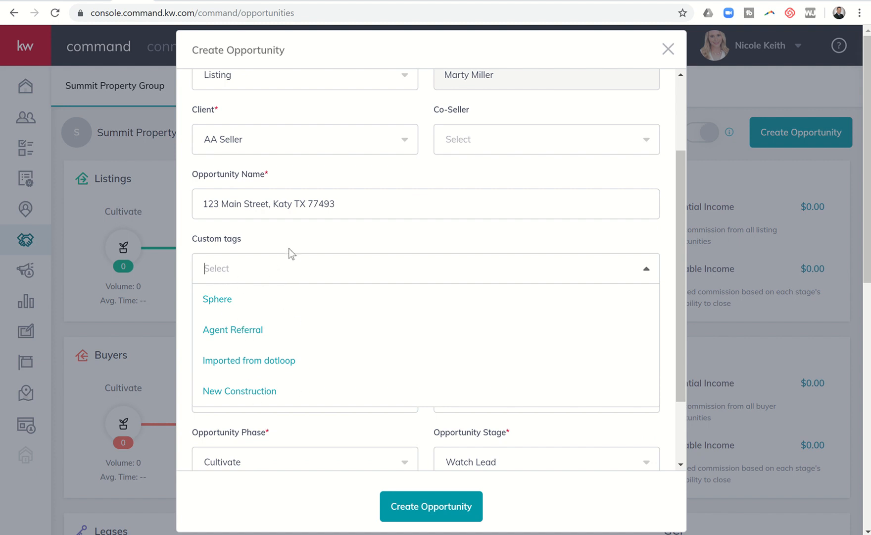
scroll("down", 3)
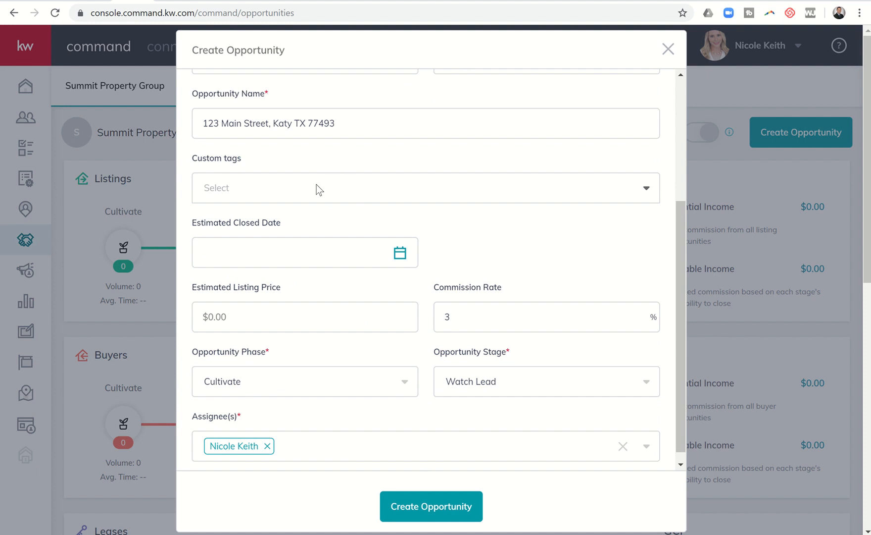
type("REO")
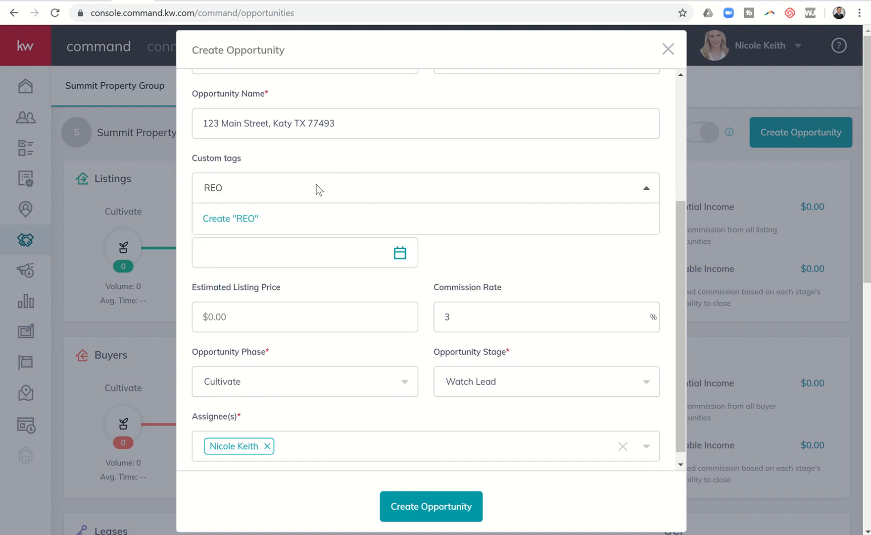
left_click(230, 218)
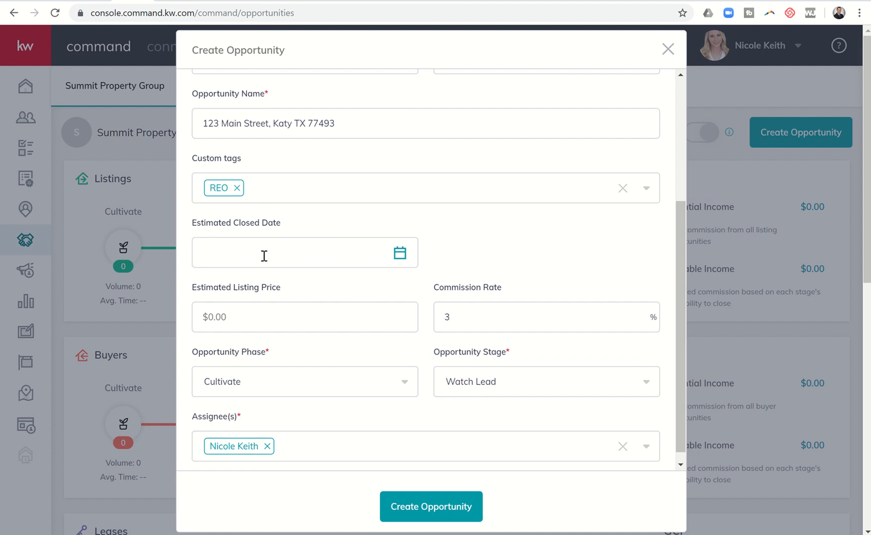
- Set estimated closed date to February 9, 2020 and estimated listing price to $300,000.00
left_click(286, 252)
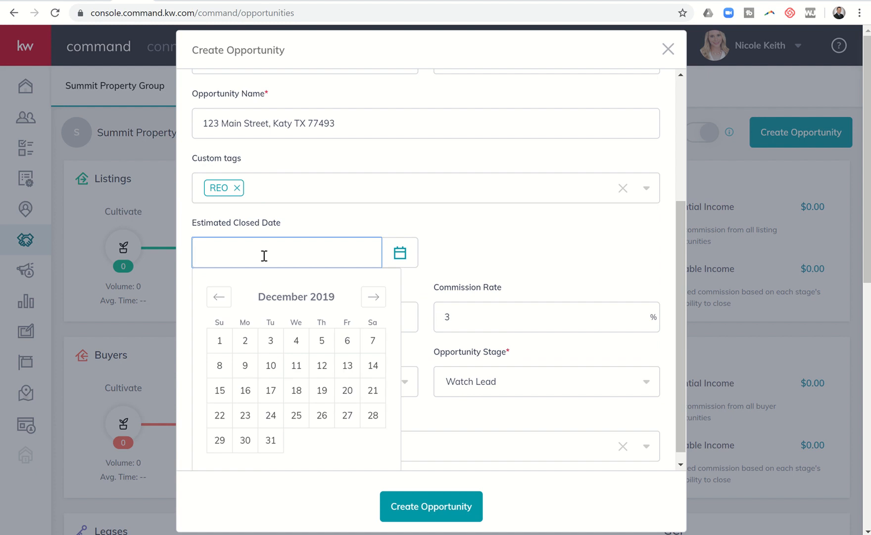
mouse_move(373, 296)
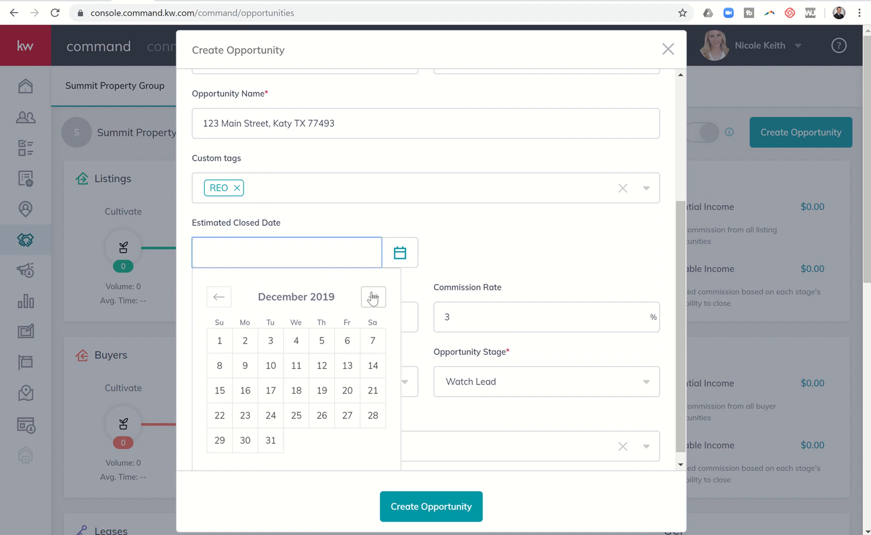
left_click(373, 296)
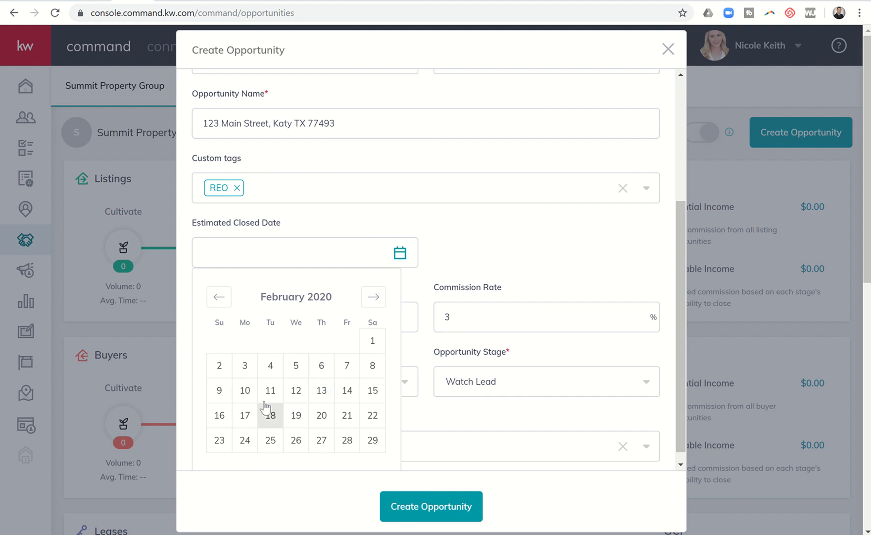
left_click(219, 390)
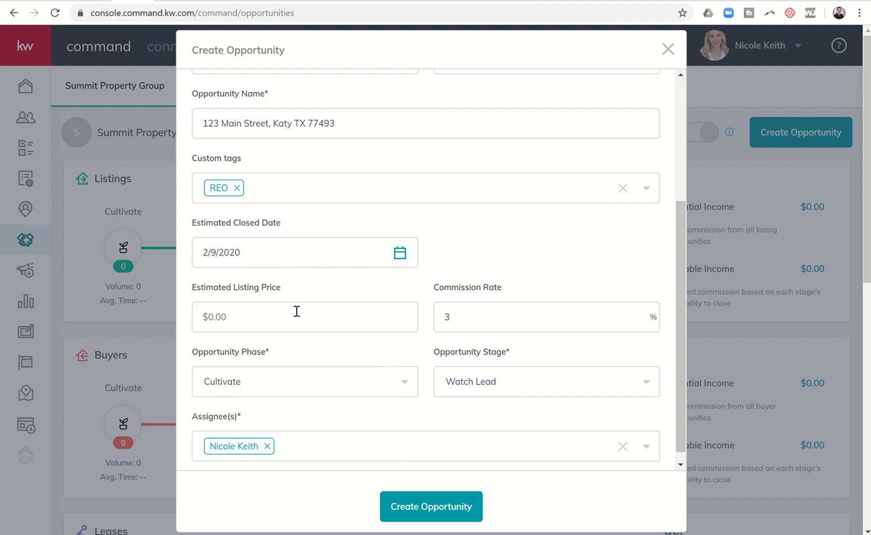
left_click(304, 317)
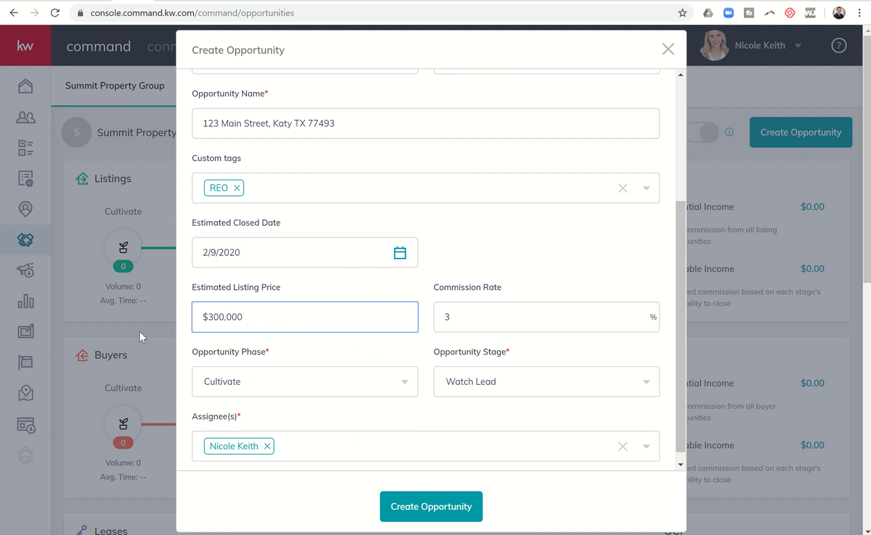
left_click(325, 293)
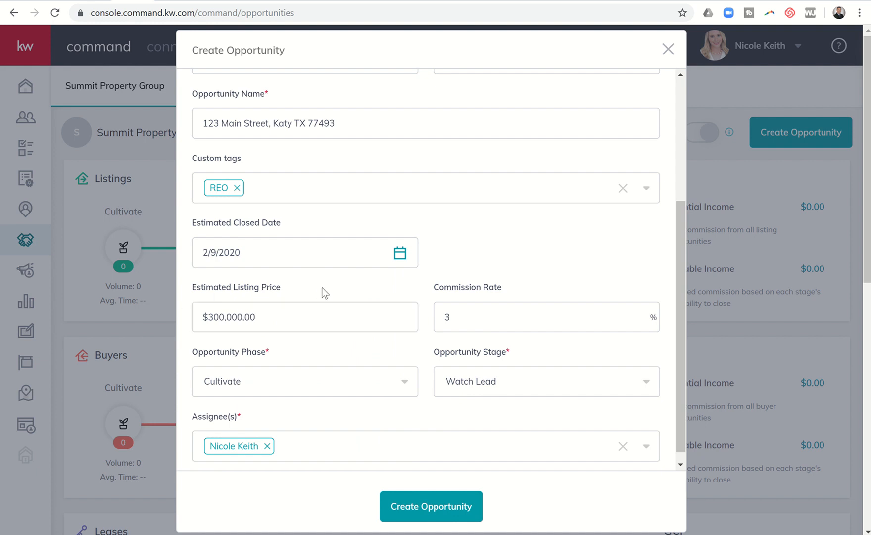
mouse_move(453, 316)
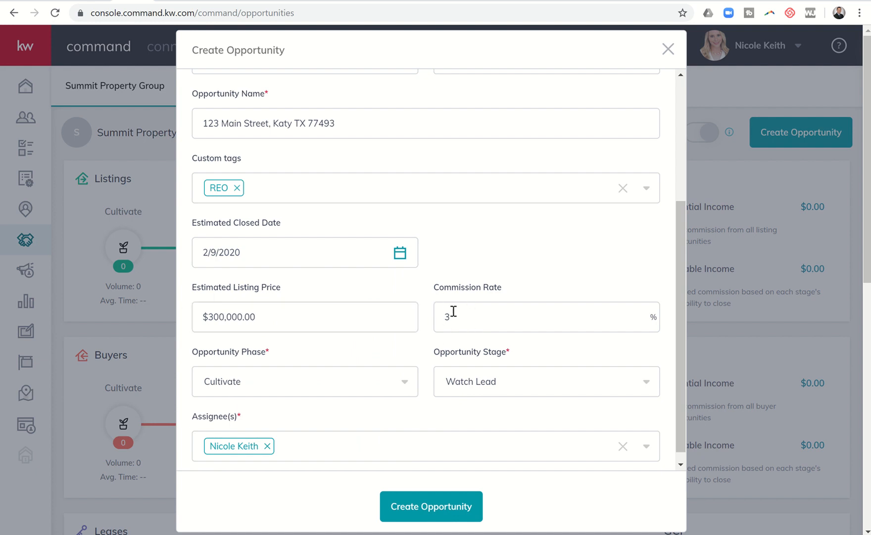
mouse_move(401, 305)
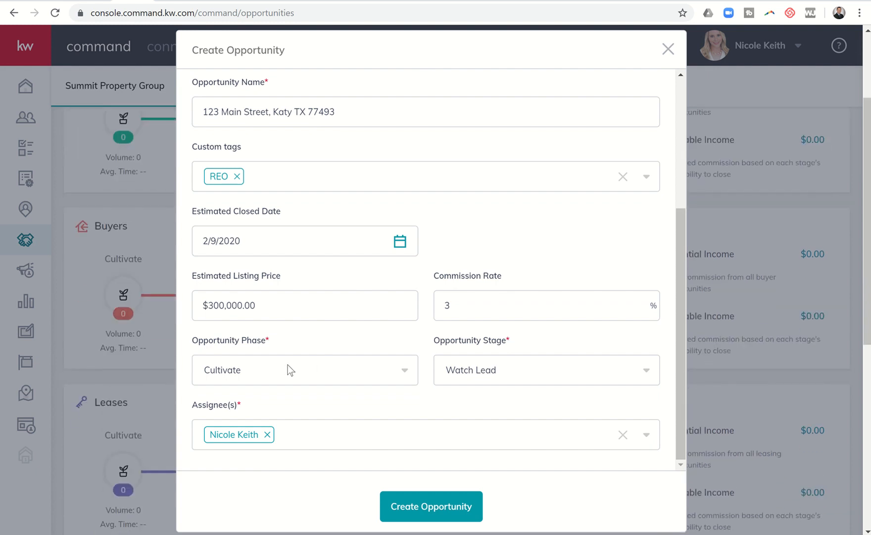
mouse_move(490, 362)
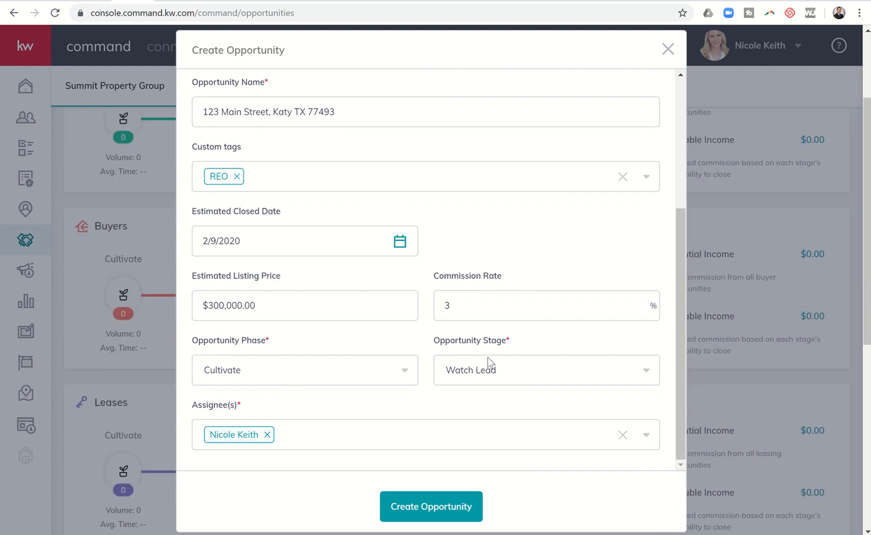
mouse_move(383, 379)
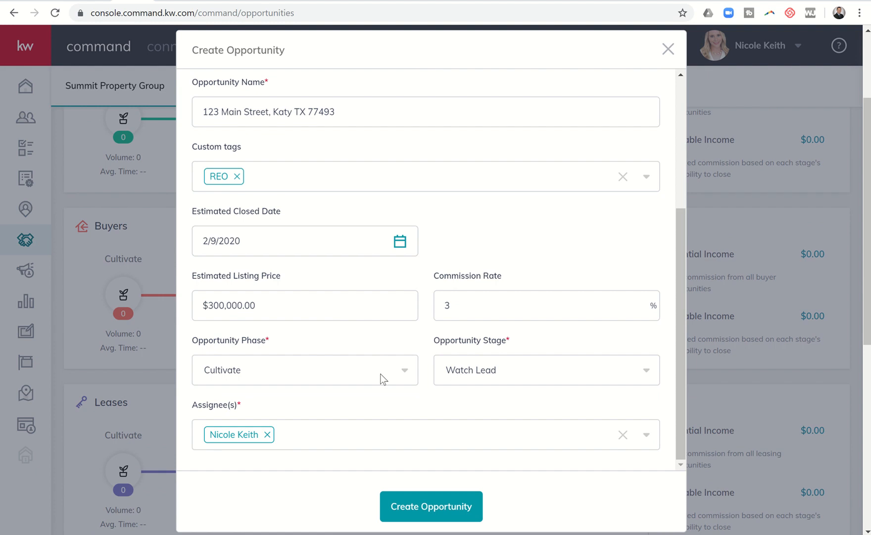
- Choose phase Appointment and stage Initial App, undoing a brief switch to Active
left_click(304, 370)
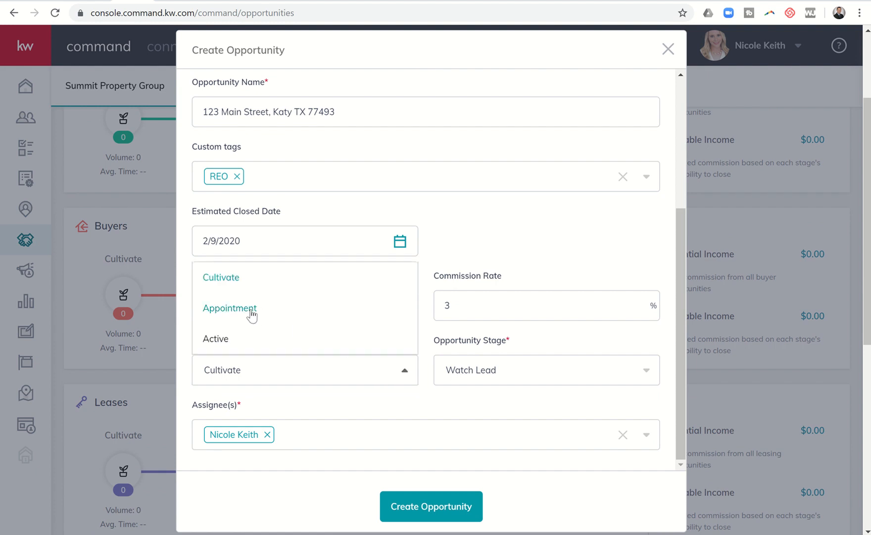
left_click(229, 308)
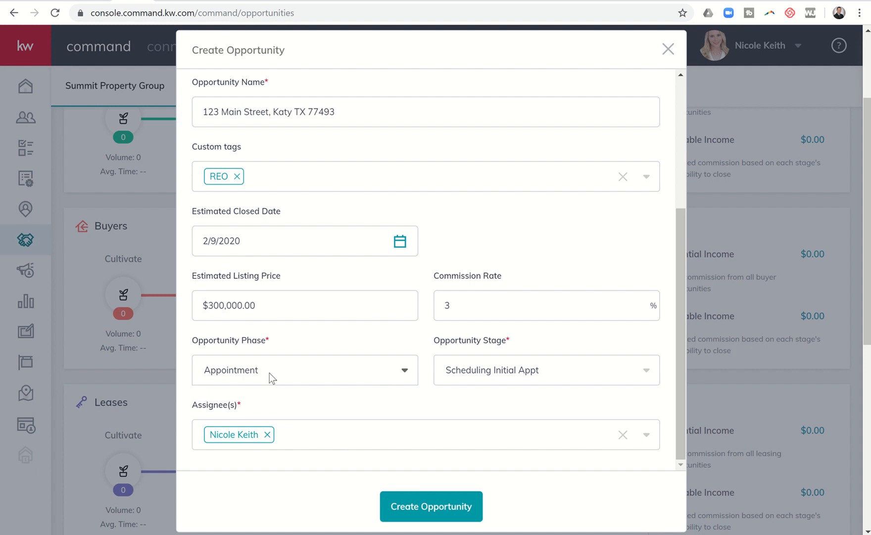
left_click(546, 370)
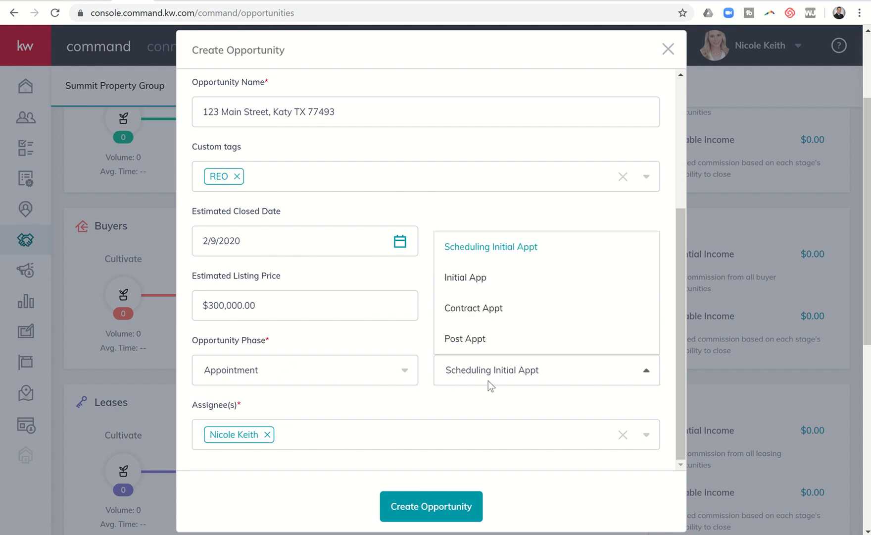
mouse_move(466, 278)
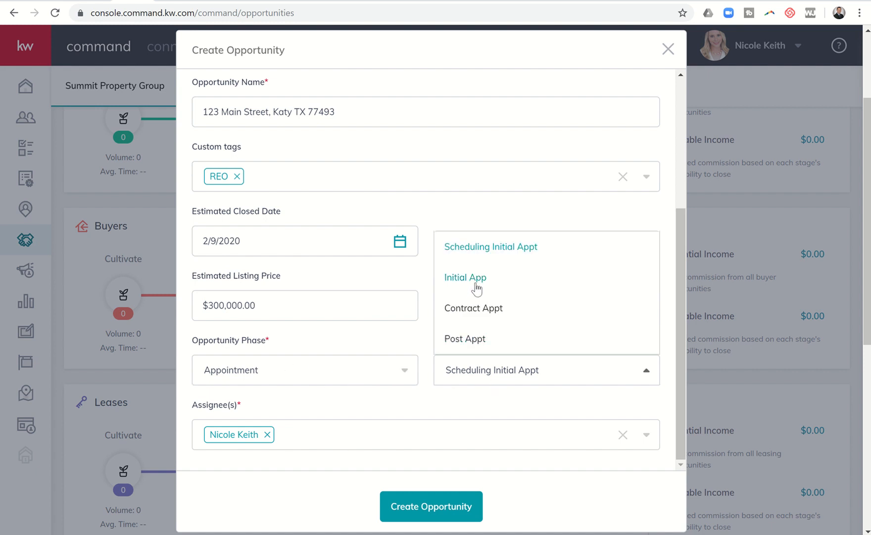
left_click(465, 277)
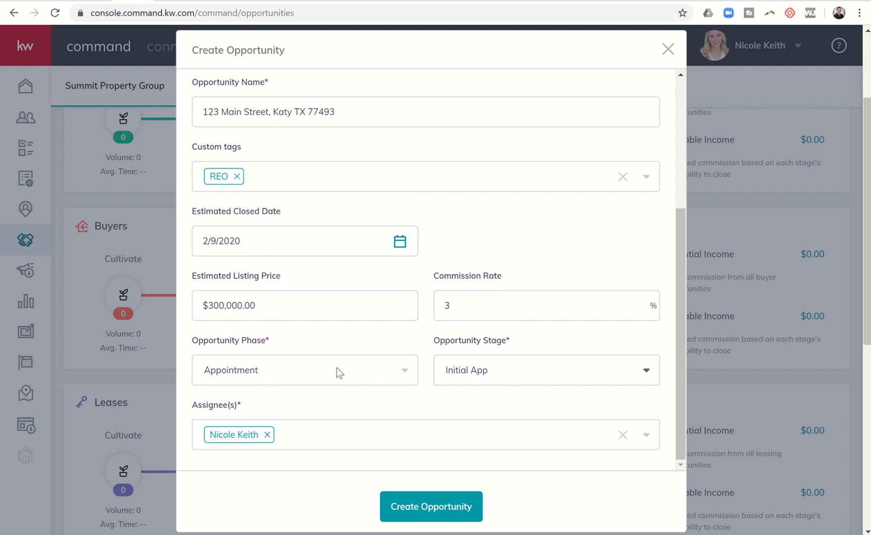
left_click(304, 370)
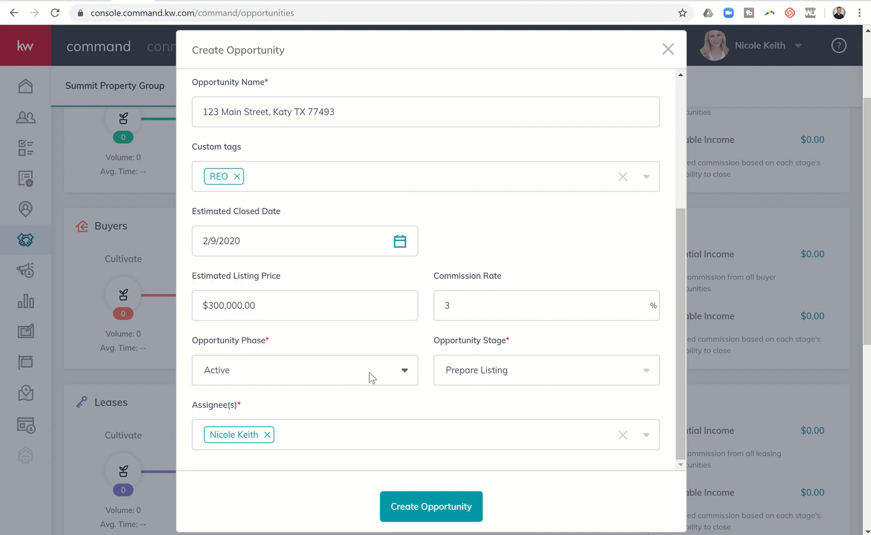
left_click(545, 369)
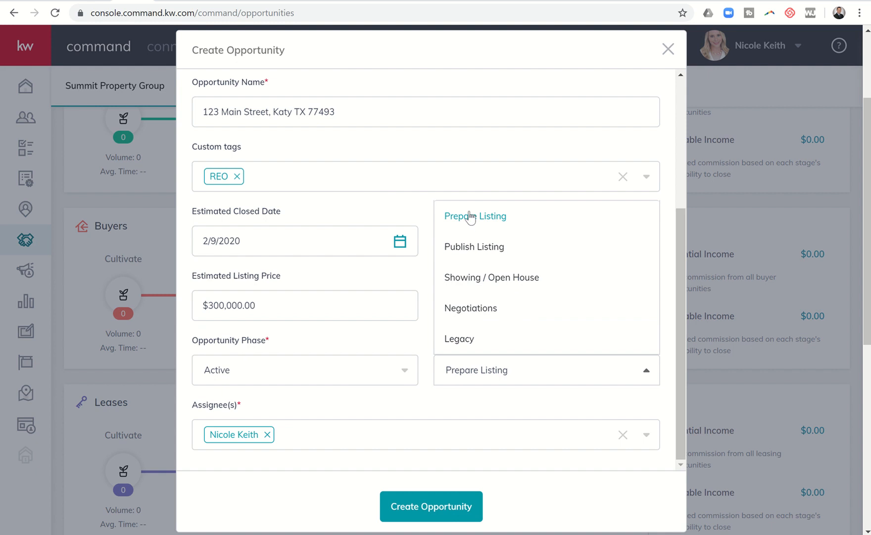
mouse_move(471, 308)
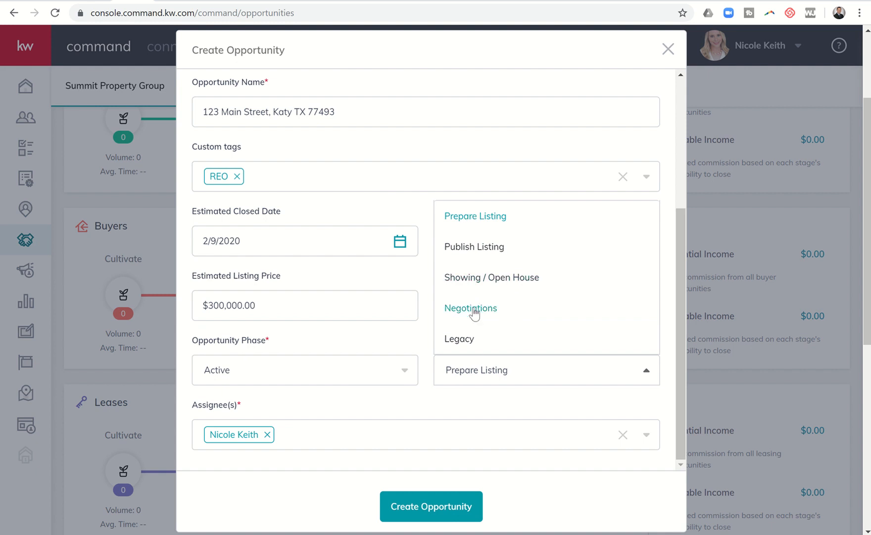
mouse_move(299, 399)
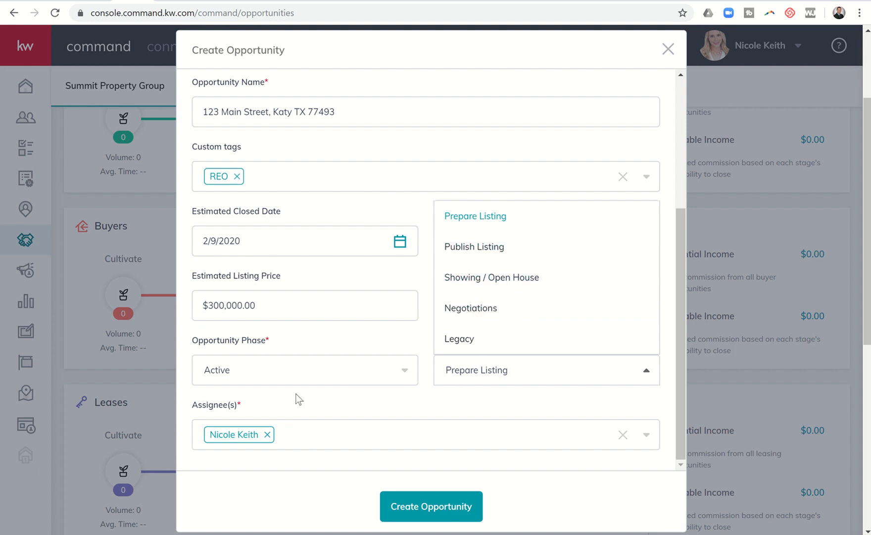
left_click(304, 370)
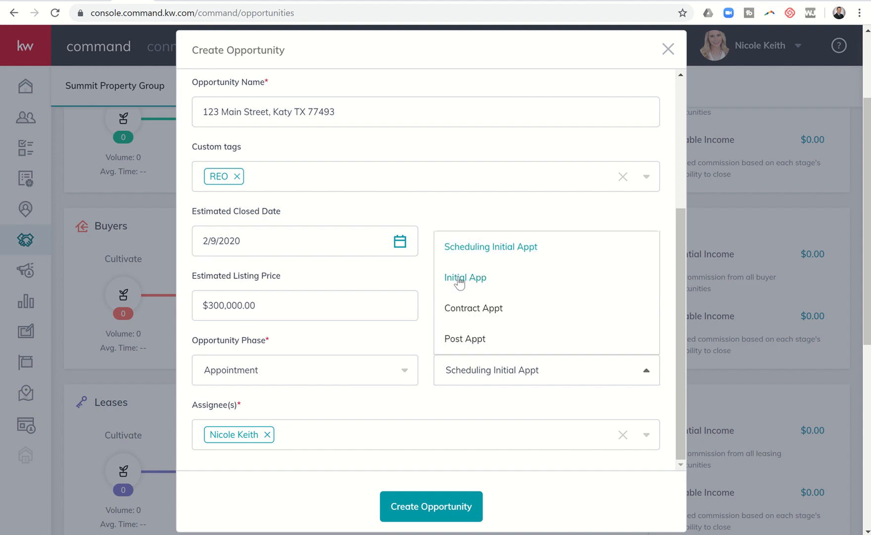
left_click(465, 277)
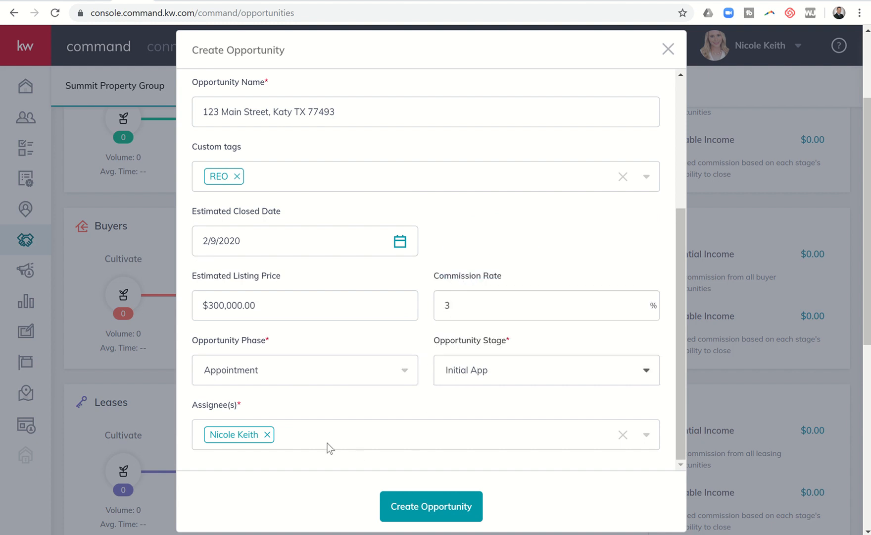
mouse_move(229, 433)
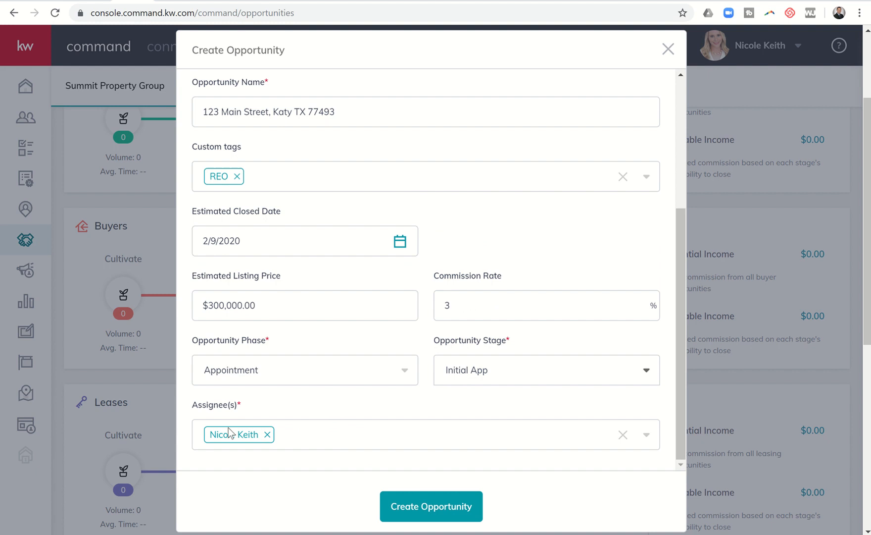
mouse_move(360, 435)
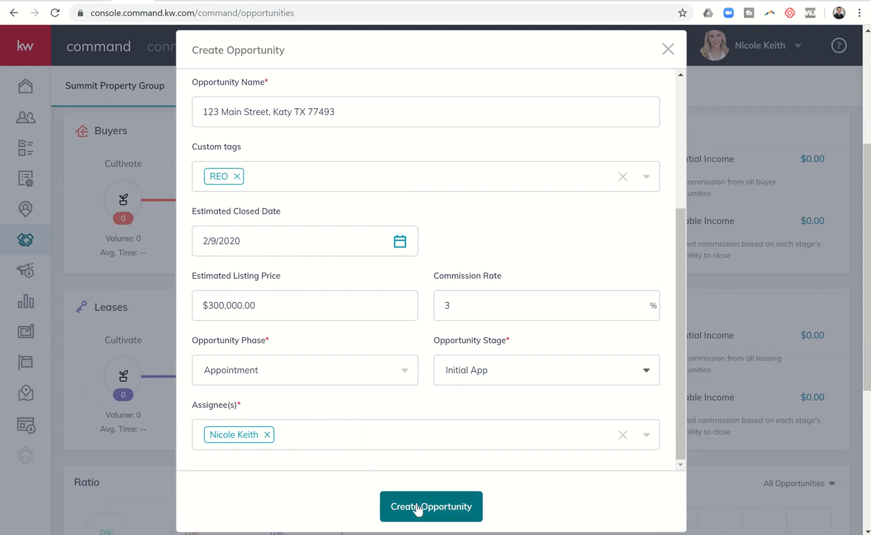
- Submit the opportunity and scroll its Details tab to check values, including $9,000.00 commission
left_click(431, 507)
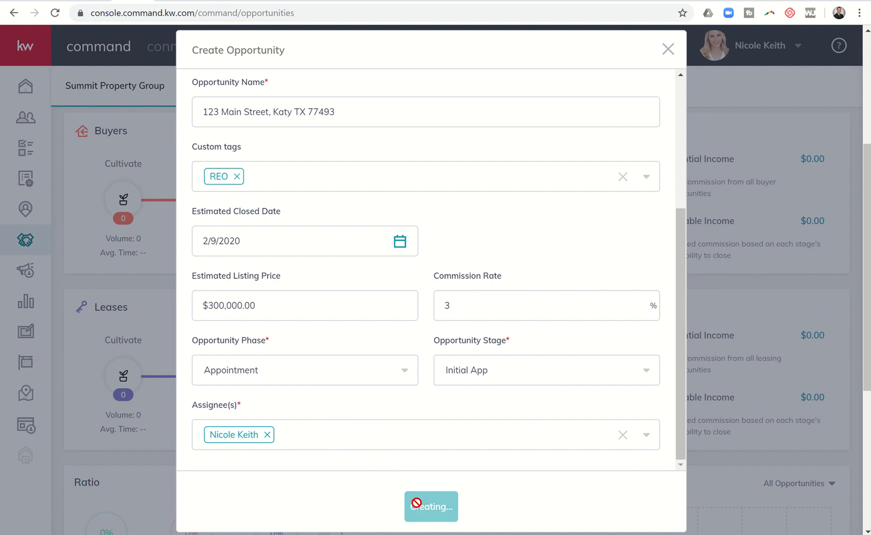
left_click(431, 506)
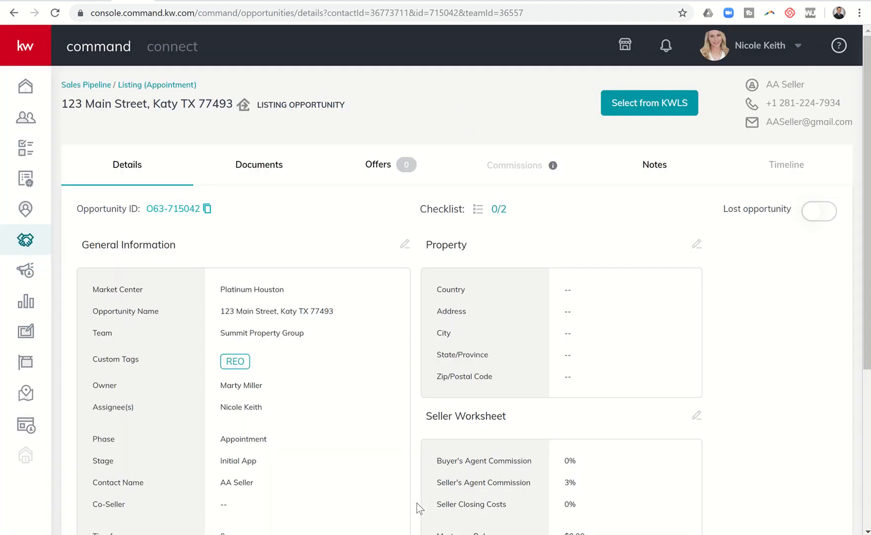
mouse_move(322, 286)
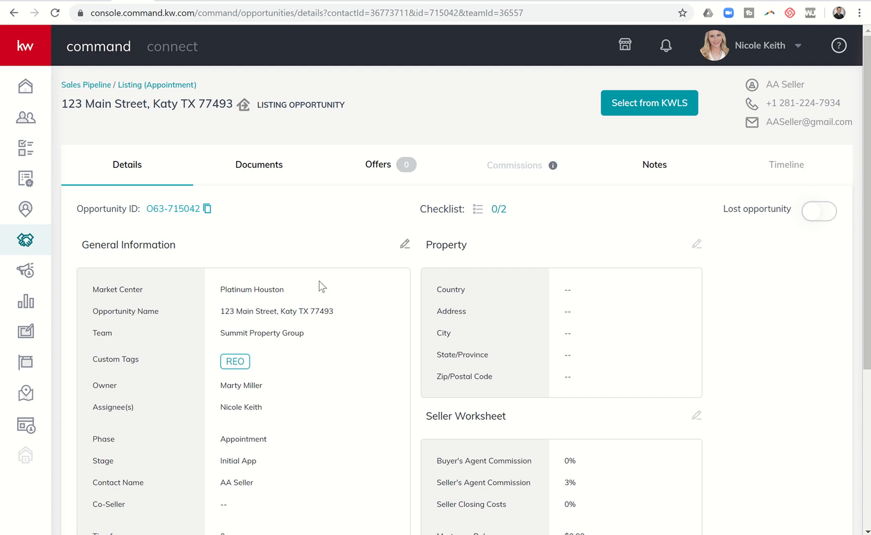
mouse_move(258, 164)
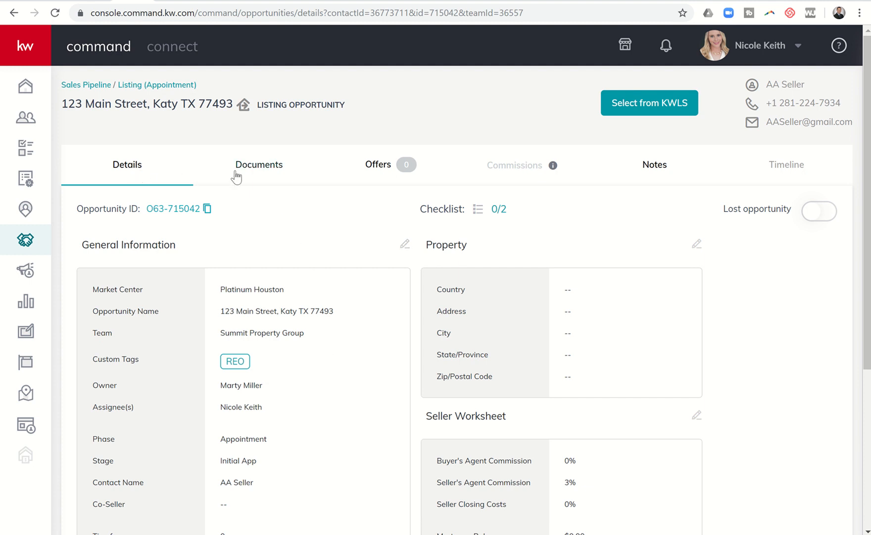
mouse_move(378, 164)
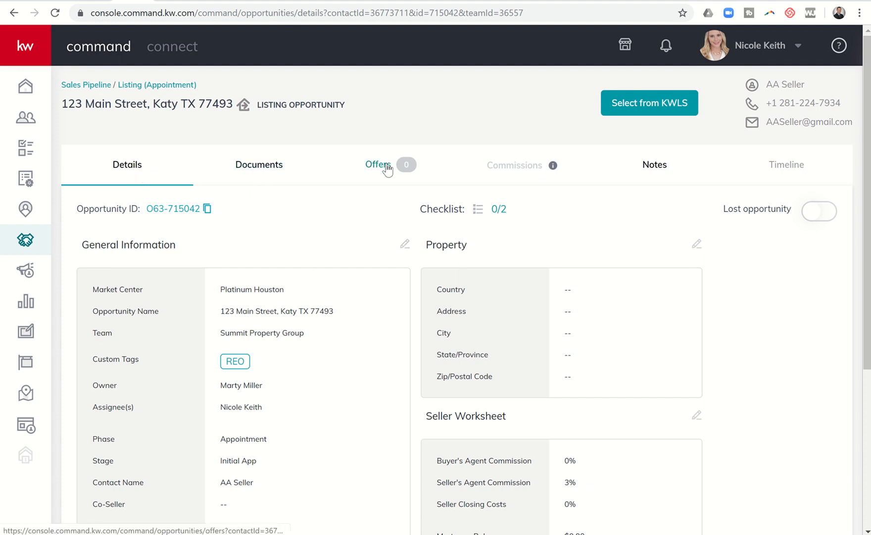
mouse_move(650, 157)
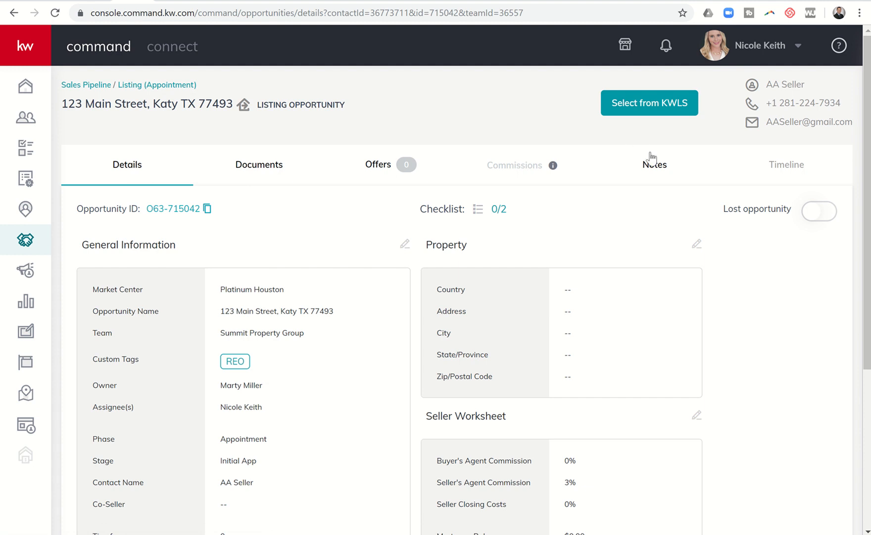
mouse_move(747, 305)
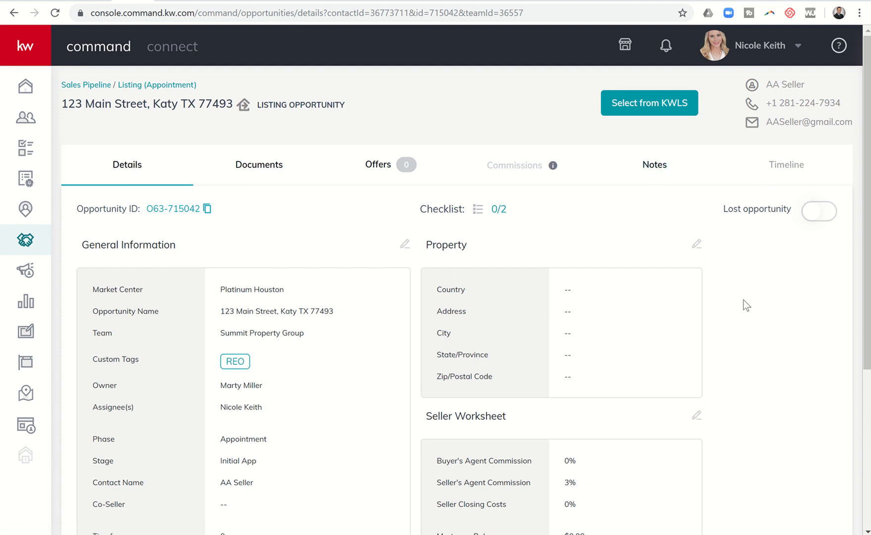
scroll("down", 3)
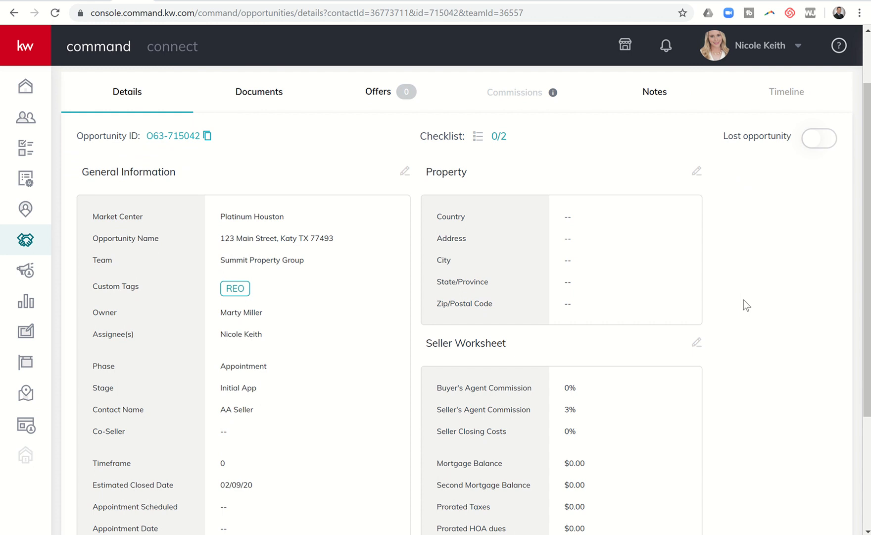
mouse_move(285, 183)
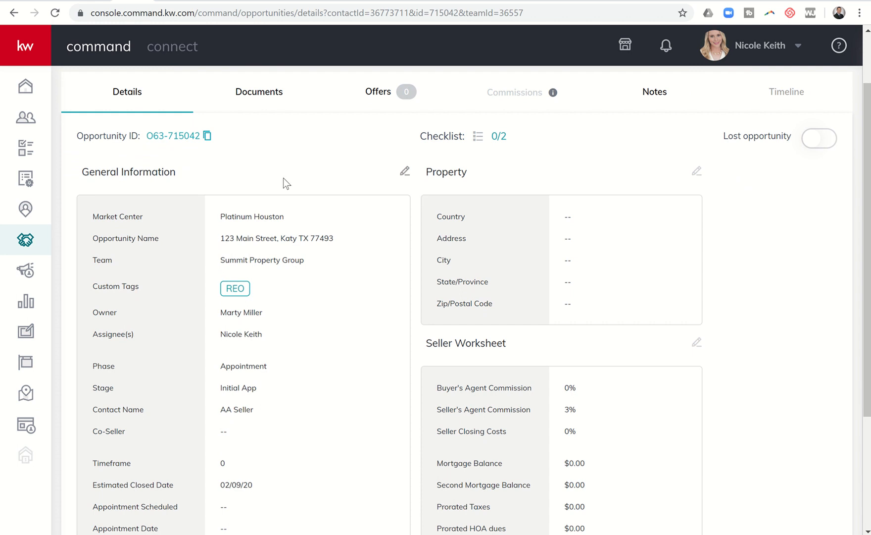
scroll("down", 3)
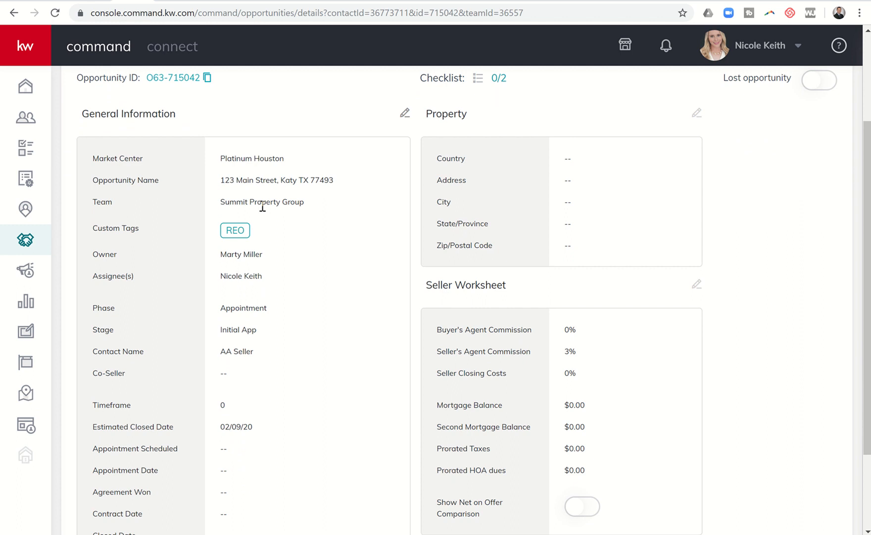
mouse_move(219, 250)
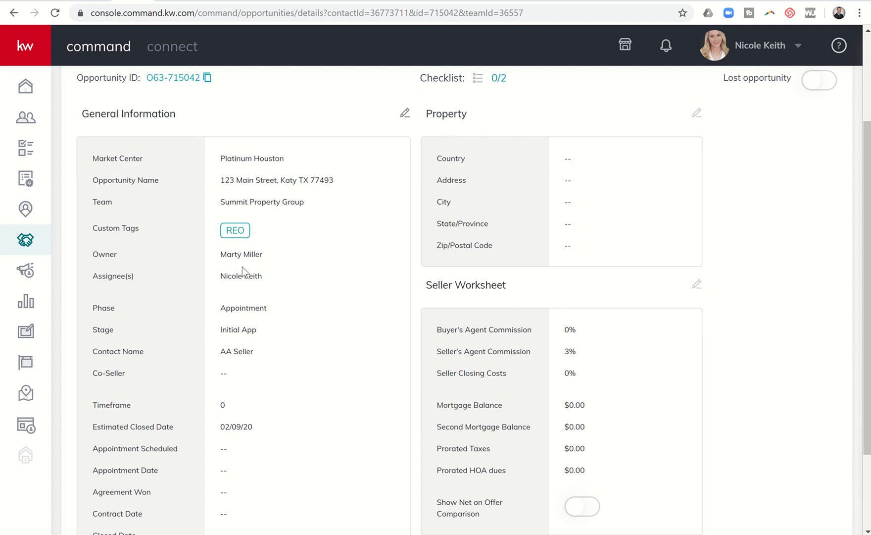
mouse_move(243, 308)
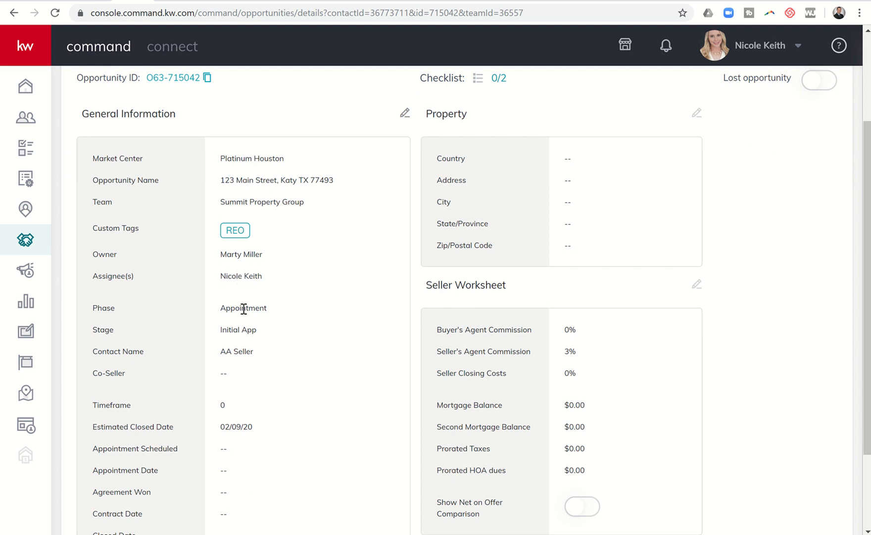
mouse_move(241, 255)
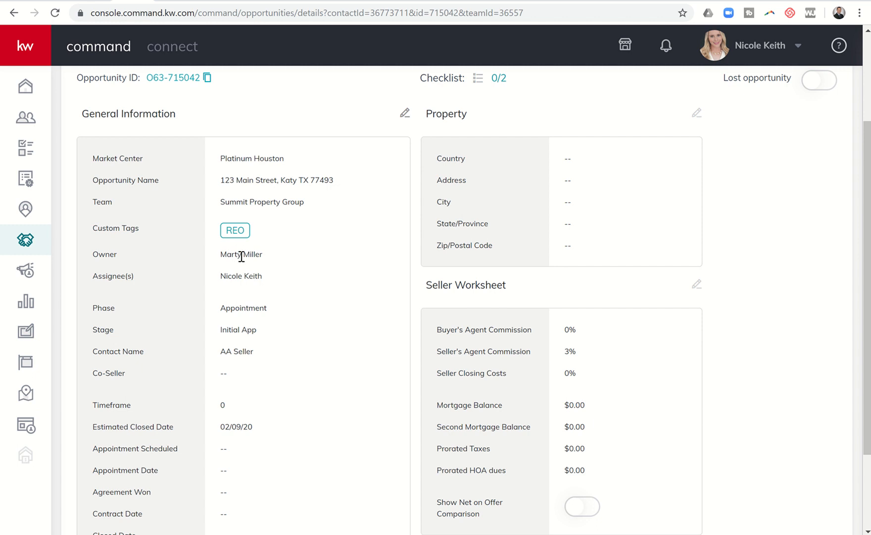
mouse_move(244, 258)
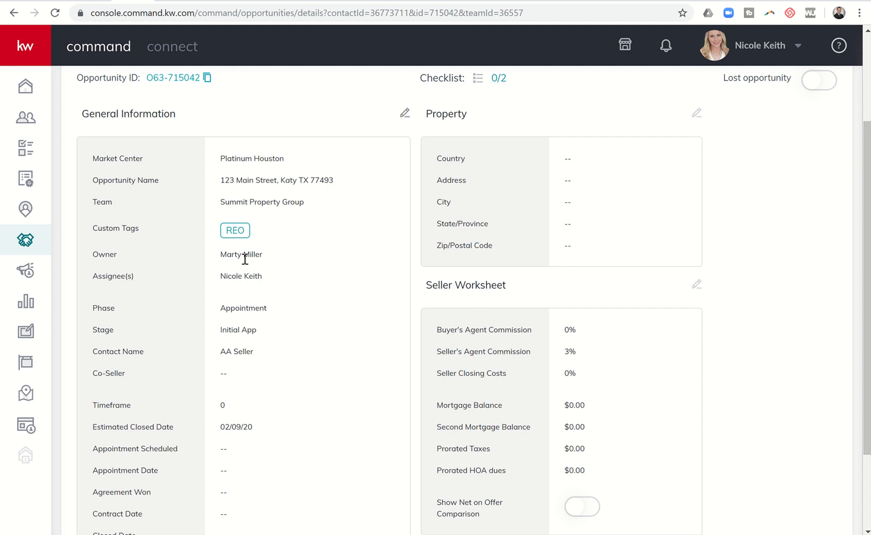
mouse_move(242, 281)
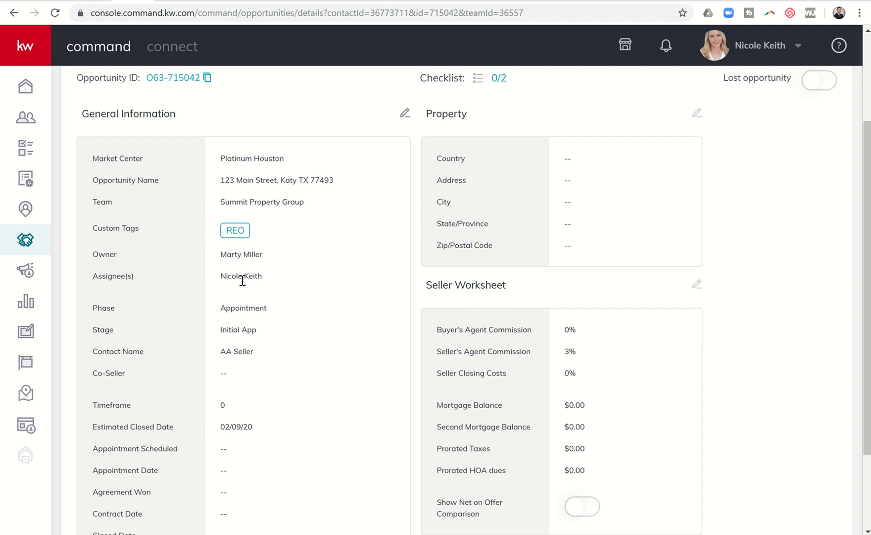
scroll("down", 3)
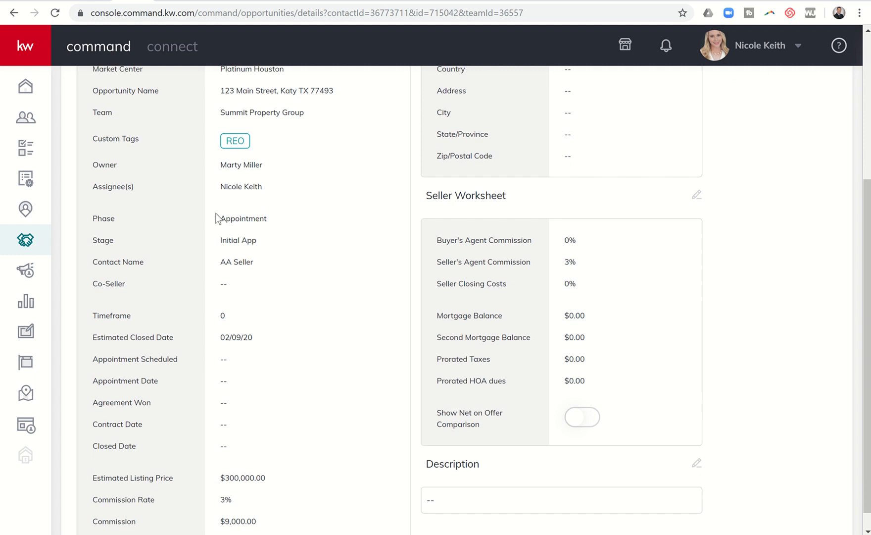
mouse_move(249, 240)
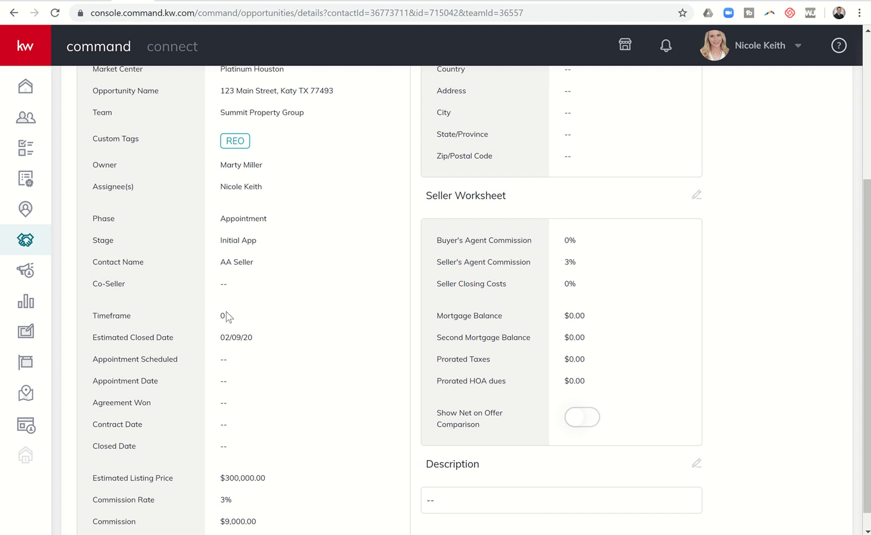
scroll("down", 3)
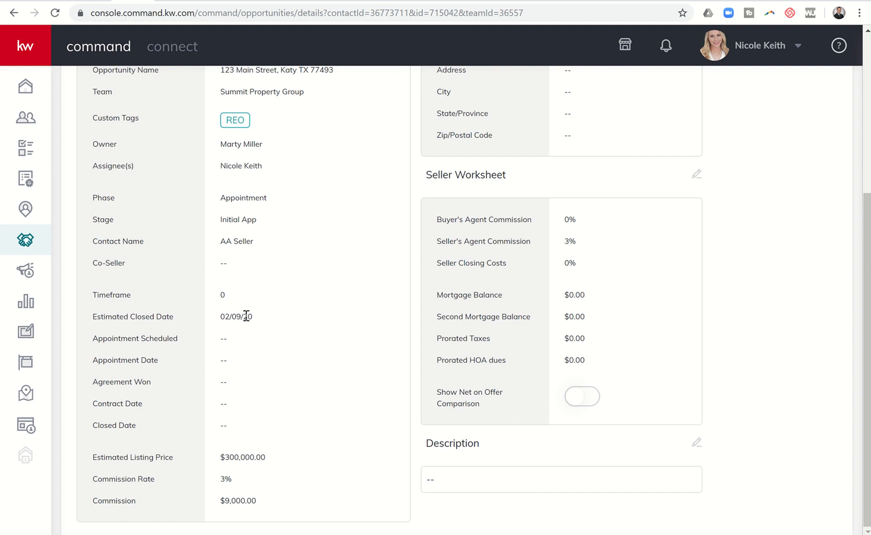
mouse_move(225, 422)
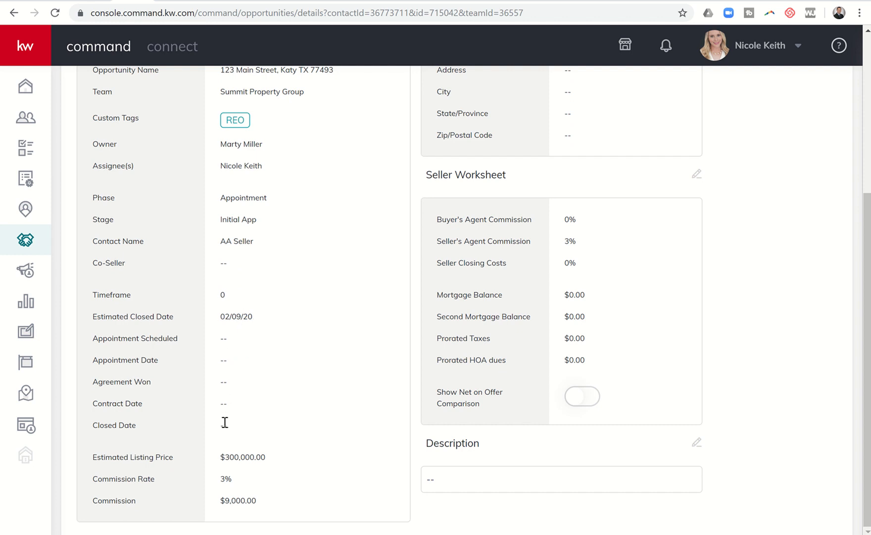
mouse_move(304, 478)
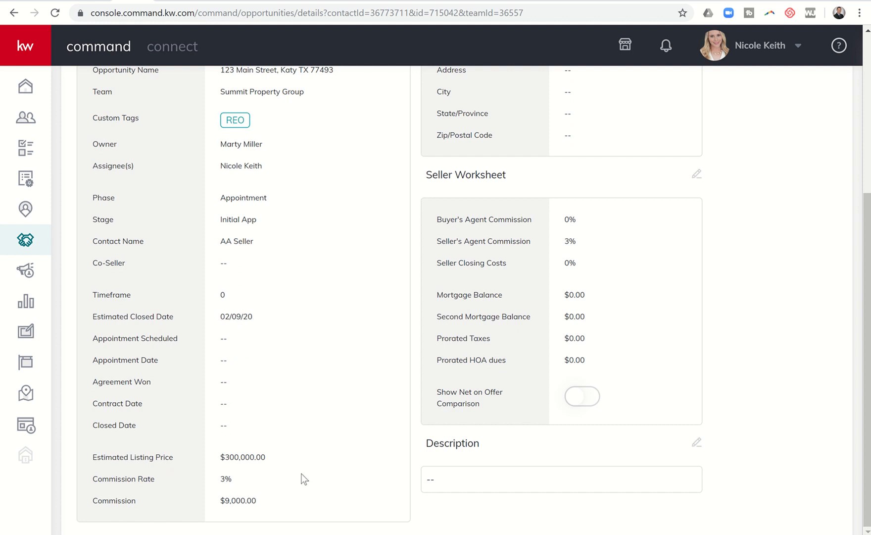
scroll("up", 3)
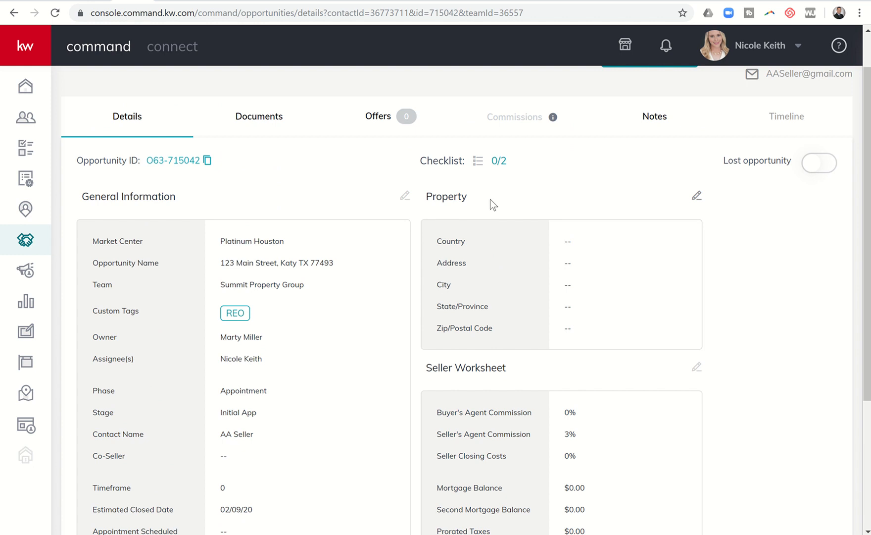
mouse_move(530, 291)
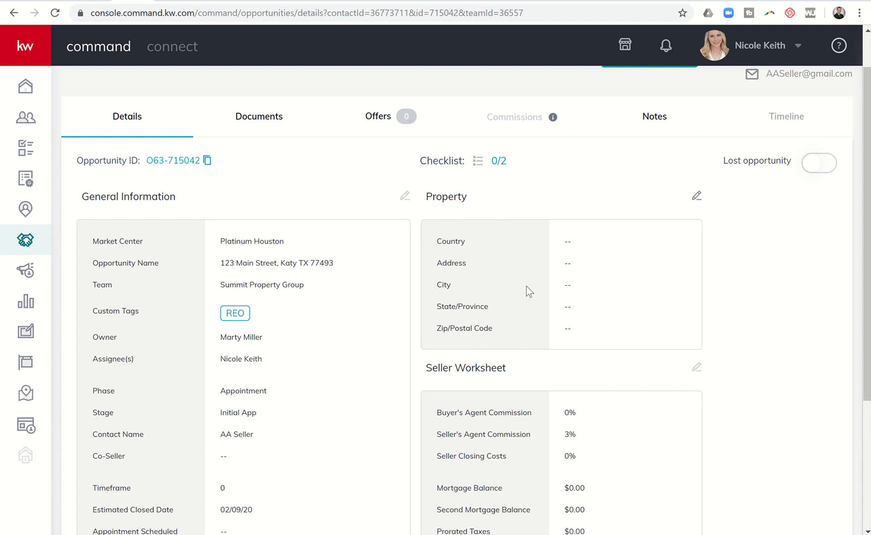
mouse_move(318, 263)
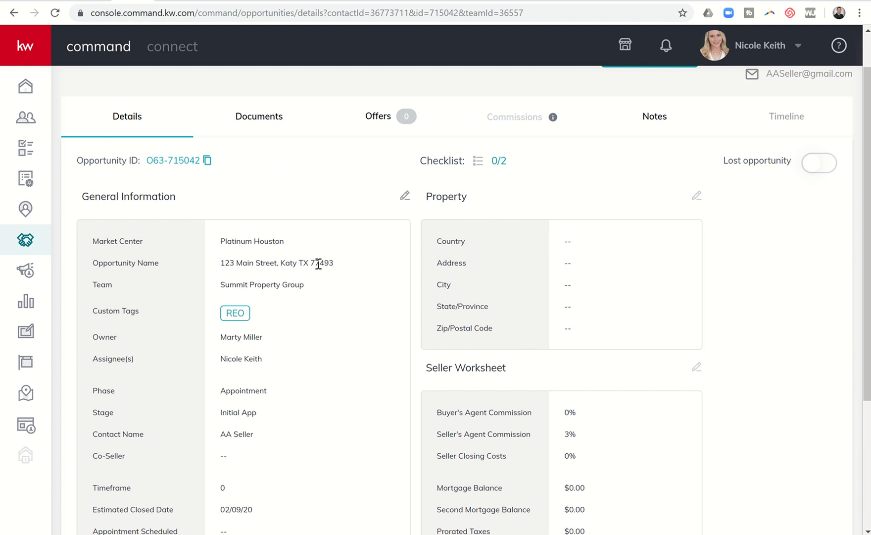
left_click(697, 195)
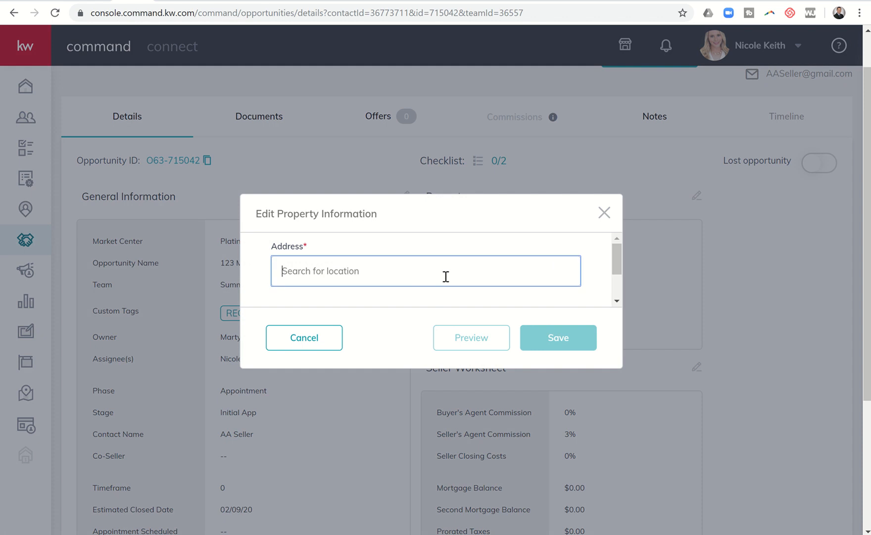
type("231")
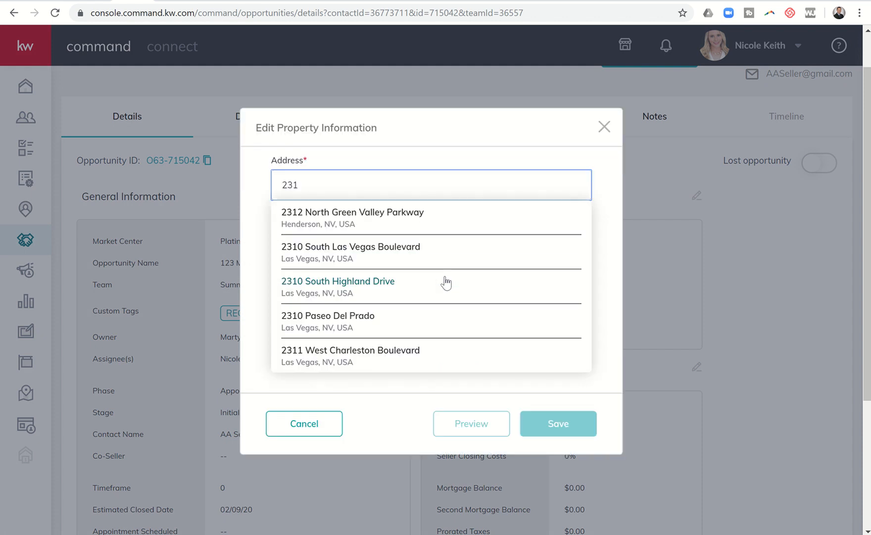
type("06")
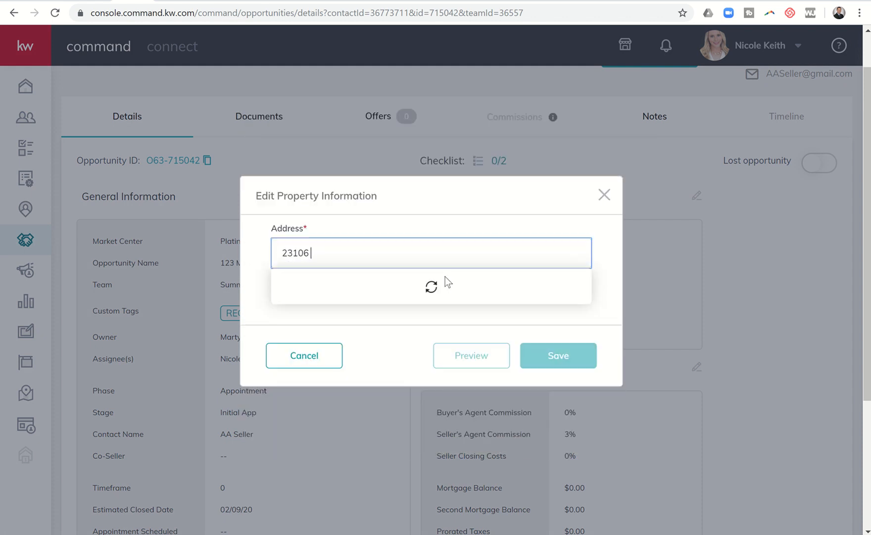
type("Lodge")
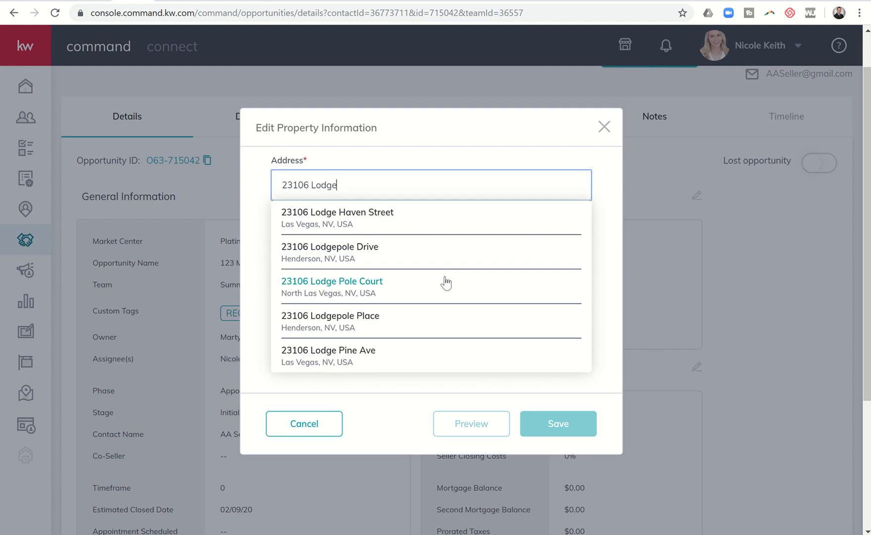
type("Meadows")
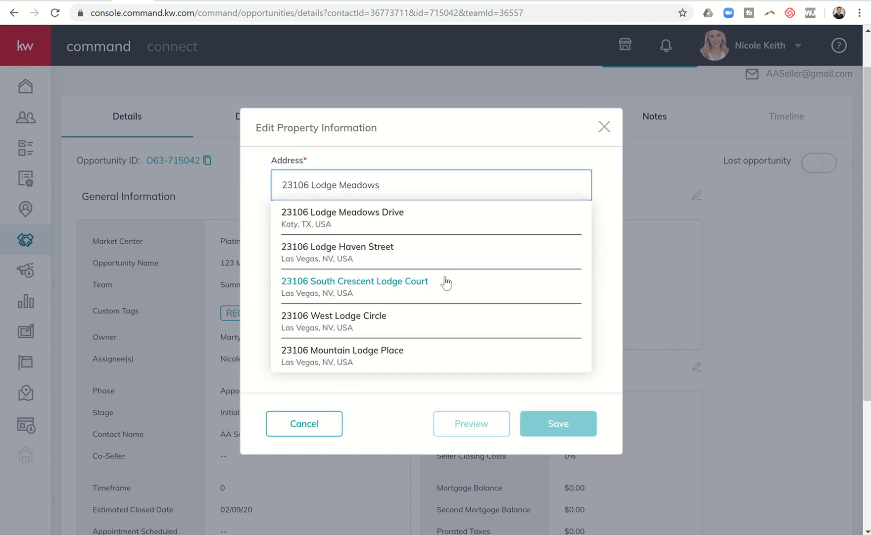
mouse_move(317, 222)
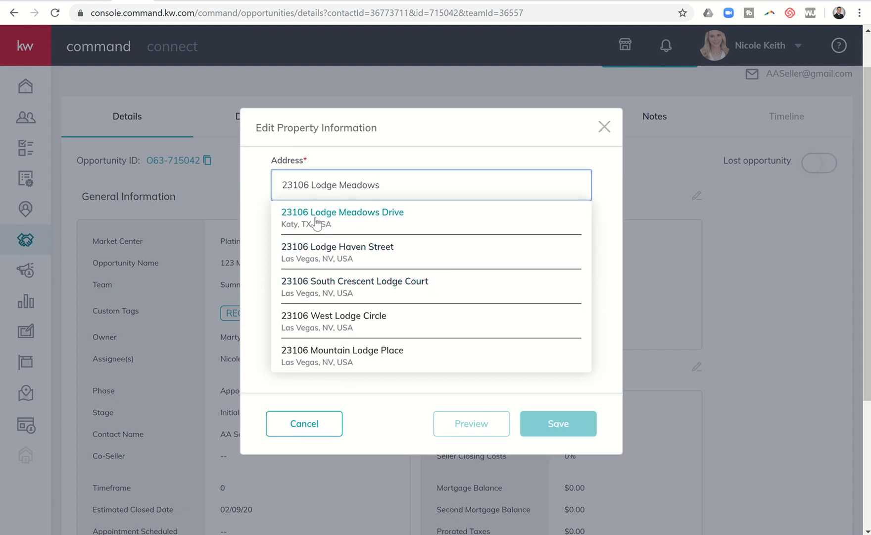
left_click(343, 216)
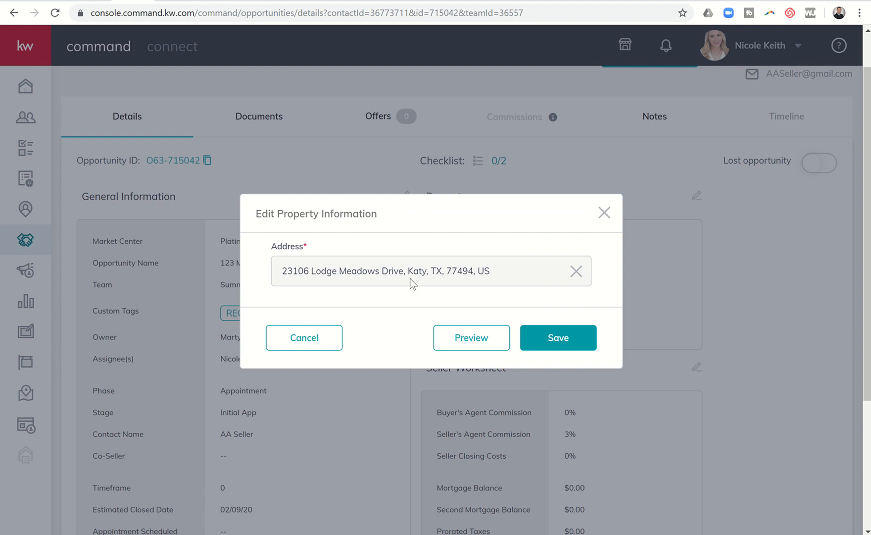
left_click(557, 337)
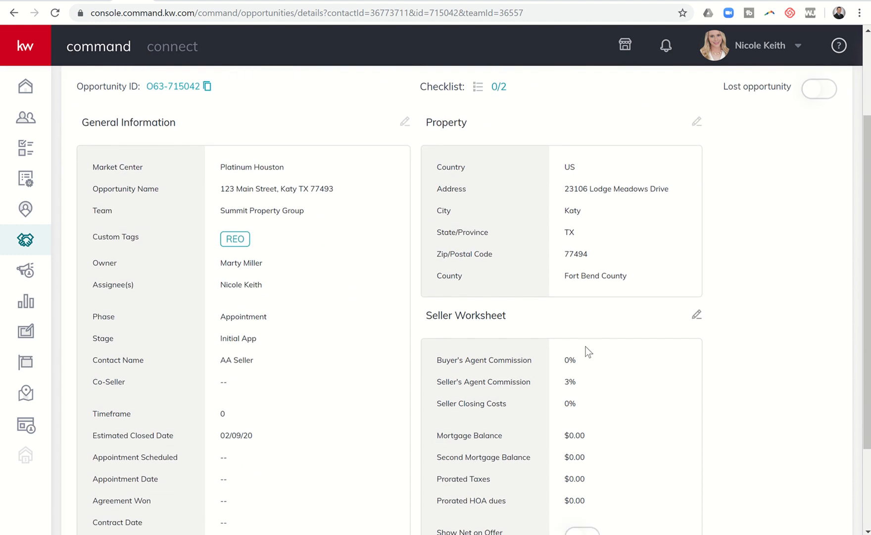
scroll("down", 3)
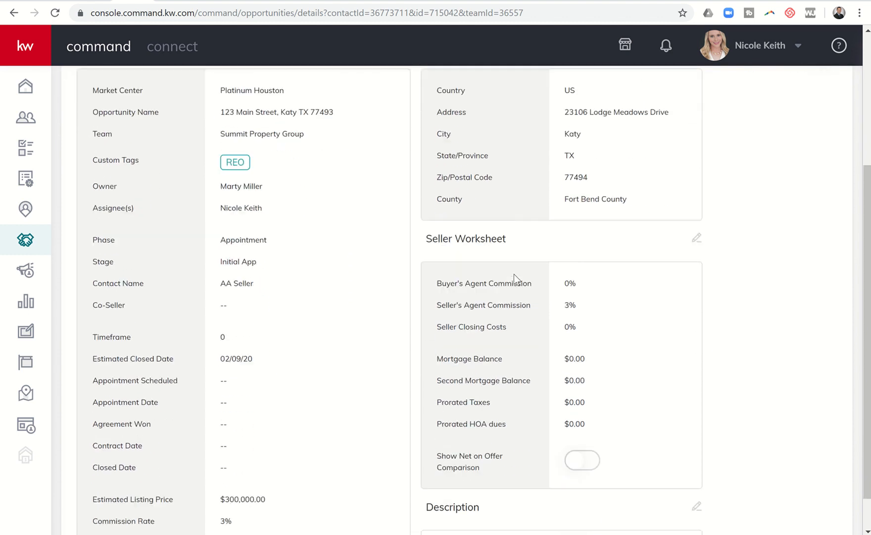
scroll("down", 3)
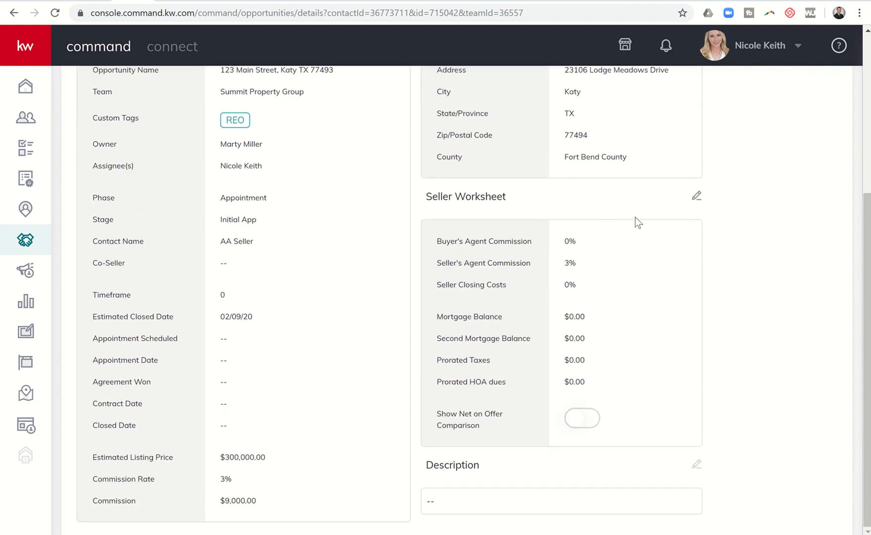
- Enter 3 as the seller worksheet's Buyer's Agent Commission and save
left_click(696, 195)
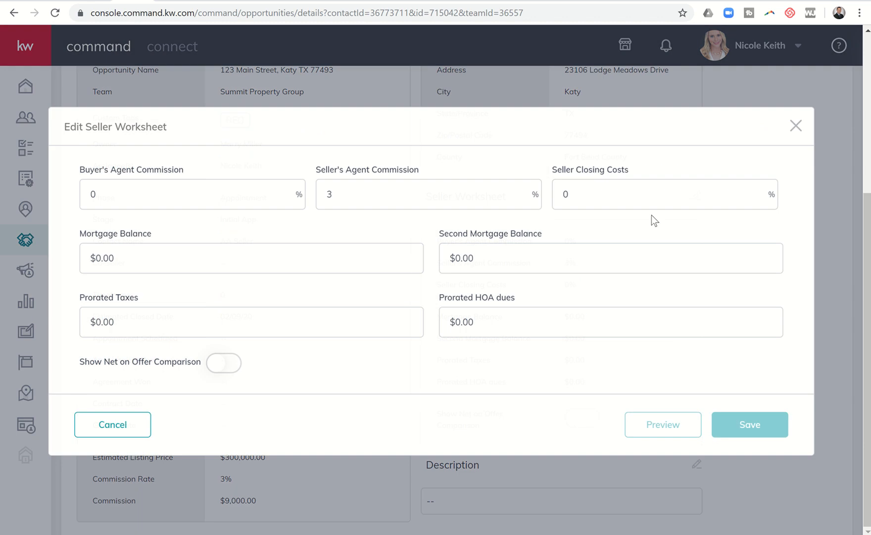
left_click(188, 195)
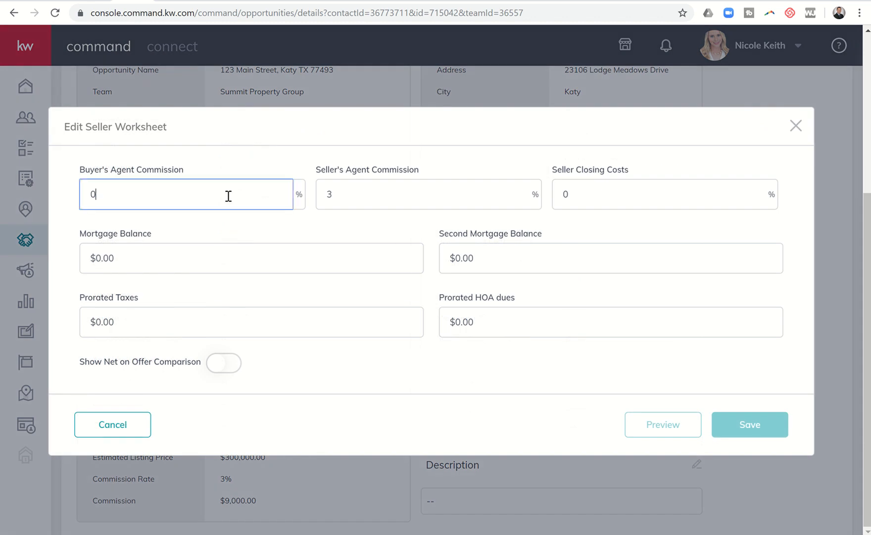
type("3")
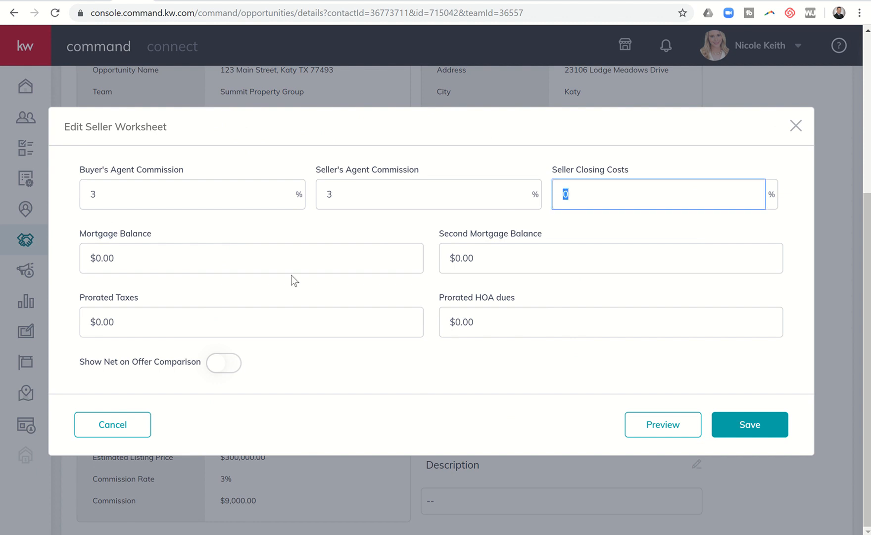
left_click(250, 257)
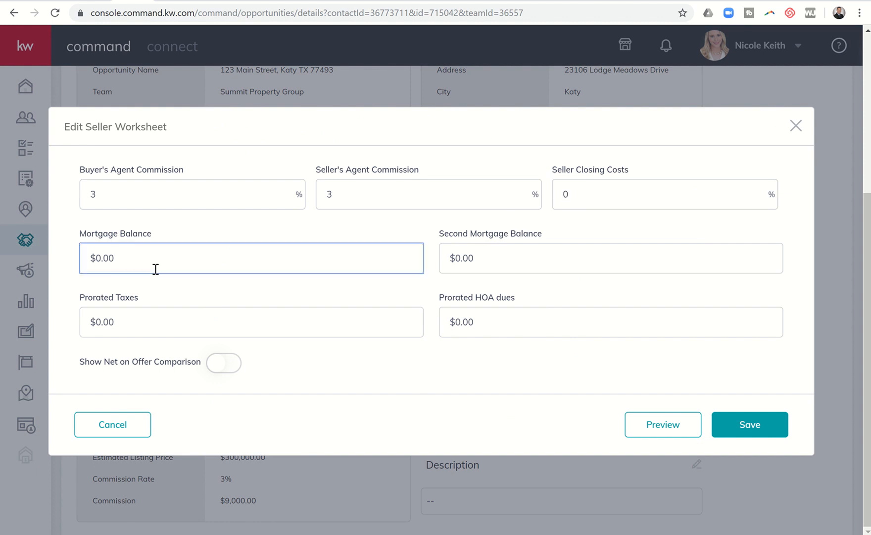
mouse_move(124, 252)
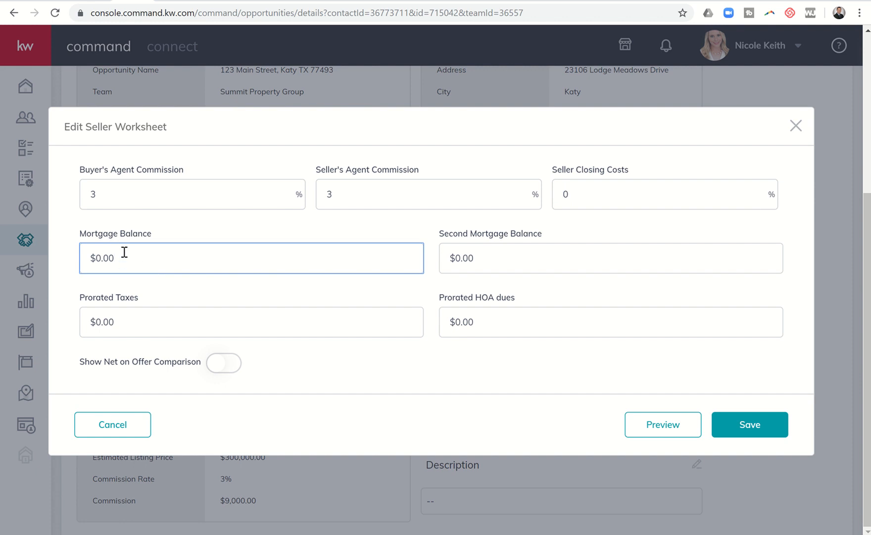
mouse_move(343, 257)
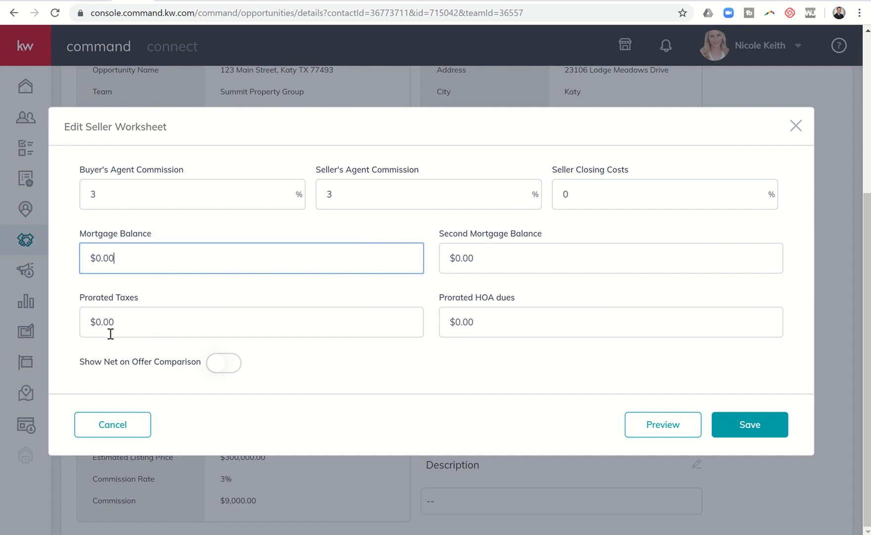
mouse_move(487, 323)
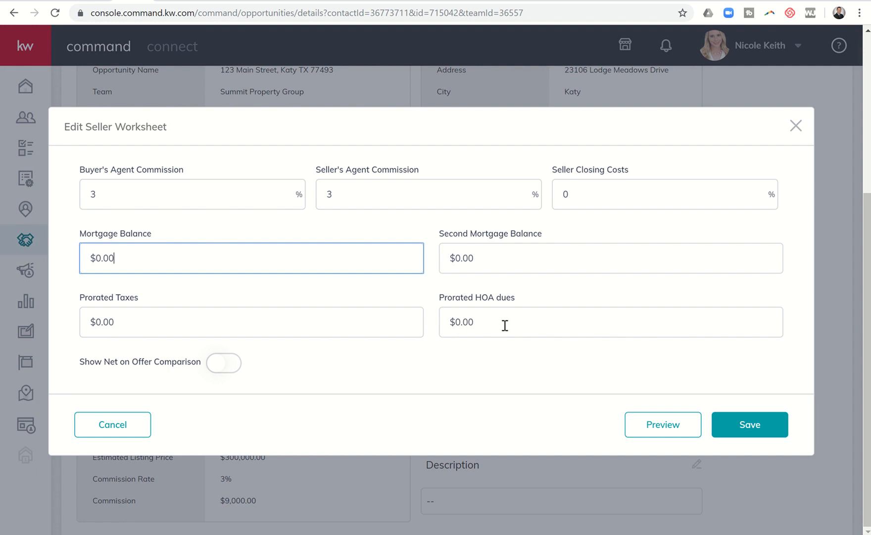
left_click(749, 425)
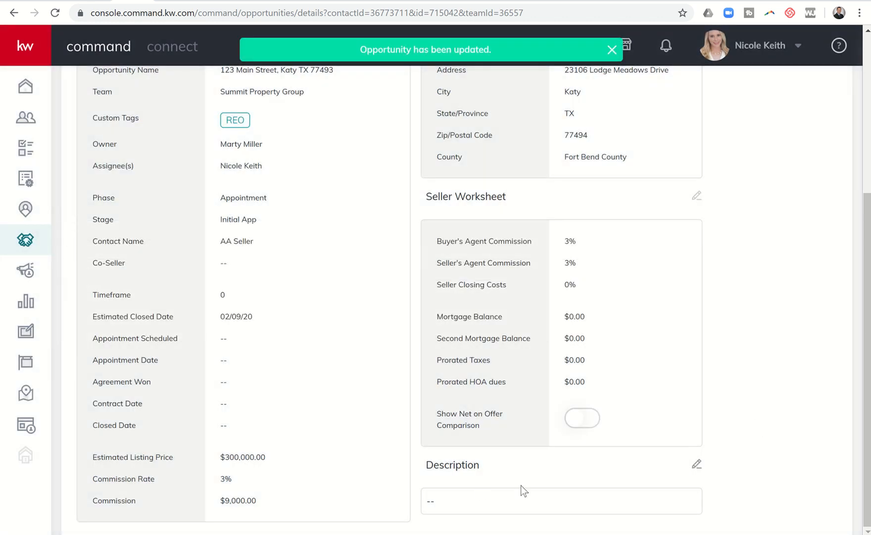
- Describe the opportunity as Nicole's listing for her grandma's house and save it
left_click(696, 463)
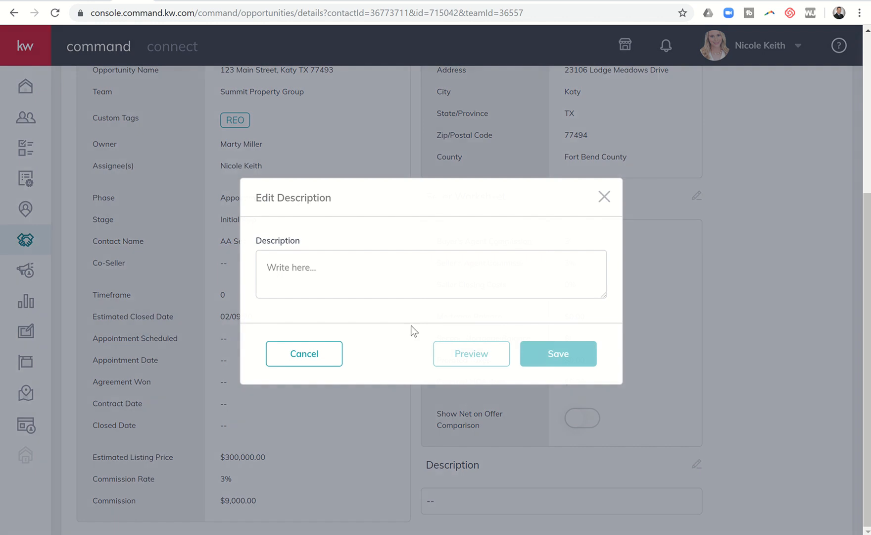
type("This s")
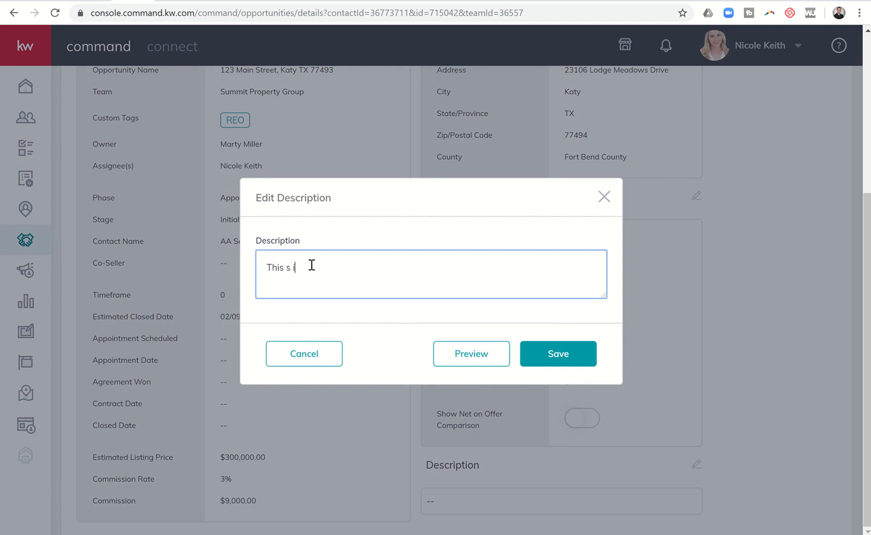
type("is Nicole")
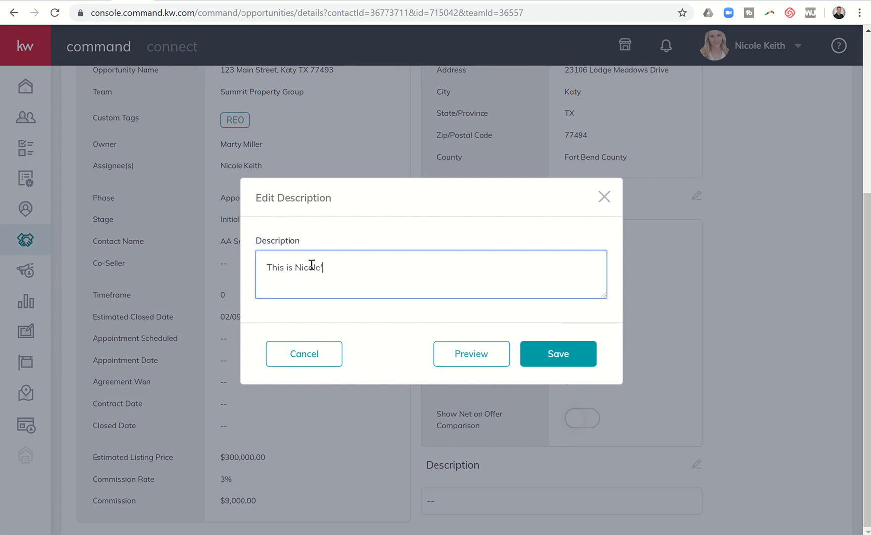
type("'s")
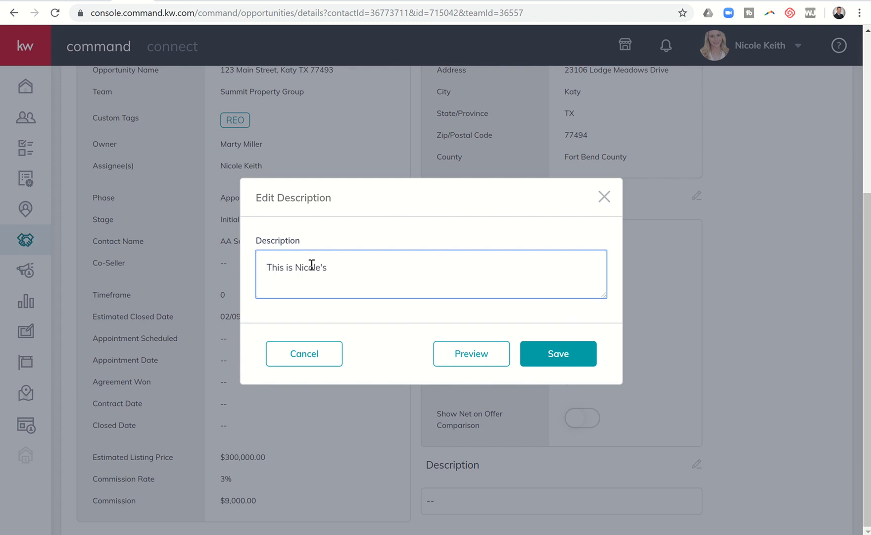
type("listing for her")
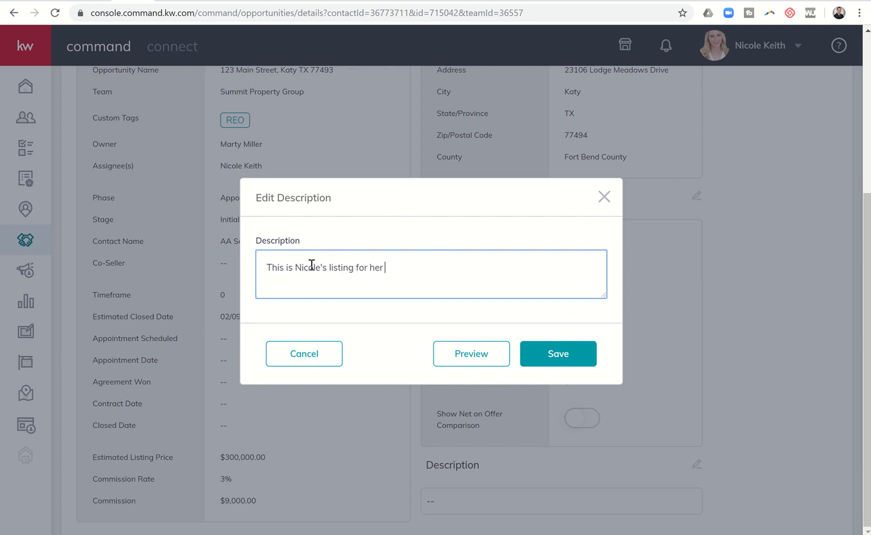
type("grandma's ho")
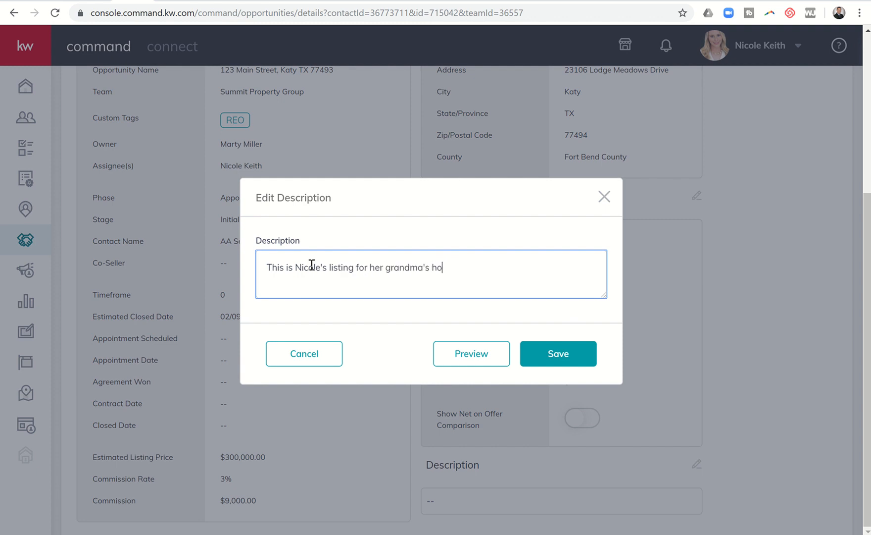
type("u")
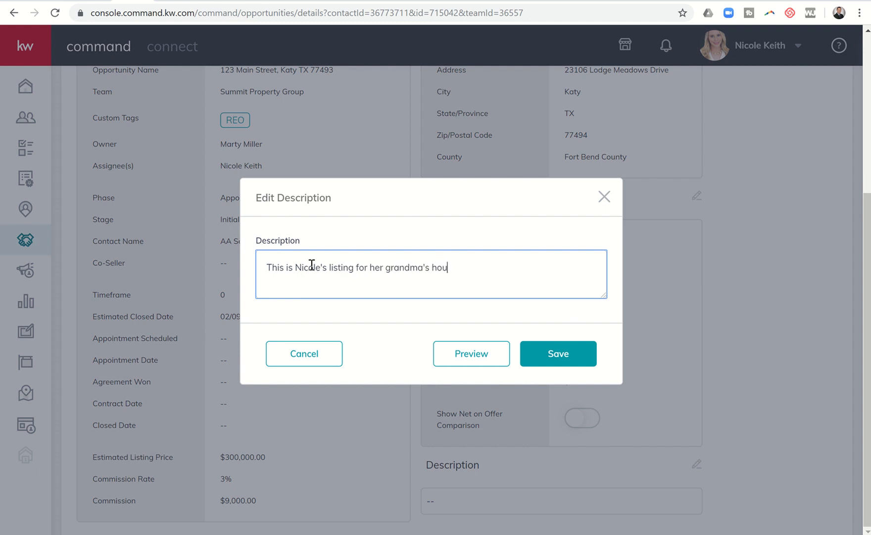
left_click(558, 353)
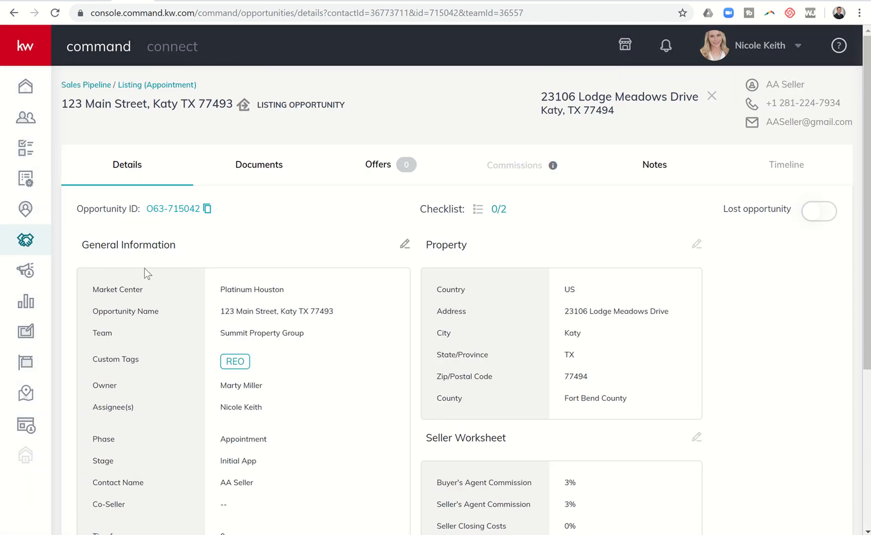
mouse_move(494, 216)
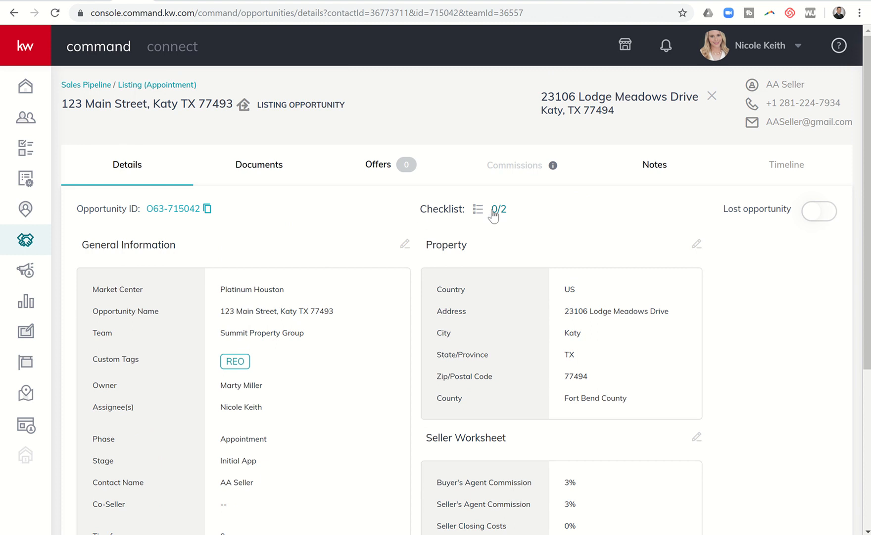
- Show the opportunity's Initial App checklist with its two open items (0/2)
left_click(492, 209)
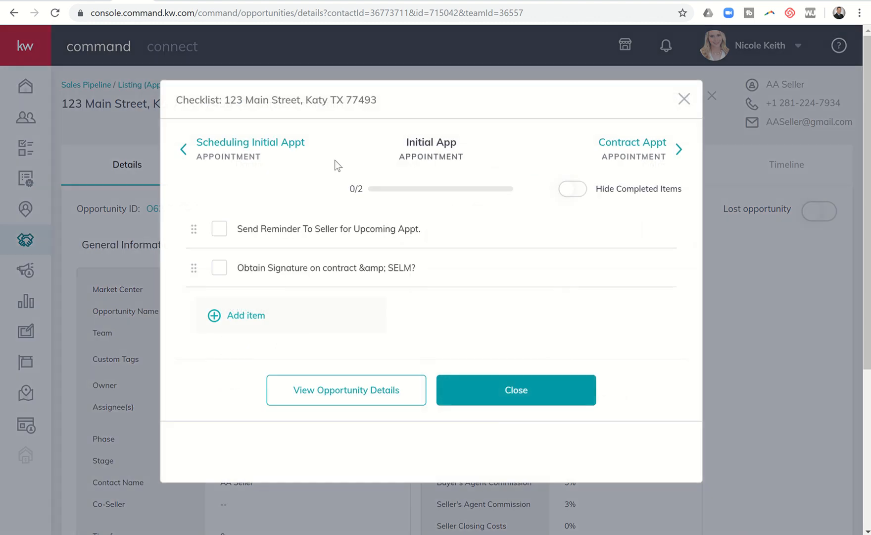
mouse_move(440, 160)
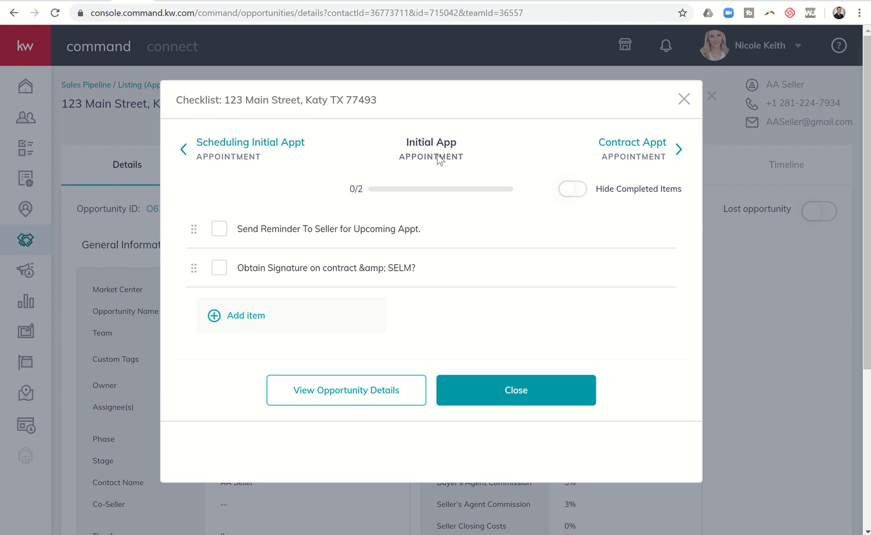
mouse_move(247, 317)
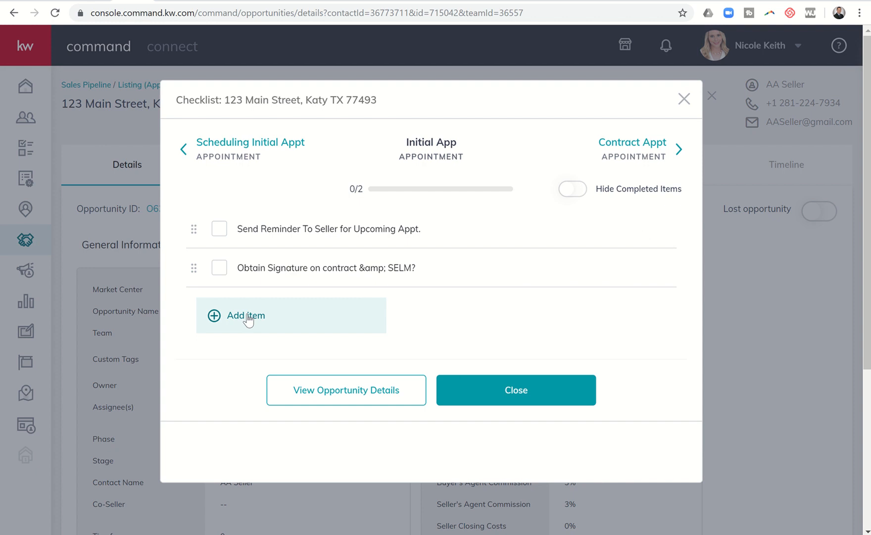
mouse_move(242, 317)
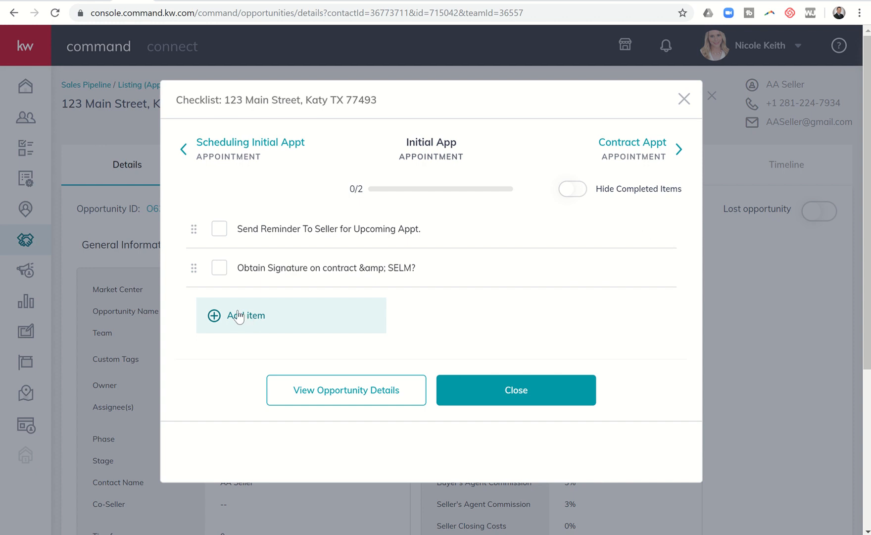
mouse_move(236, 318)
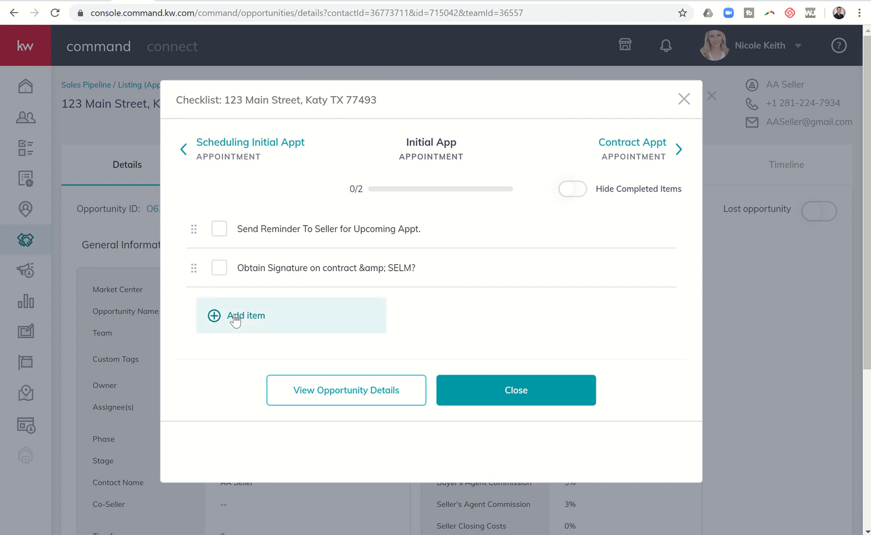
mouse_move(293, 316)
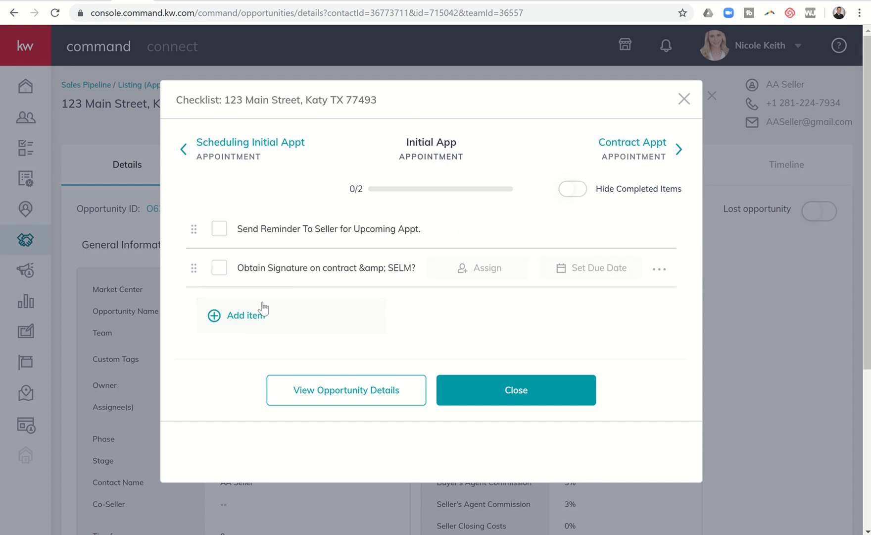
- Add the checklist item 'Bring a nice bottle of Cabernet for her parents.' and close the checklist
left_click(237, 315)
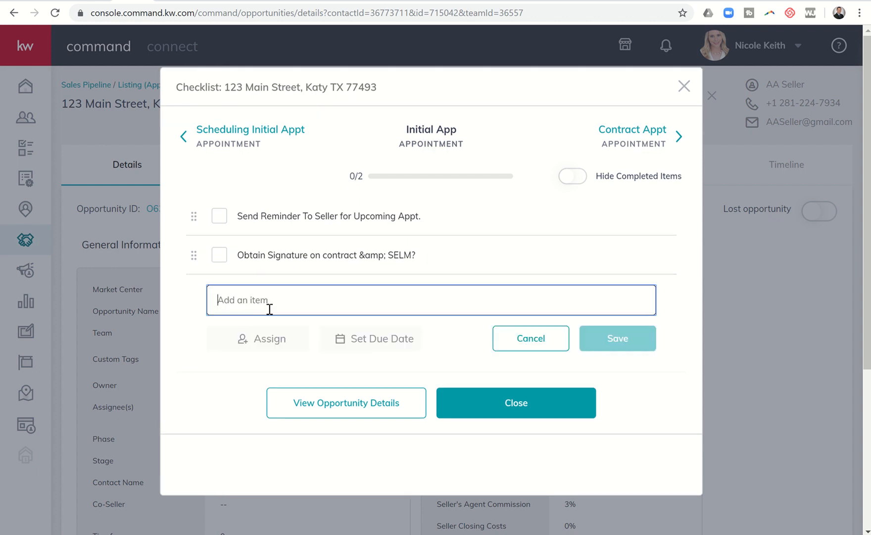
type("Brnig")
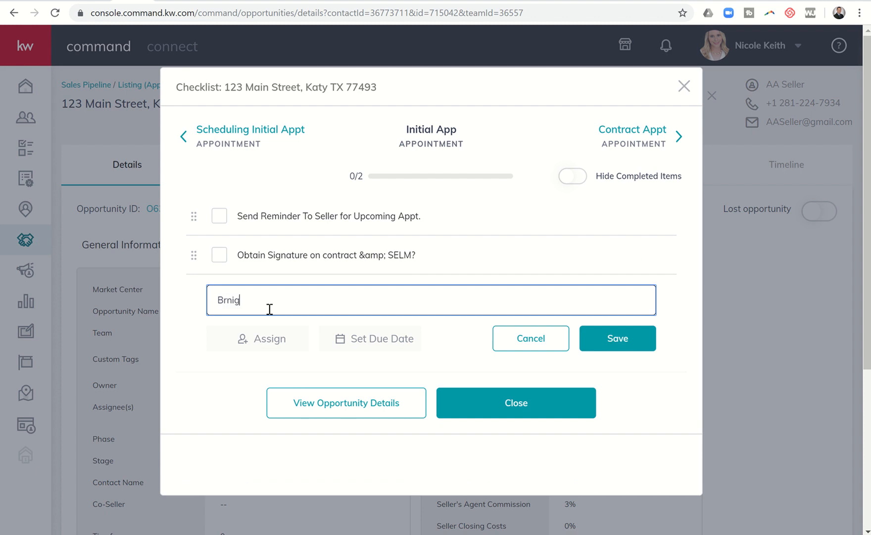
type("Bring a n")
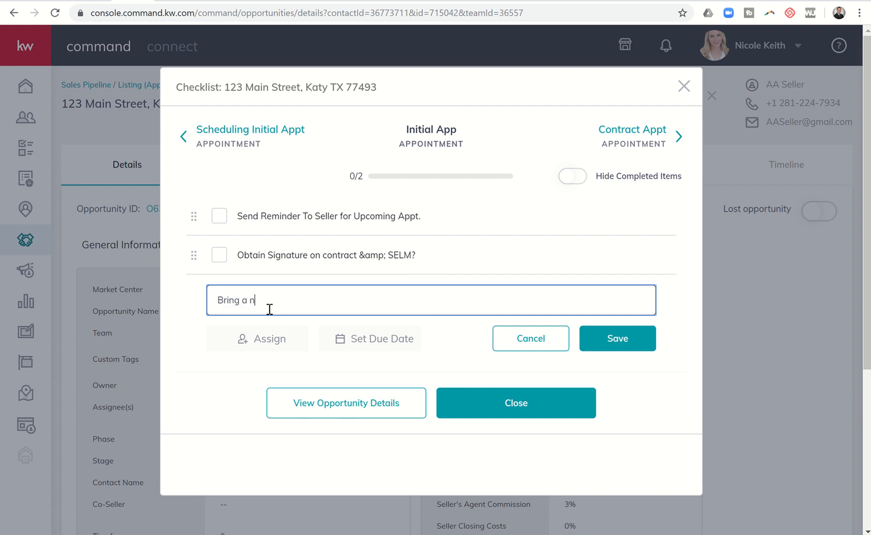
type("ice bottle of Cabernet")
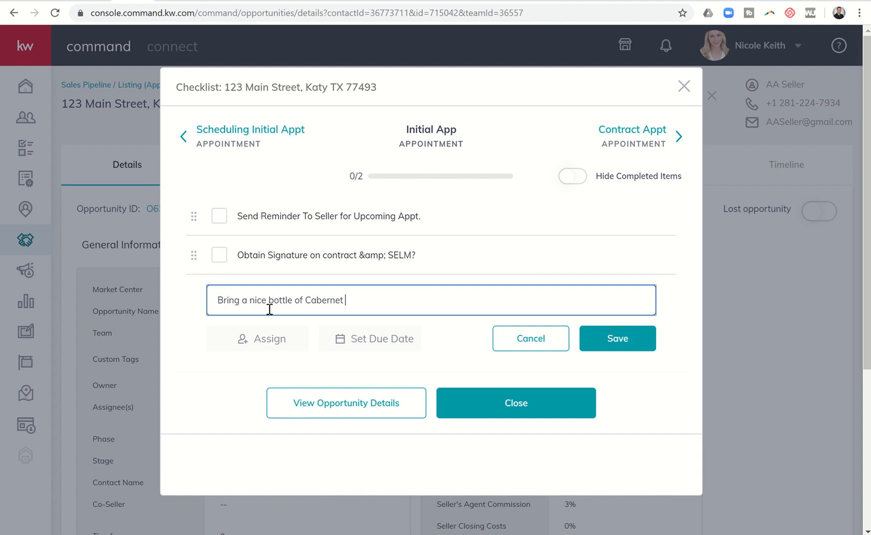
type("for her parents.")
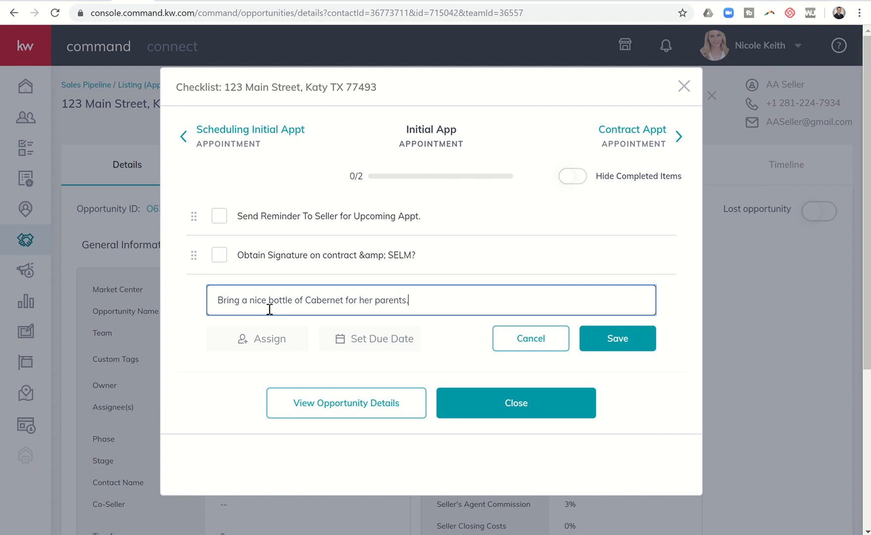
mouse_move(617, 338)
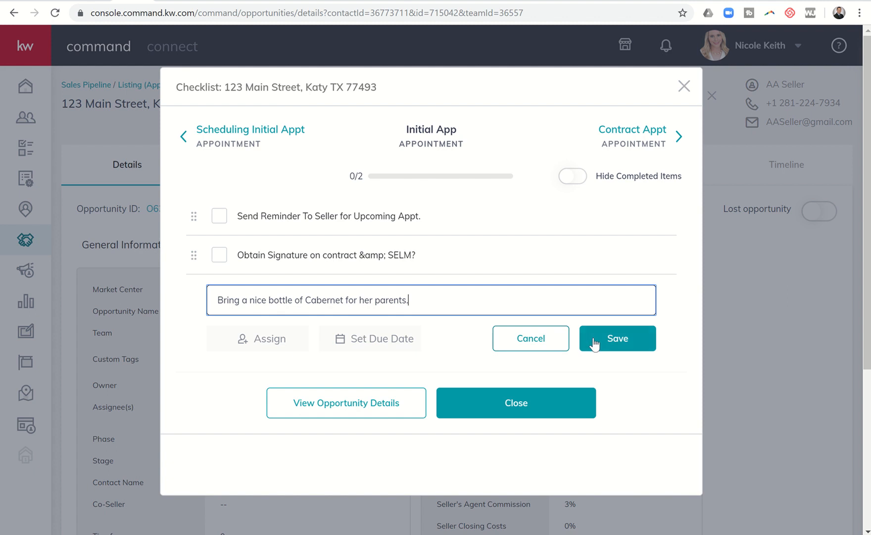
left_click(617, 339)
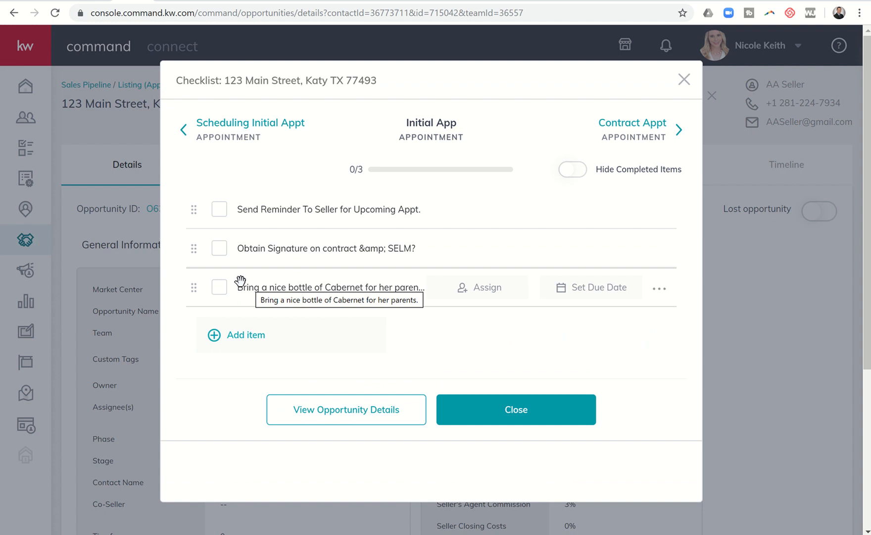
mouse_move(386, 146)
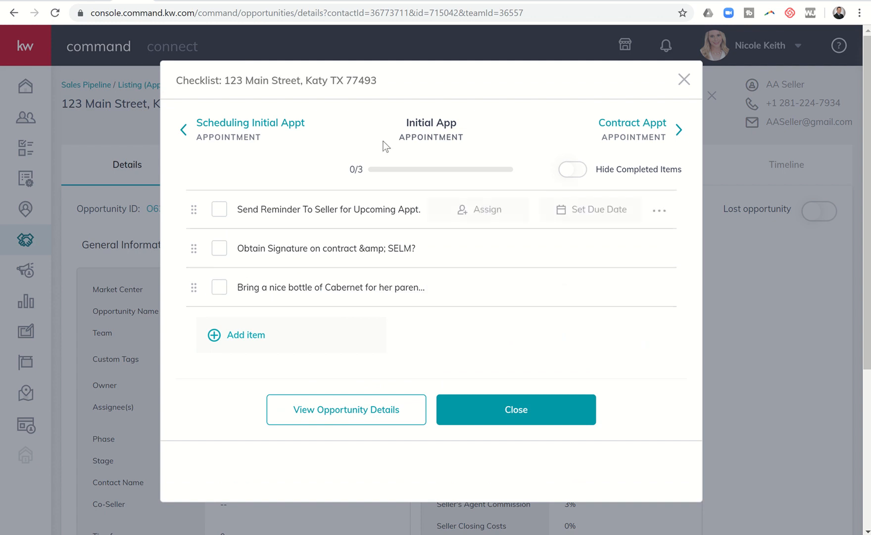
mouse_move(309, 288)
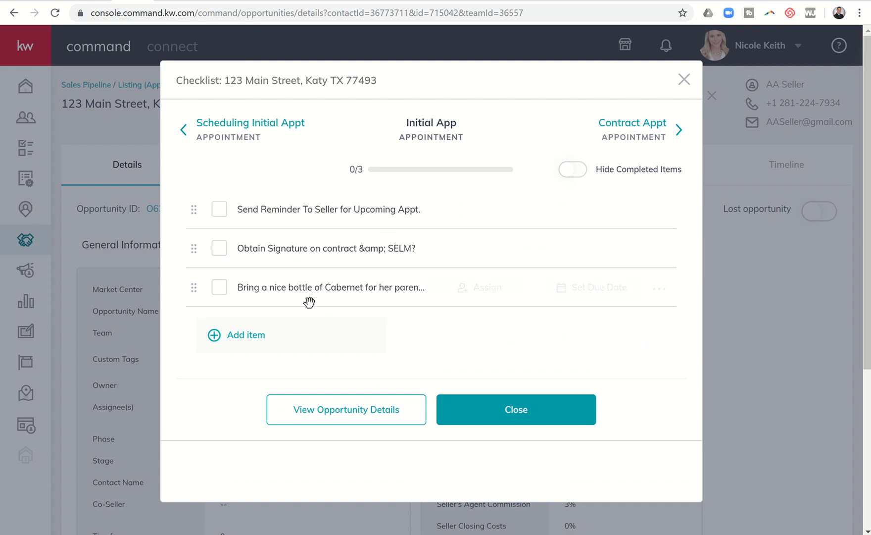
mouse_move(289, 291)
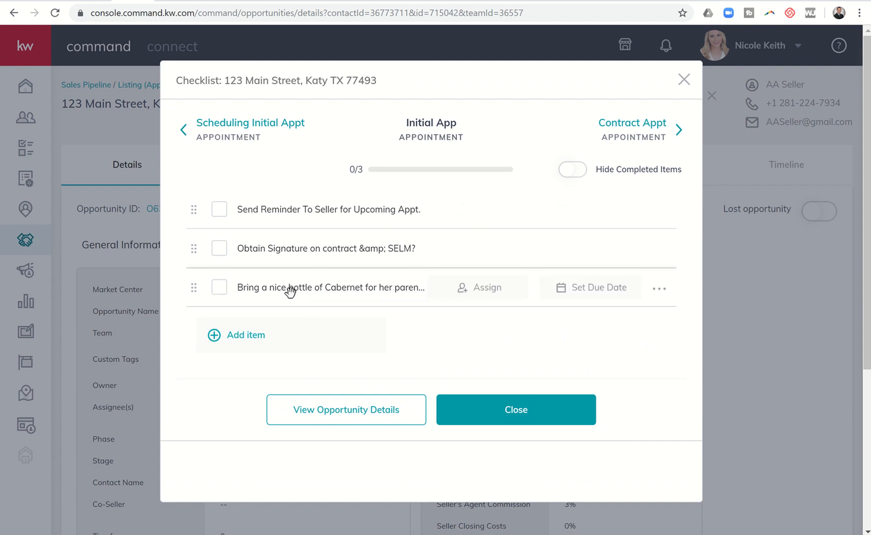
mouse_move(314, 292)
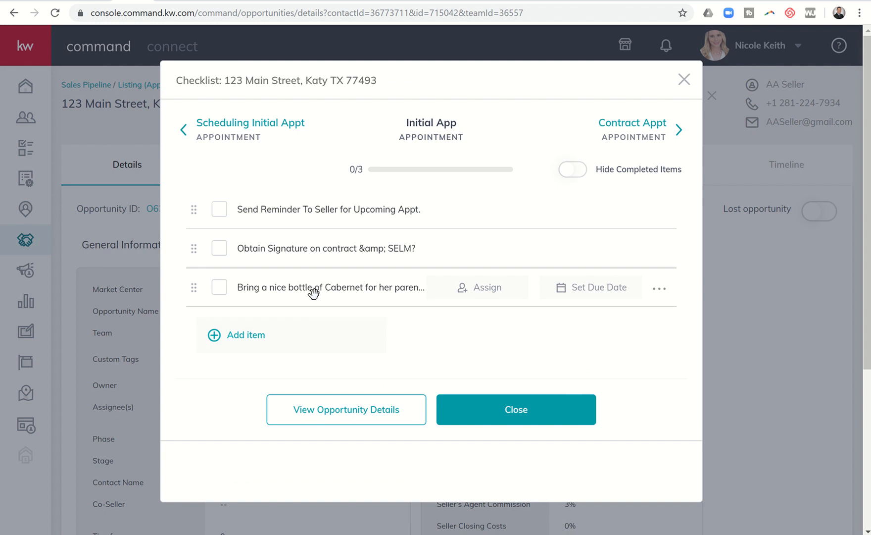
mouse_move(317, 287)
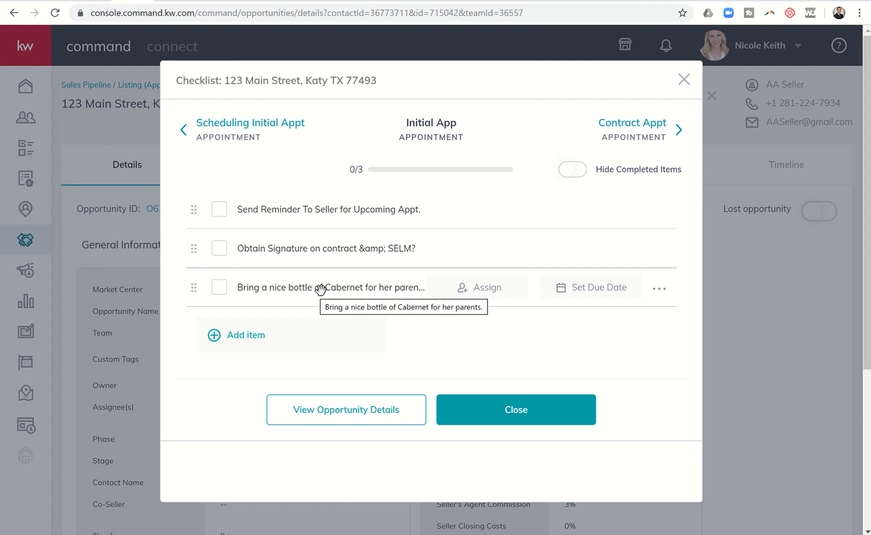
mouse_move(303, 287)
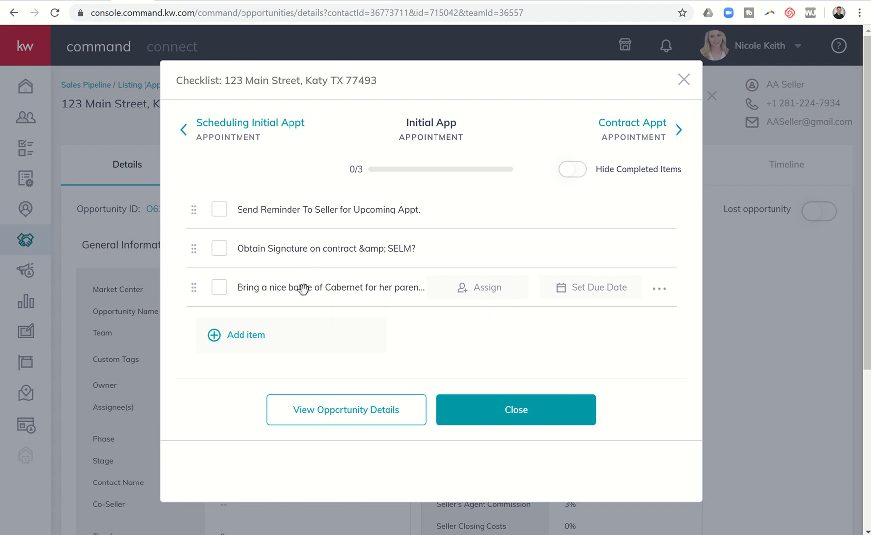
mouse_move(319, 291)
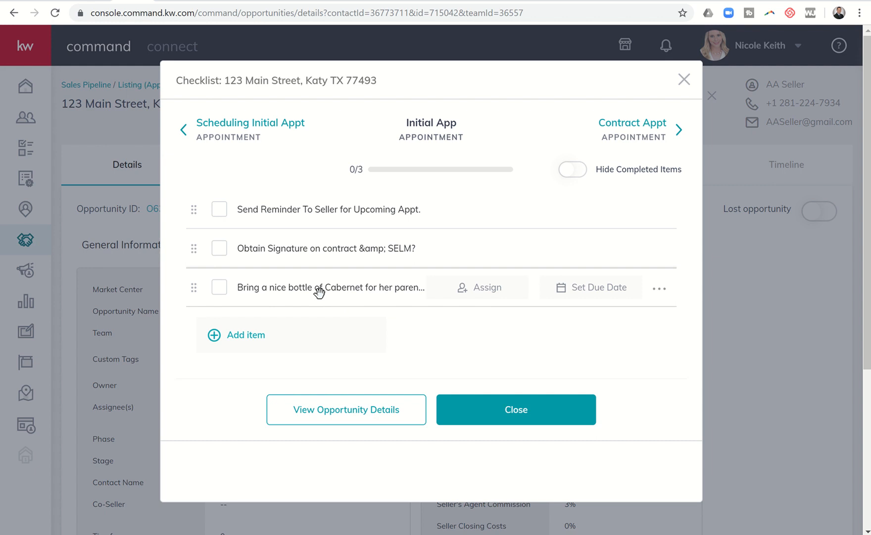
mouse_move(347, 290)
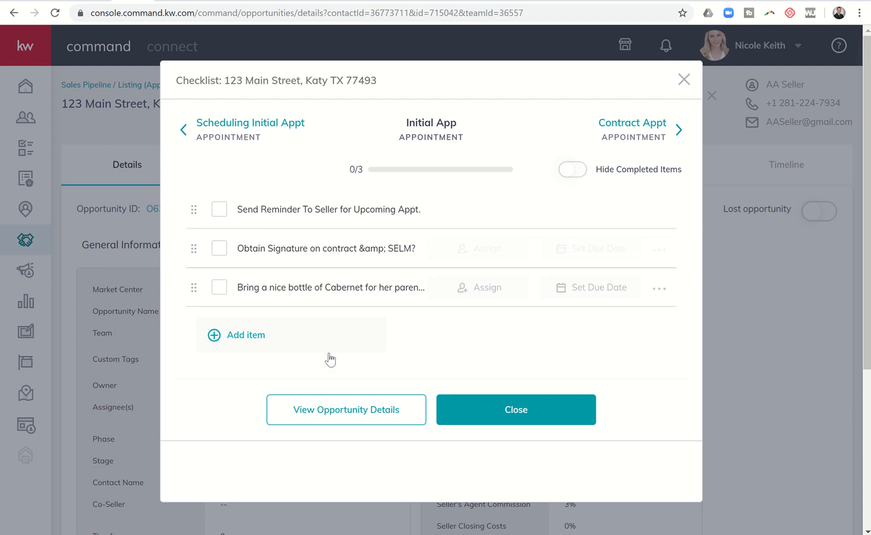
mouse_move(324, 293)
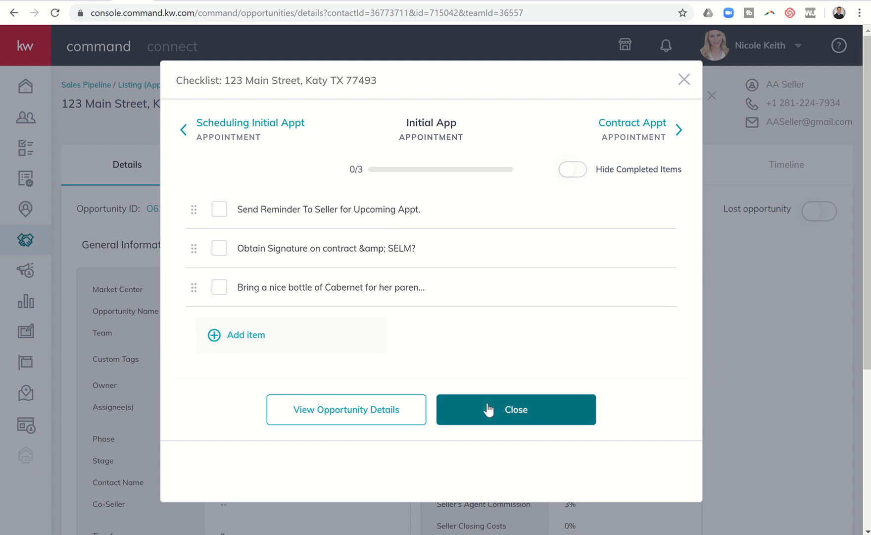
left_click(516, 409)
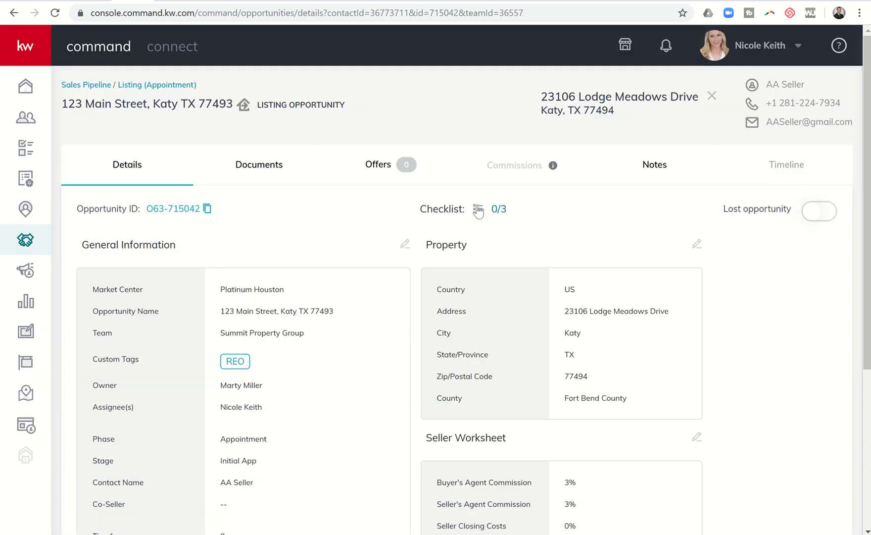
mouse_move(469, 215)
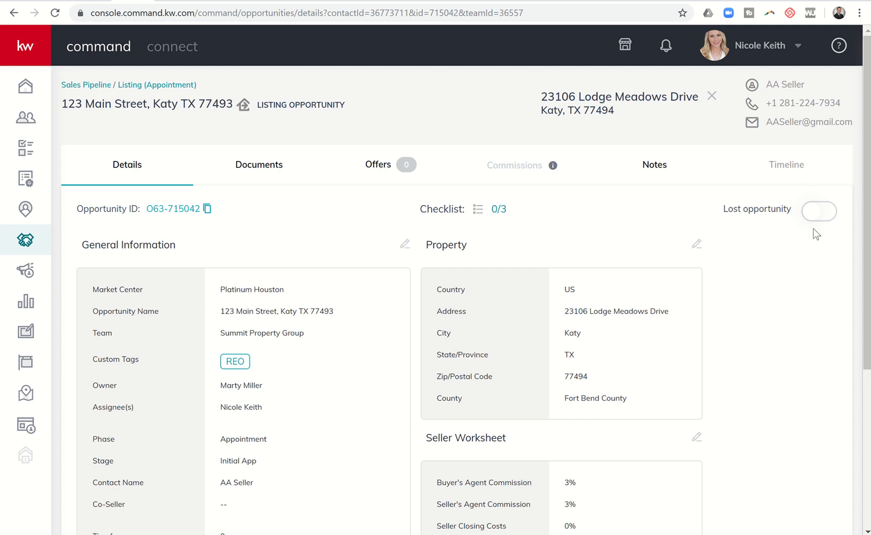
mouse_move(784, 221)
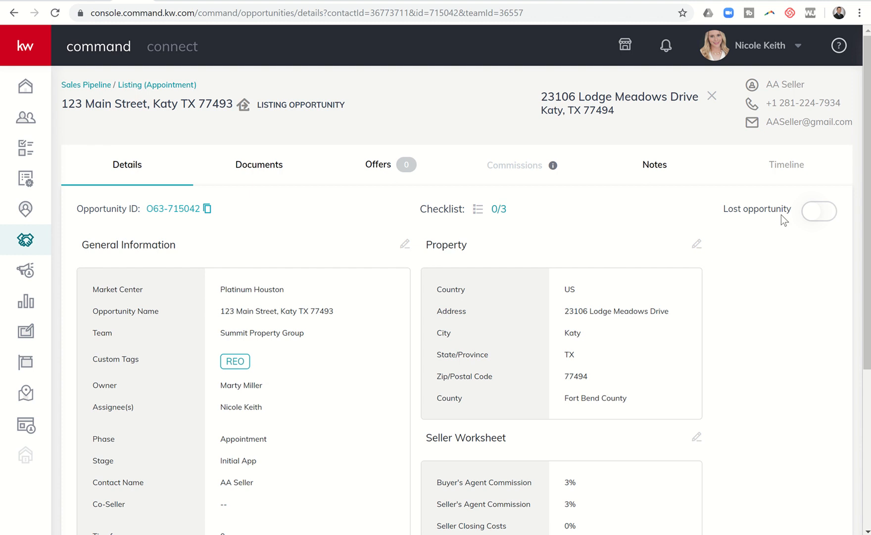
mouse_move(780, 208)
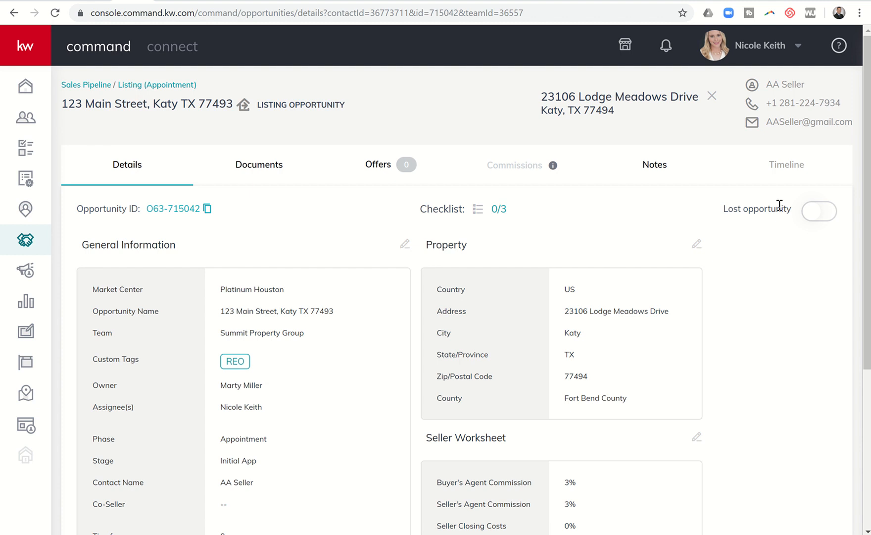
mouse_move(817, 219)
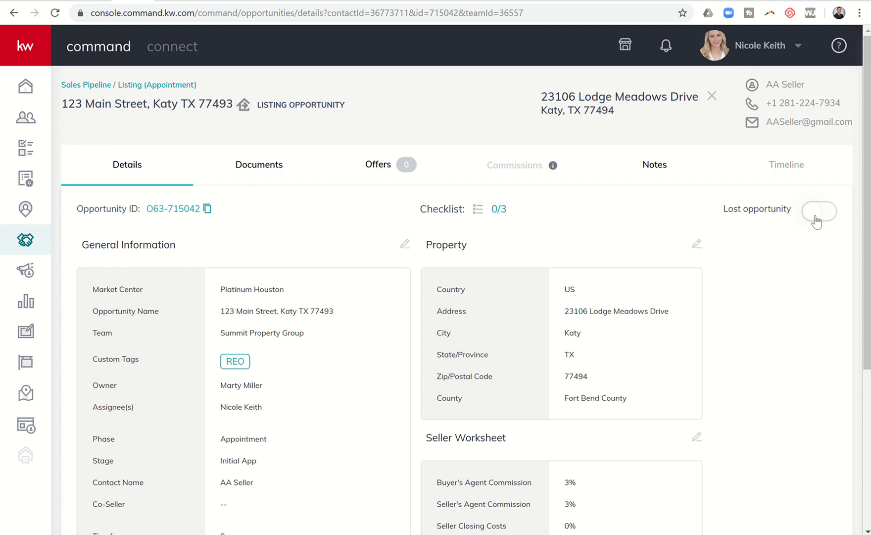
mouse_move(573, 198)
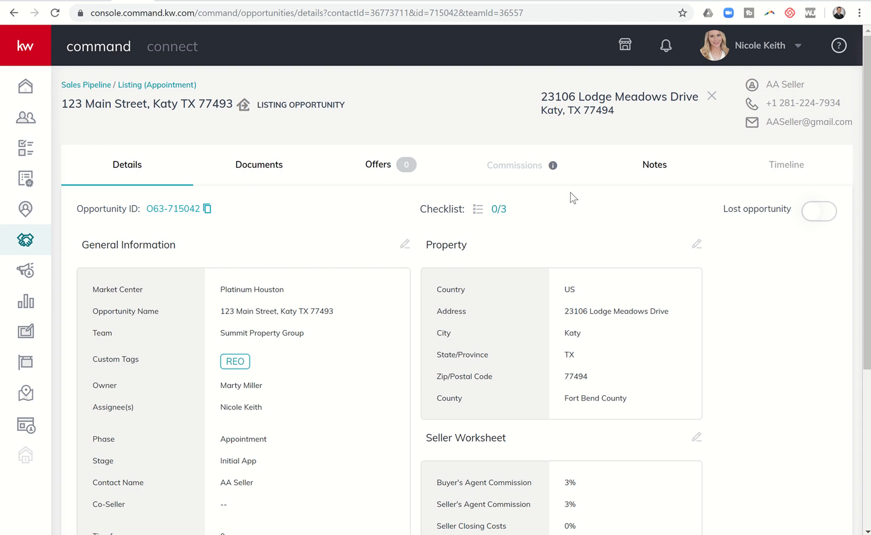
mouse_move(293, 238)
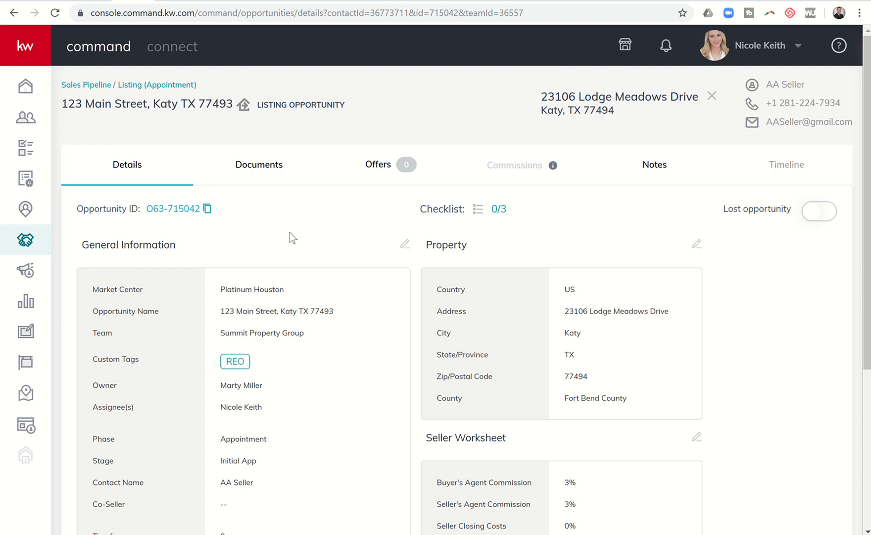
mouse_move(369, 164)
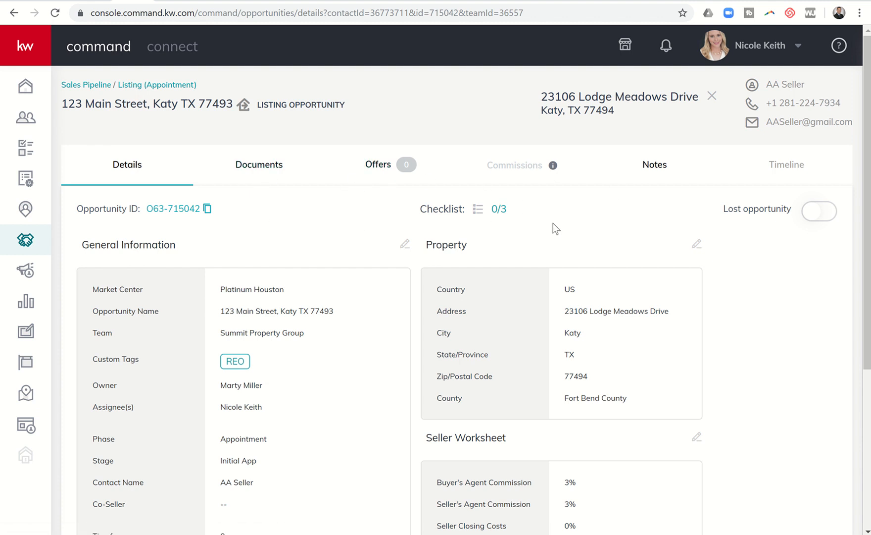
mouse_move(277, 240)
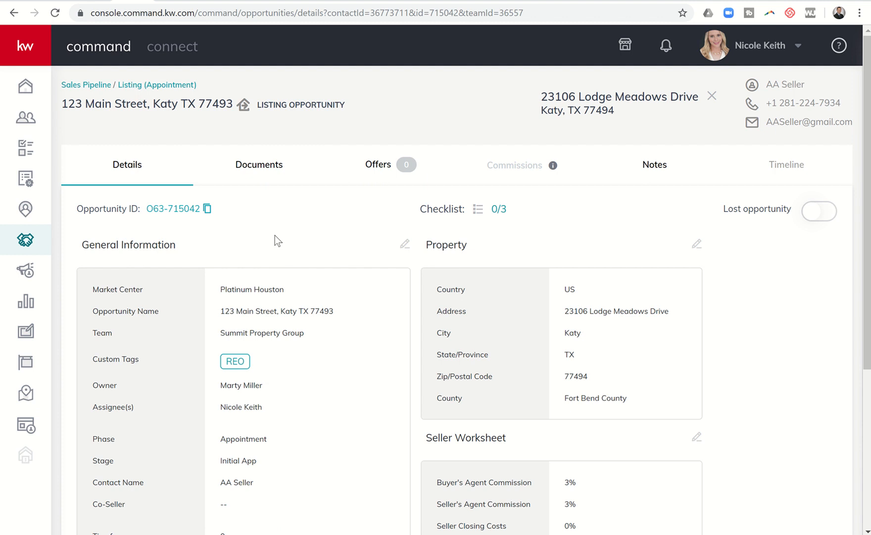